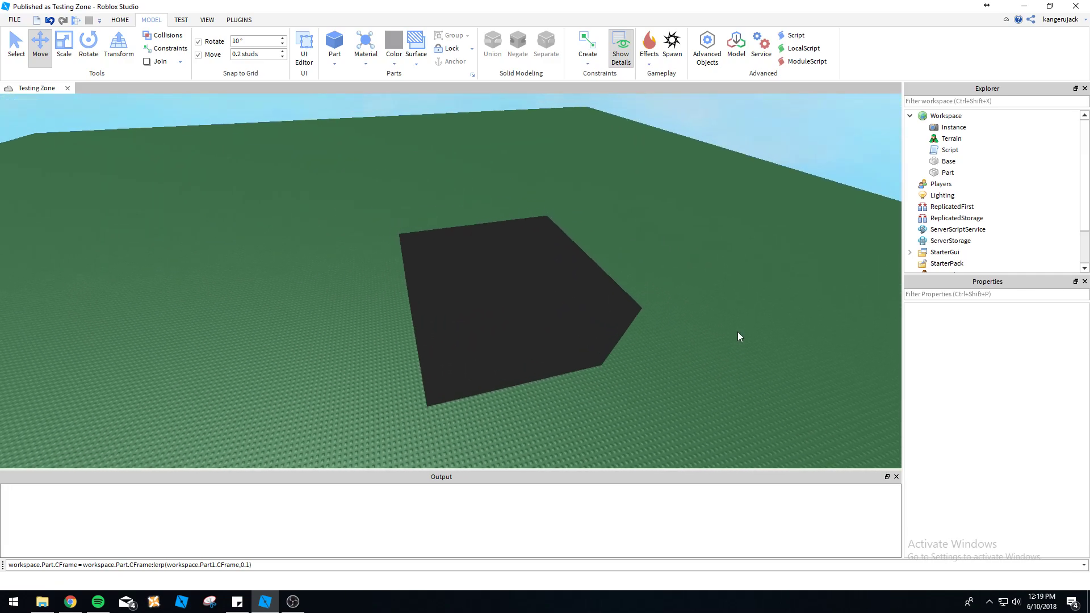
mouse_move(699, 338)
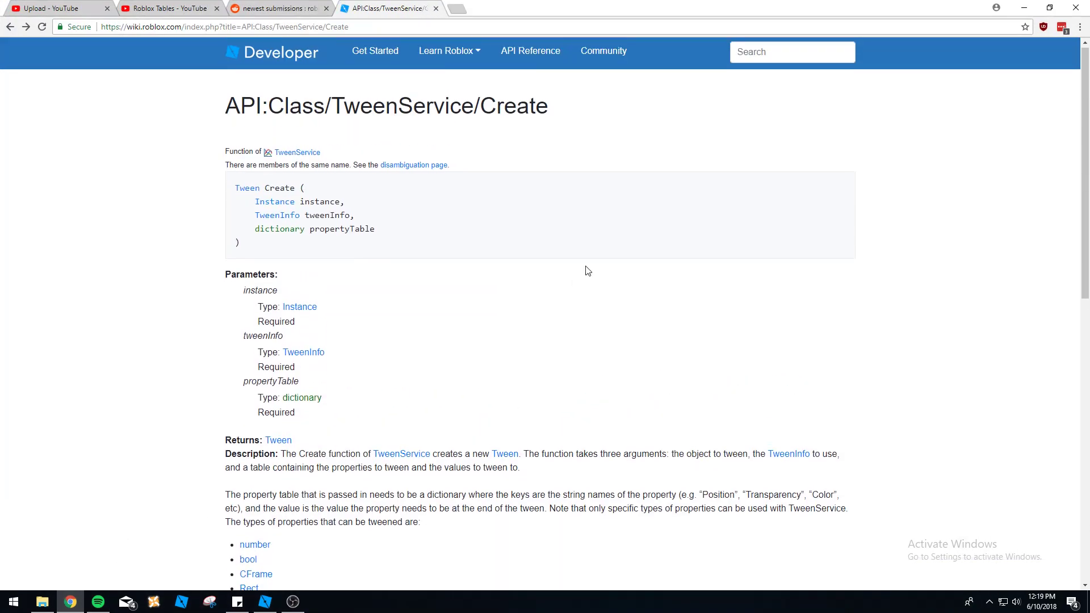
Scroll through the TweenService:Create wiki reference, then return to the empty Studio script.
scroll(down, 3)
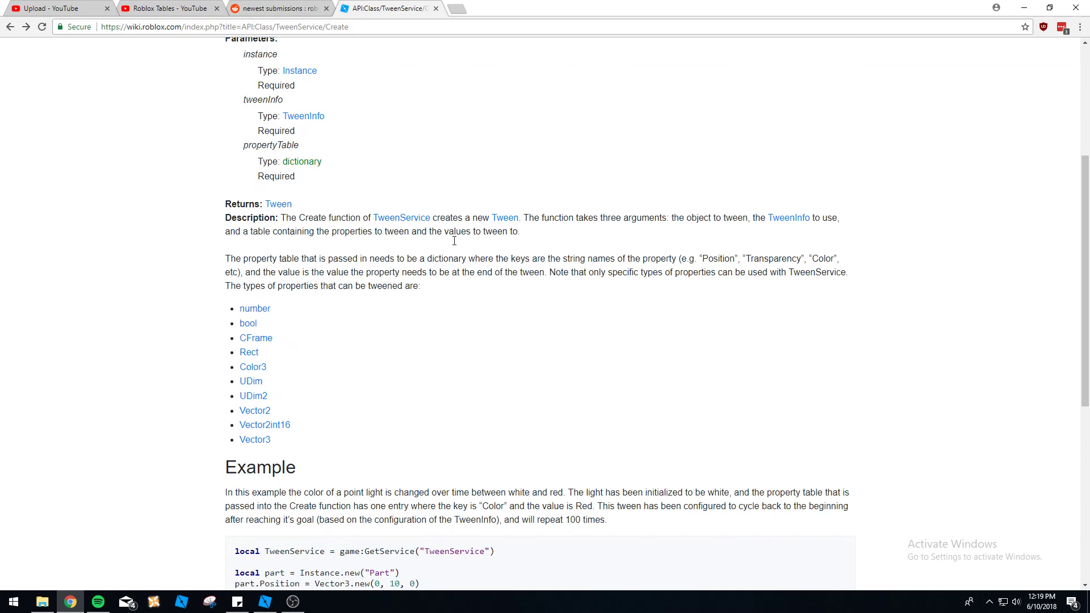
scroll(down, 3)
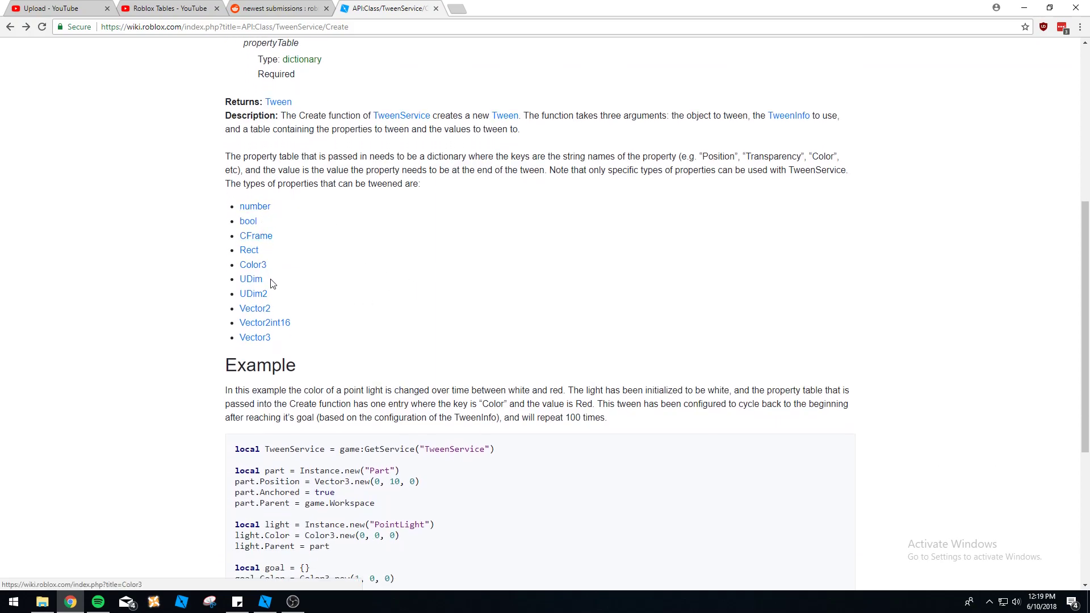
mouse_move(305, 307)
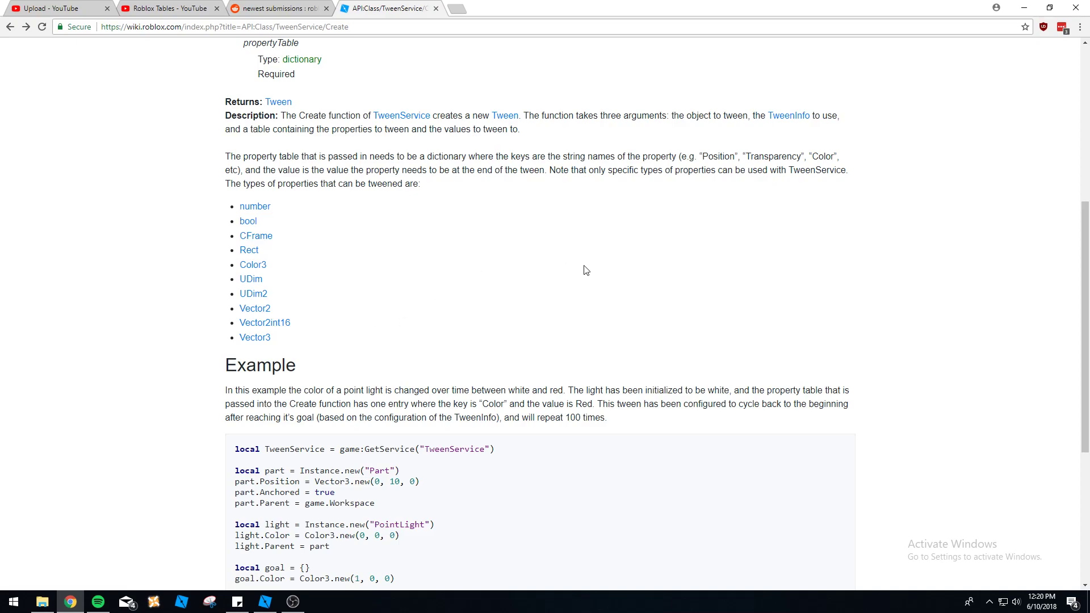
click(263, 601)
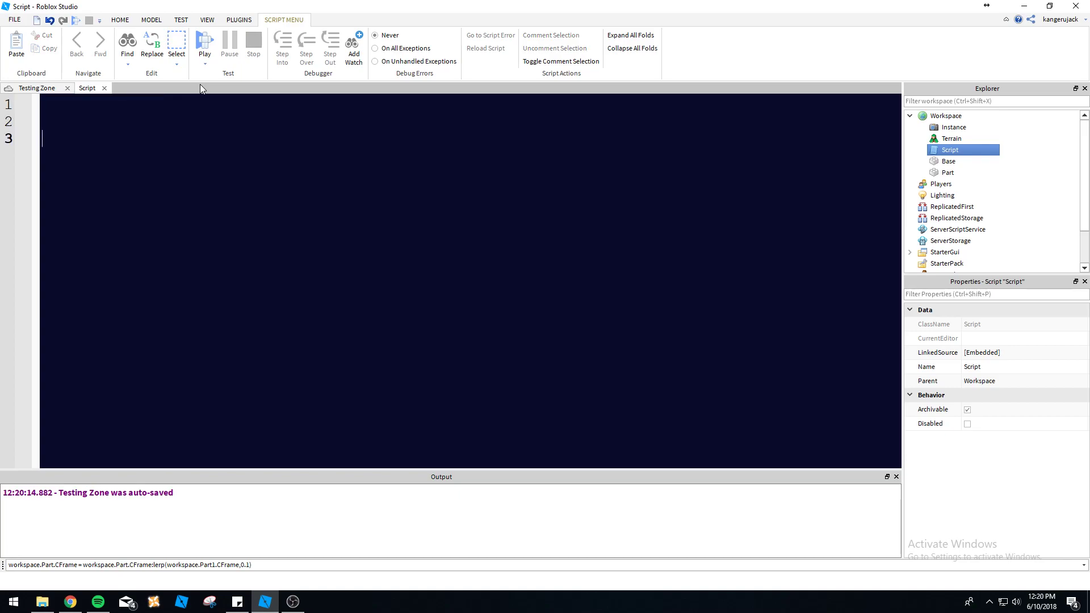
Write TweenService = game:GetService("TweenService") in the script.
text(Tween)
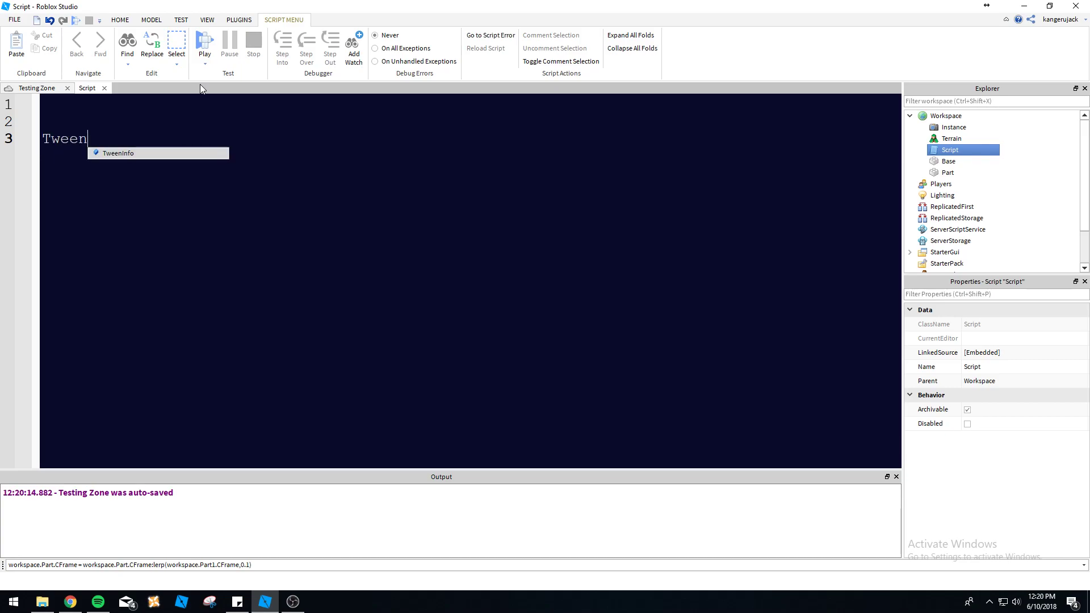
text(Ser)
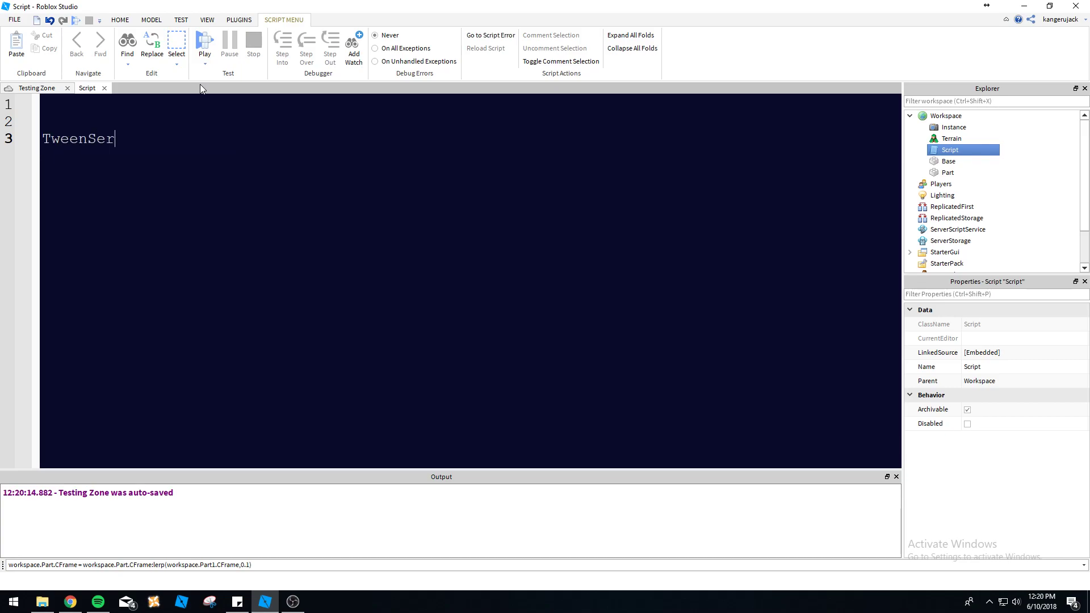
text(vice =)
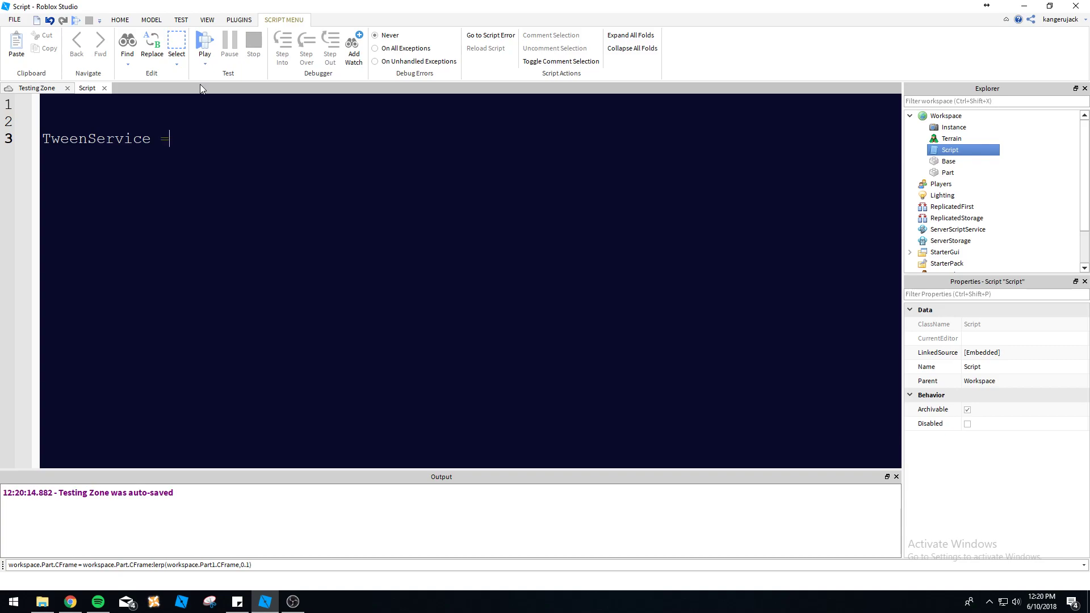
text(game:)
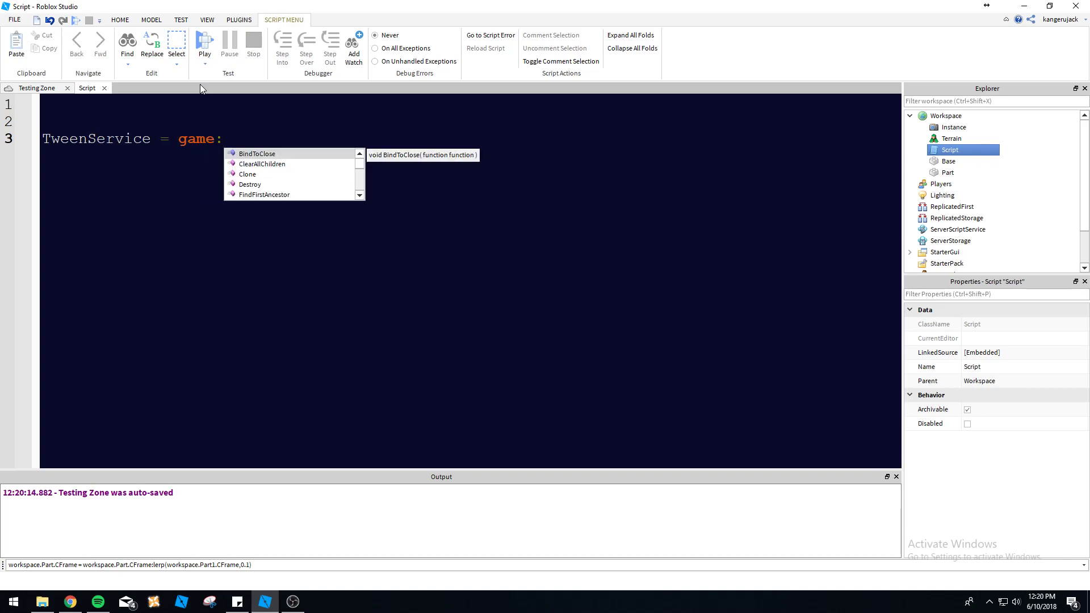
text(GetService("TweenService)
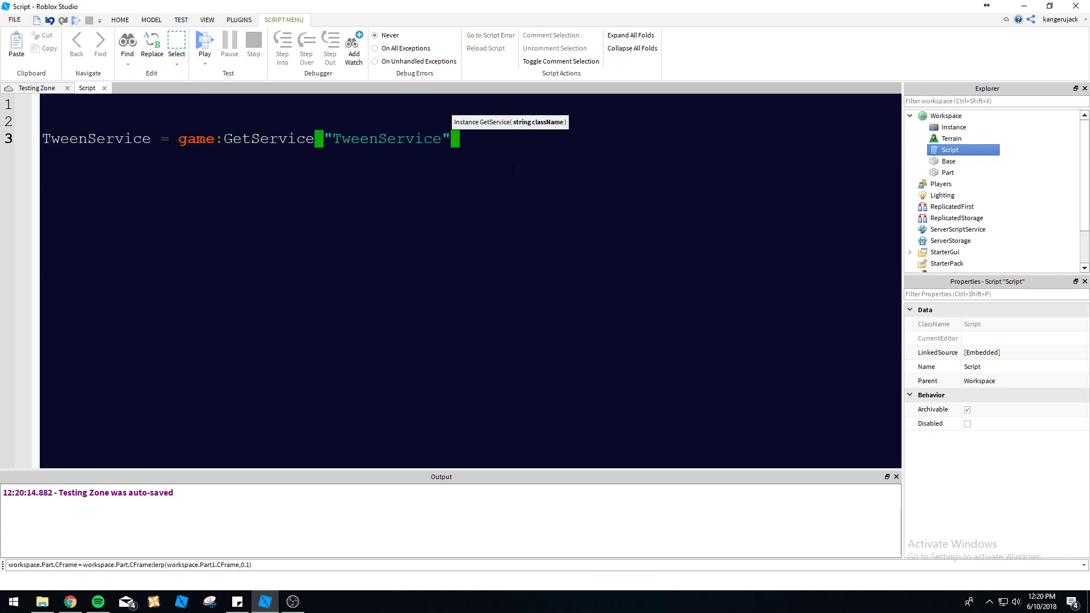
text(()
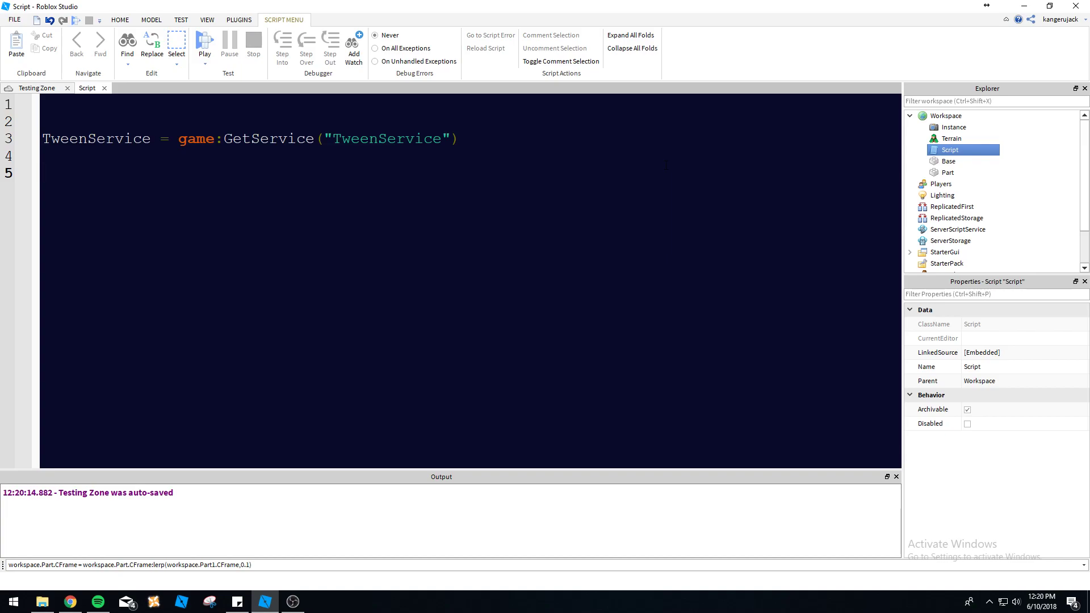
Begin the next line with info = TweenInfo.
text(info =)
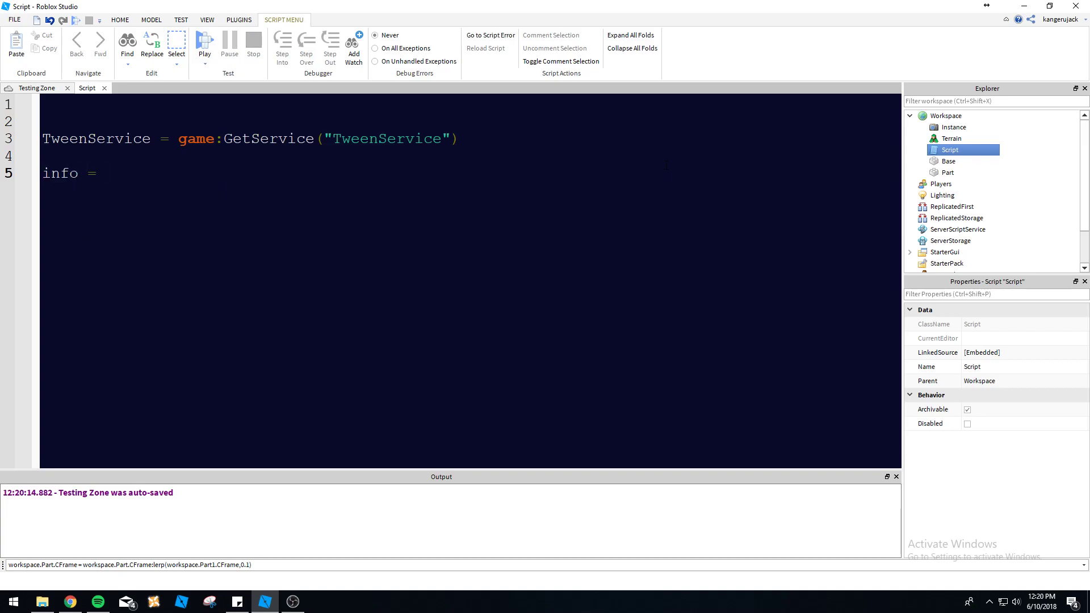
text(Twee)
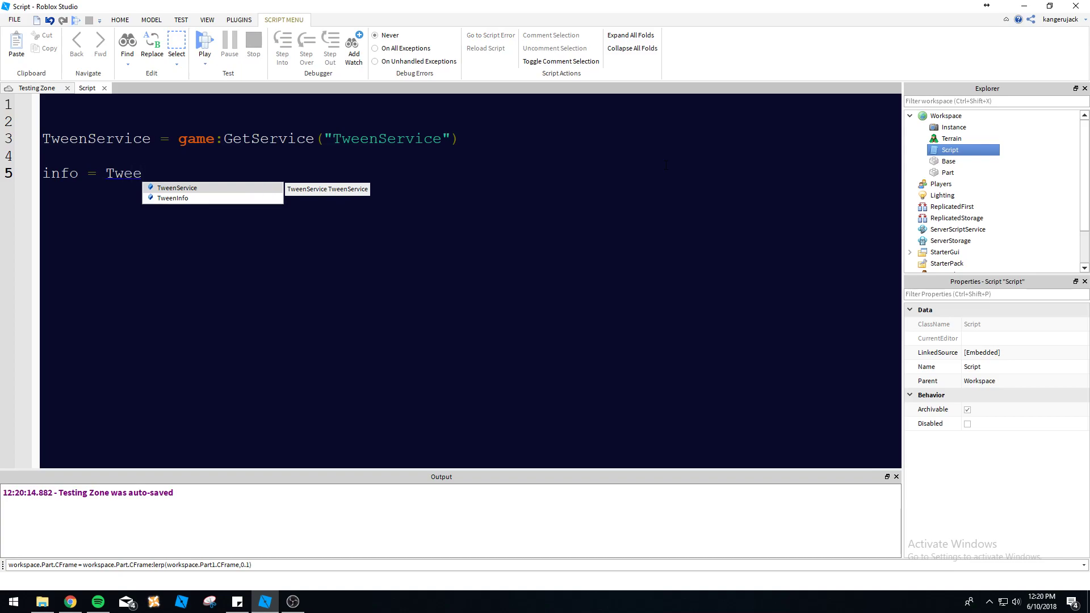
text(I)
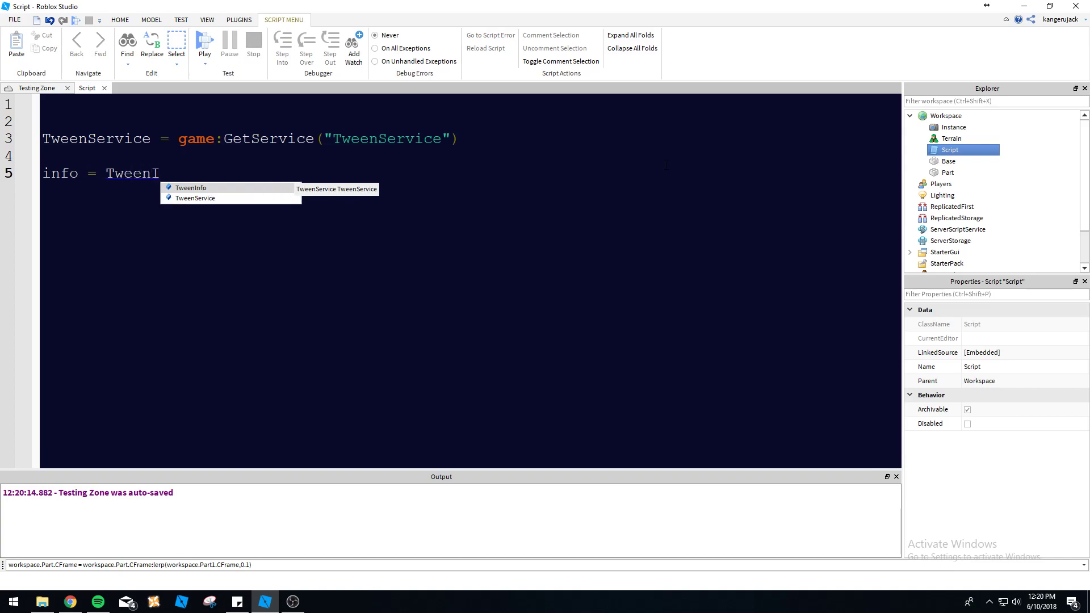
text(nfo.,)
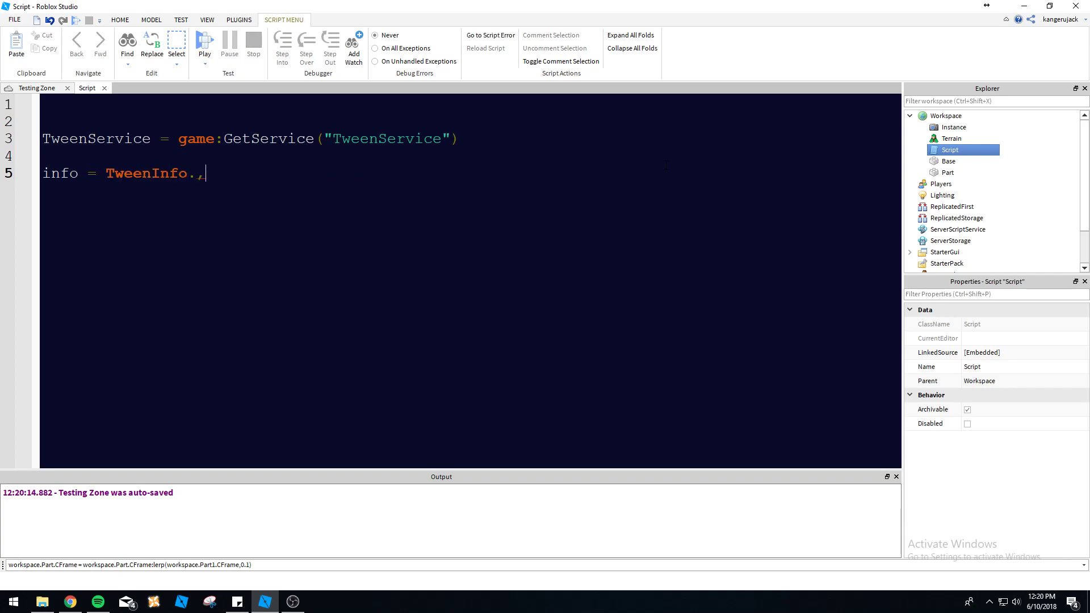
Type 'ne' after TweenInfo. and check the constructor's parameter tooltip.
text(ne)
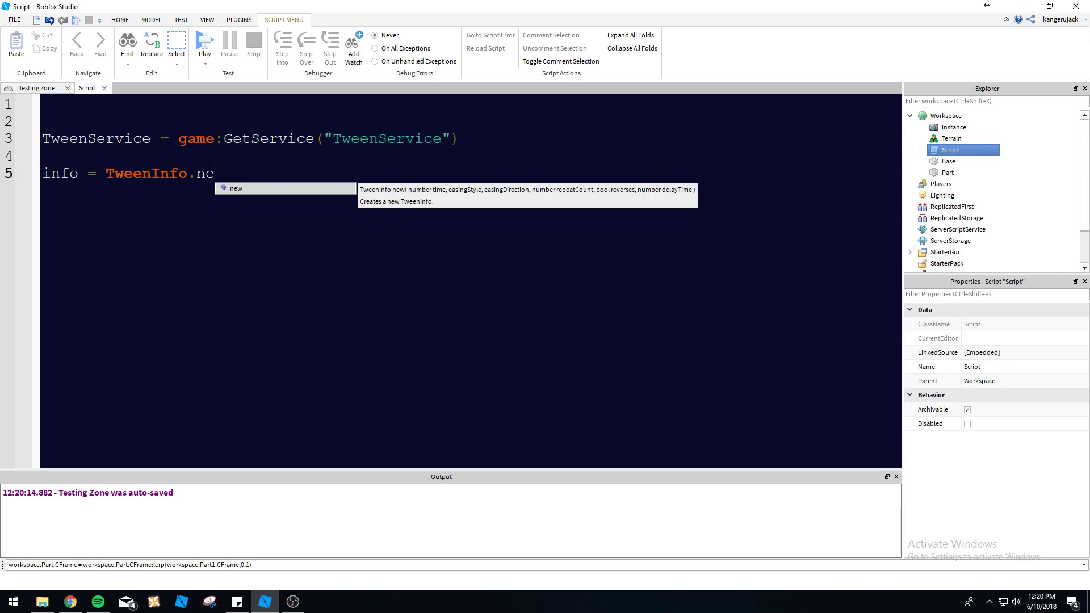
mouse_move(470, 199)
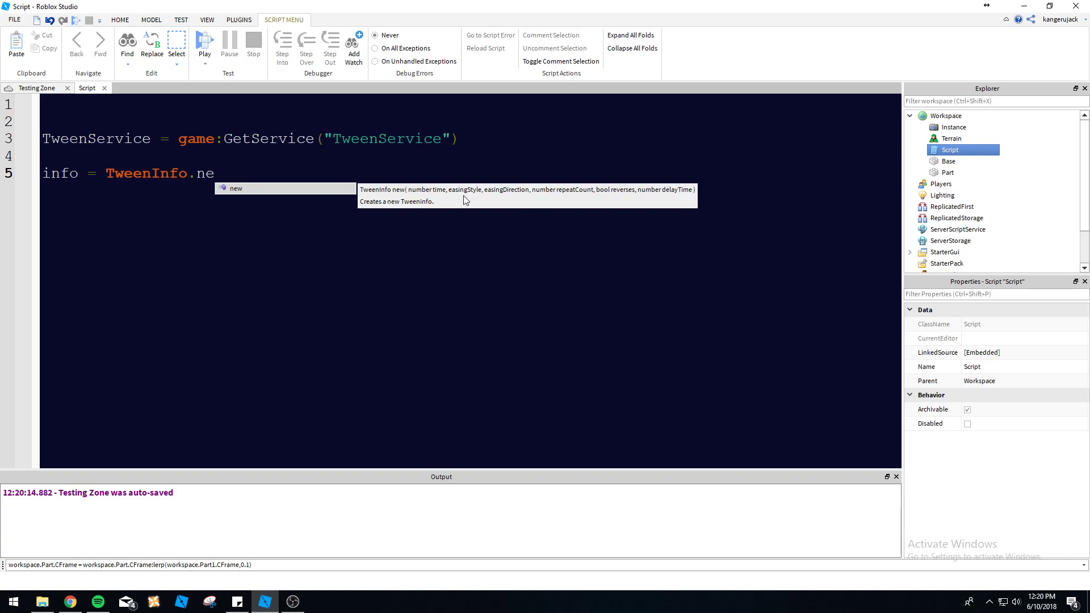
mouse_move(477, 201)
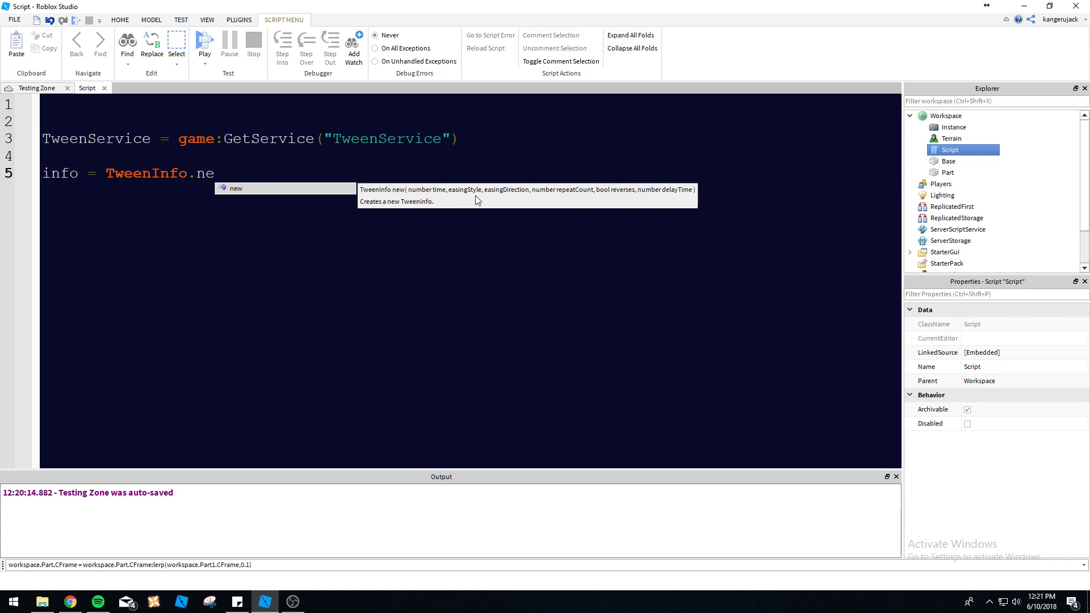
mouse_move(462, 201)
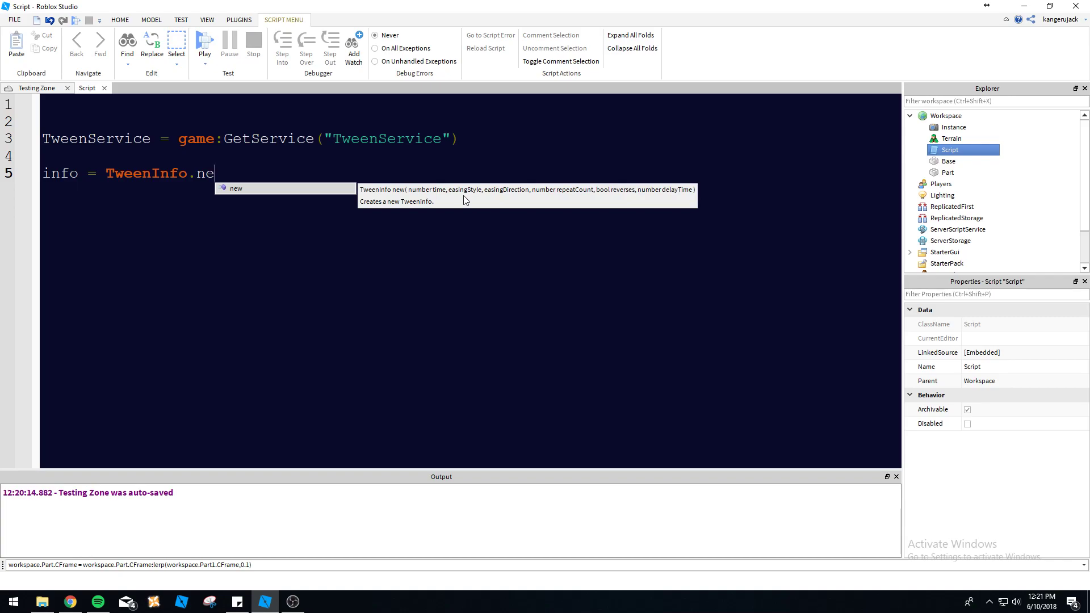
mouse_move(470, 202)
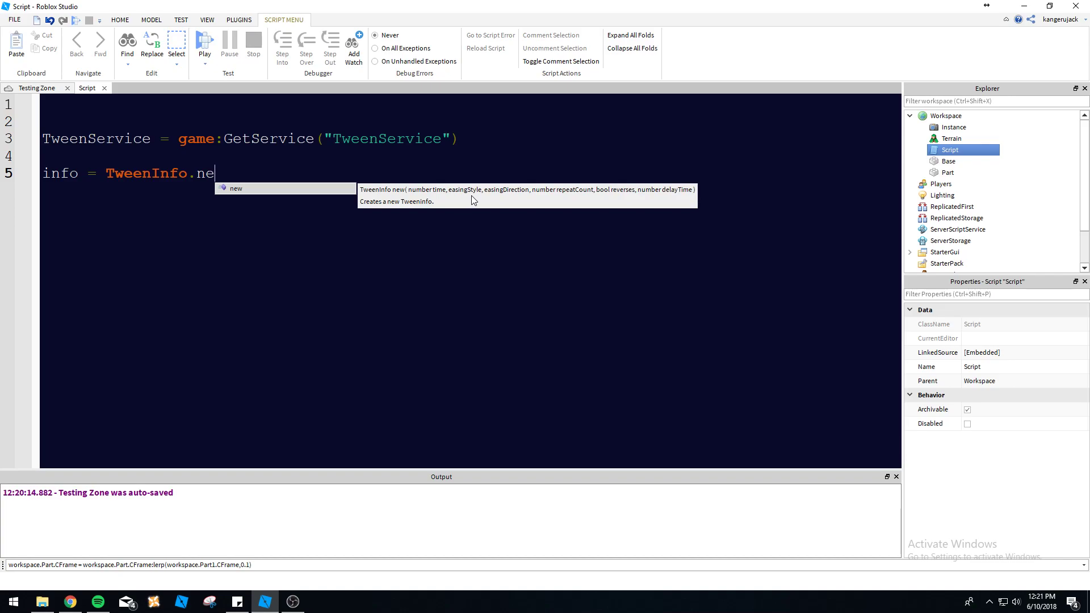
mouse_move(474, 200)
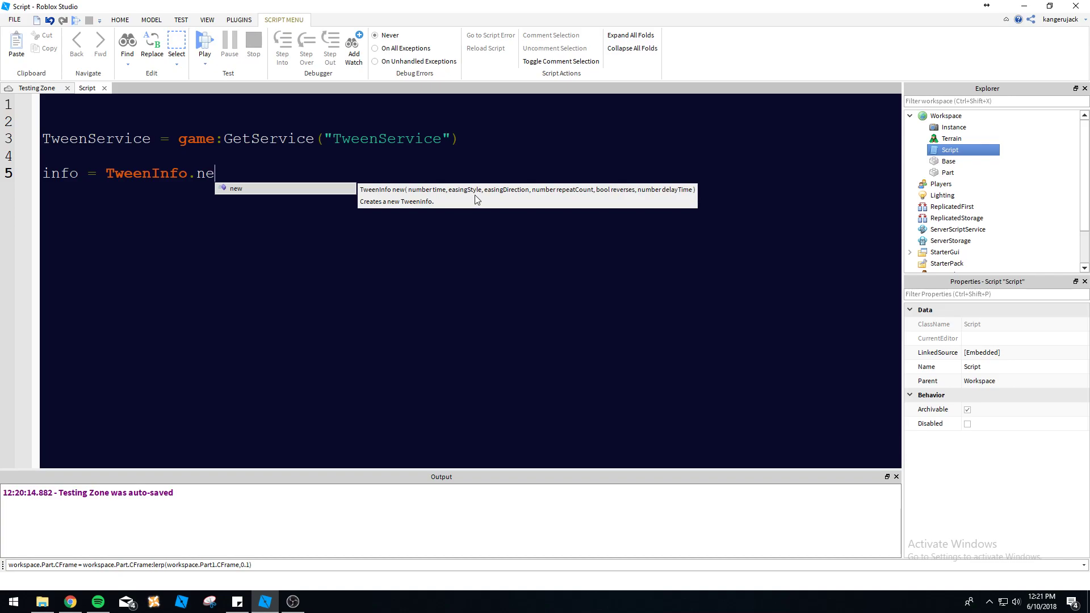
mouse_move(510, 197)
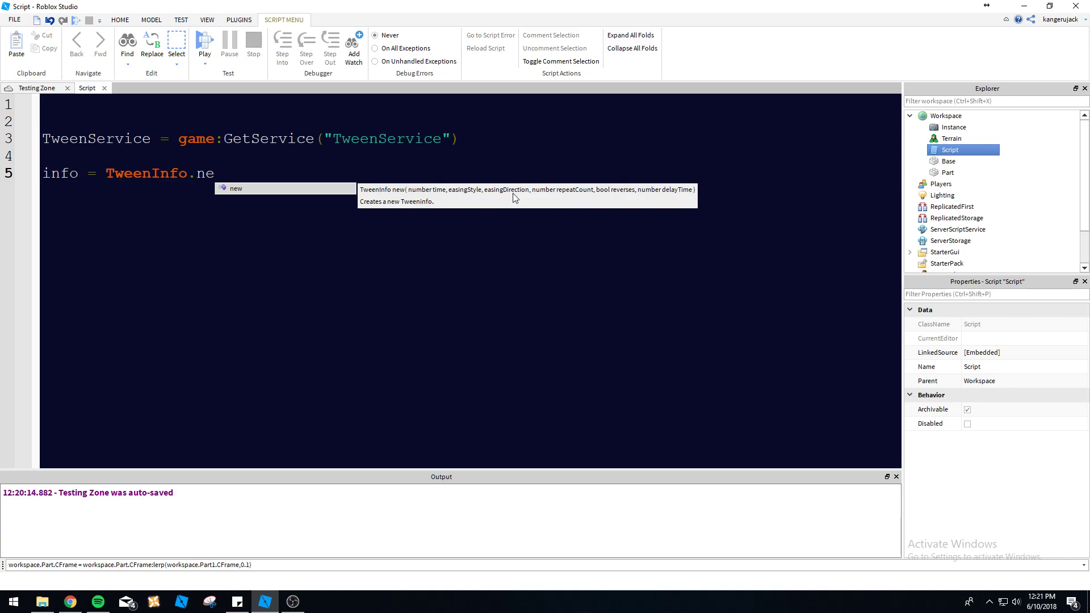
mouse_move(574, 200)
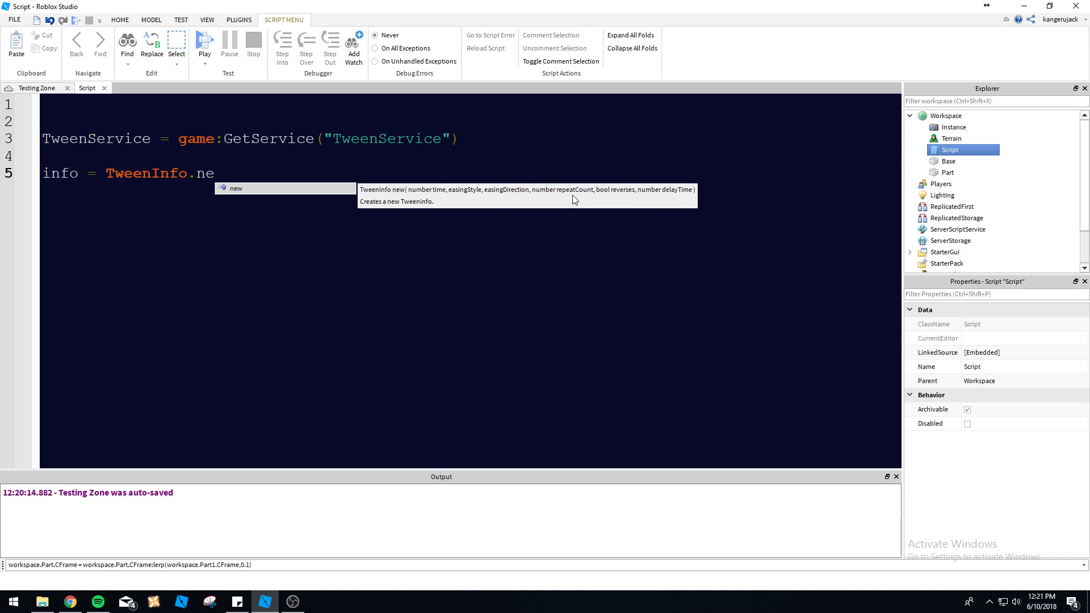
mouse_move(607, 203)
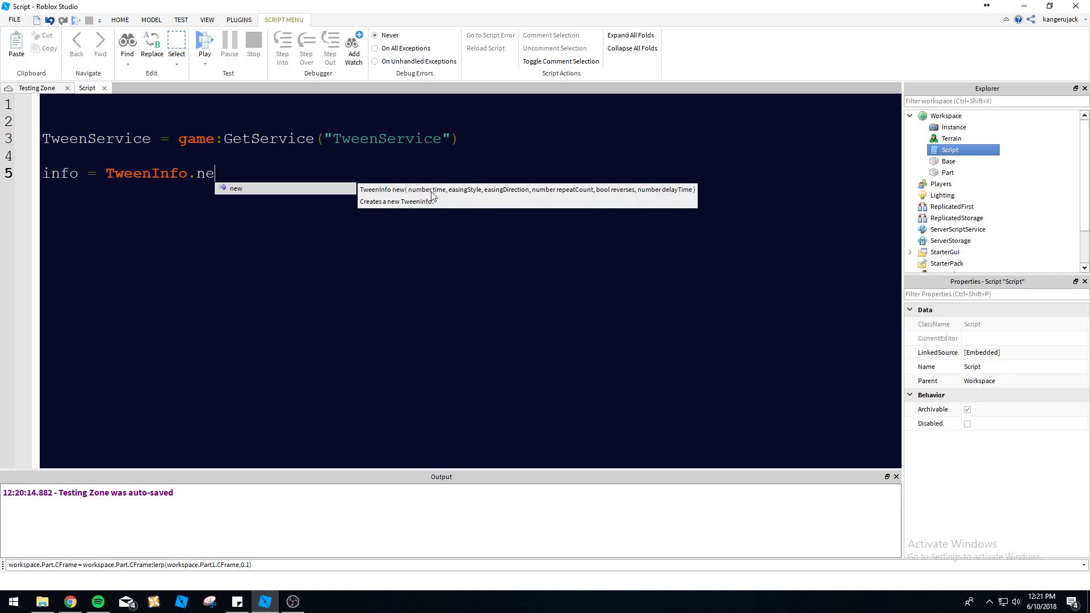
mouse_move(438, 198)
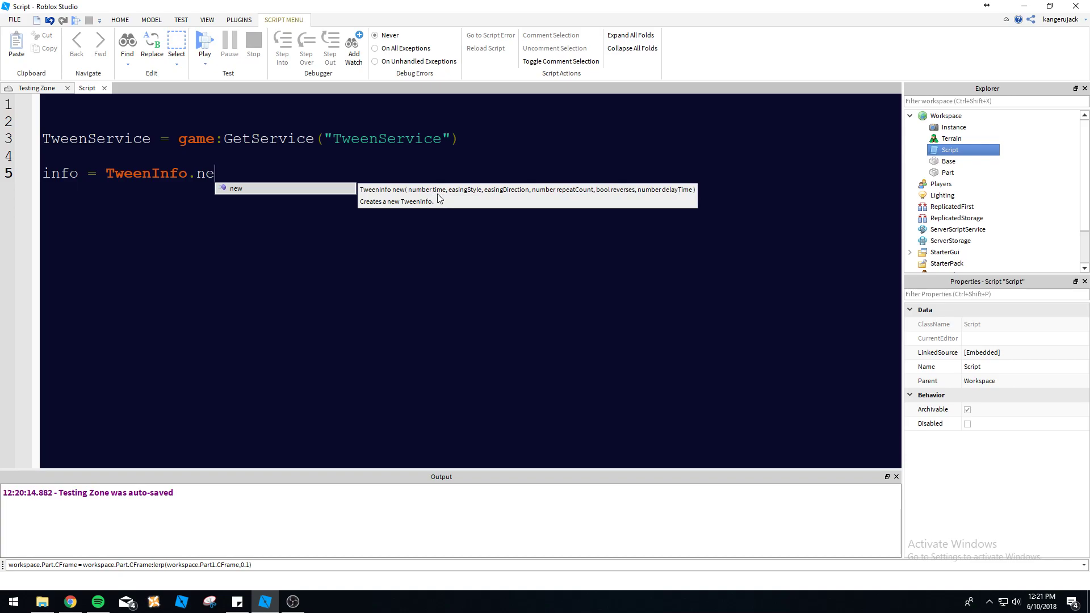
mouse_move(445, 202)
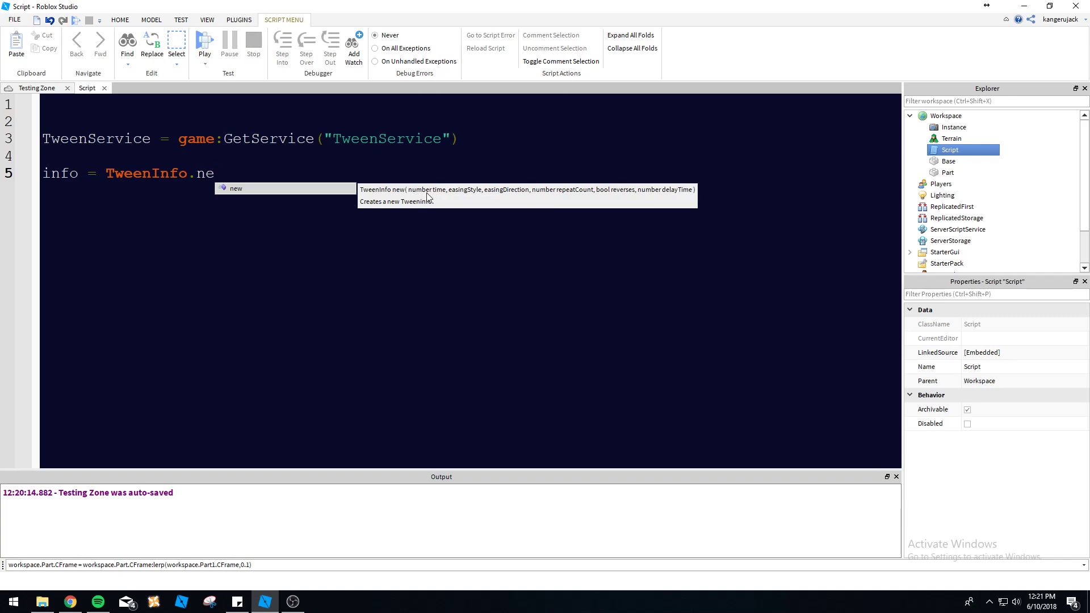
mouse_move(479, 197)
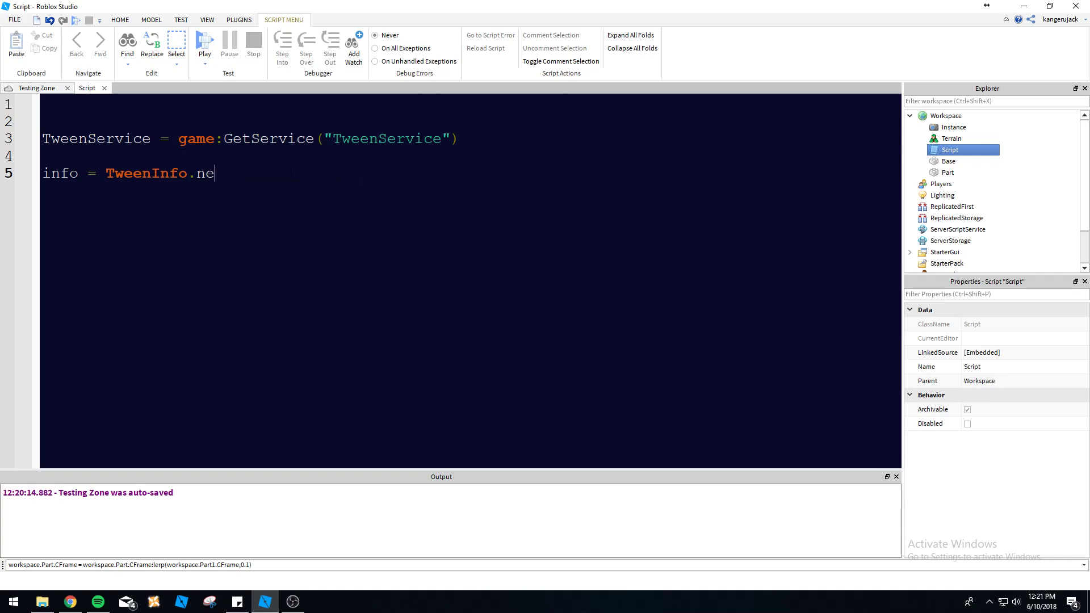
Finish the line as TweenInfo.new(3, Enum.EasingStyle.Linear) and add new lines below.
text(w()
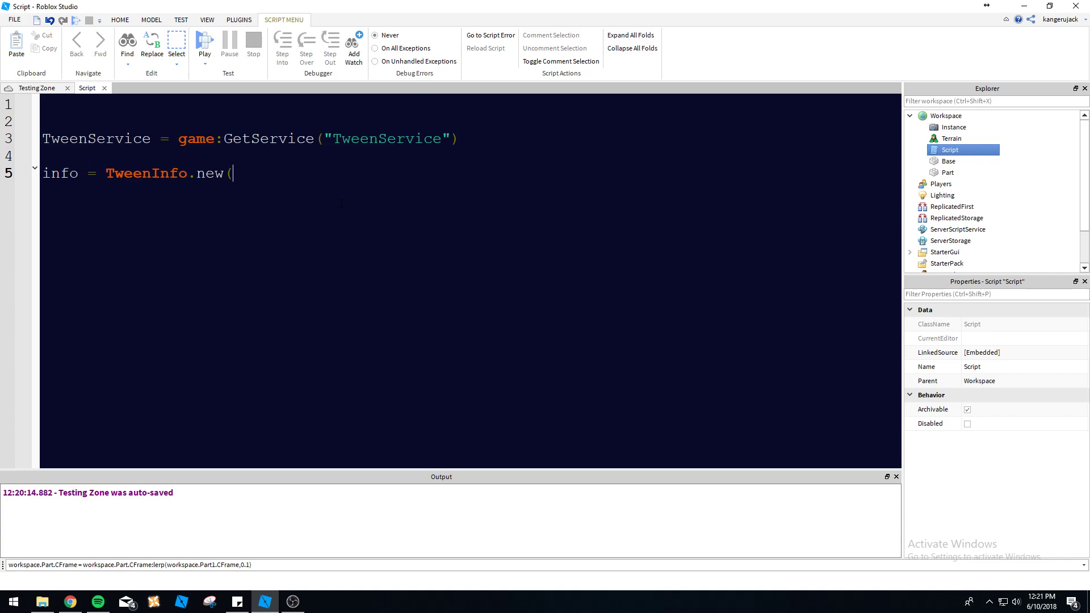
text(3,)
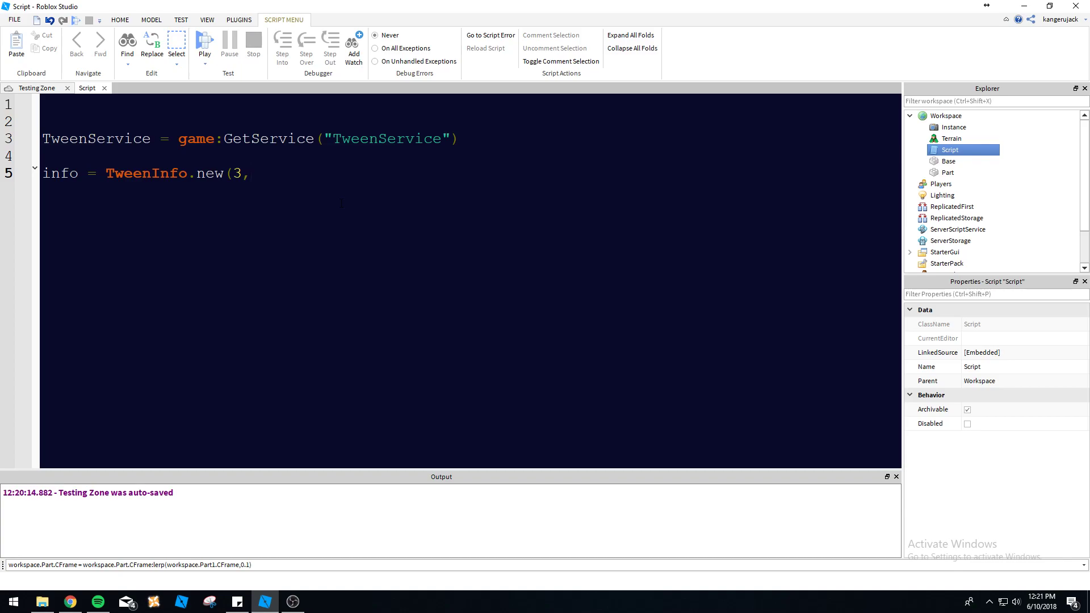
text(Enum.)
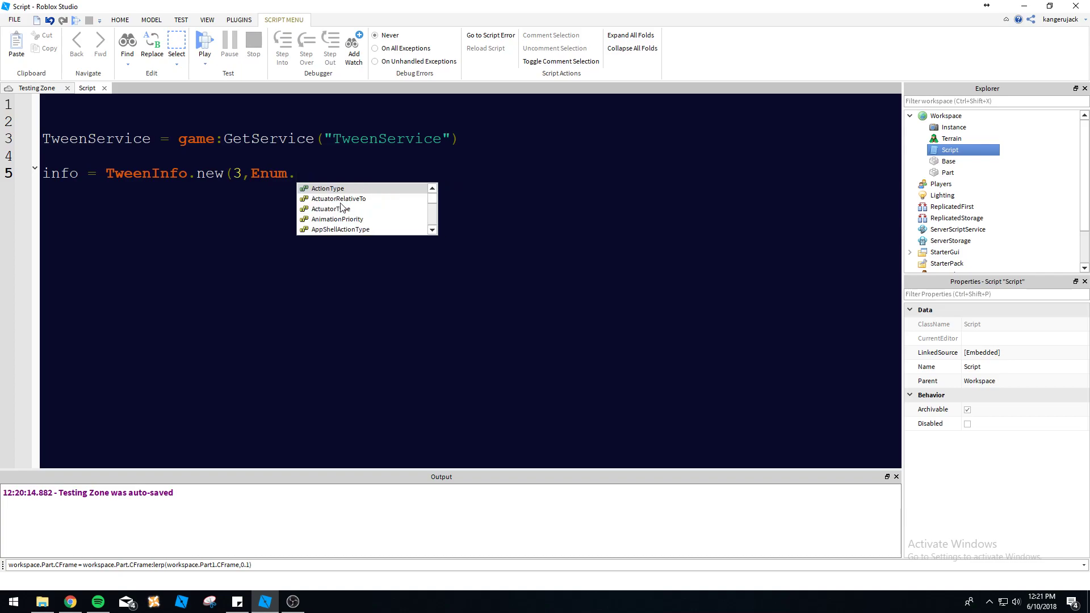
text(EasingStyle)
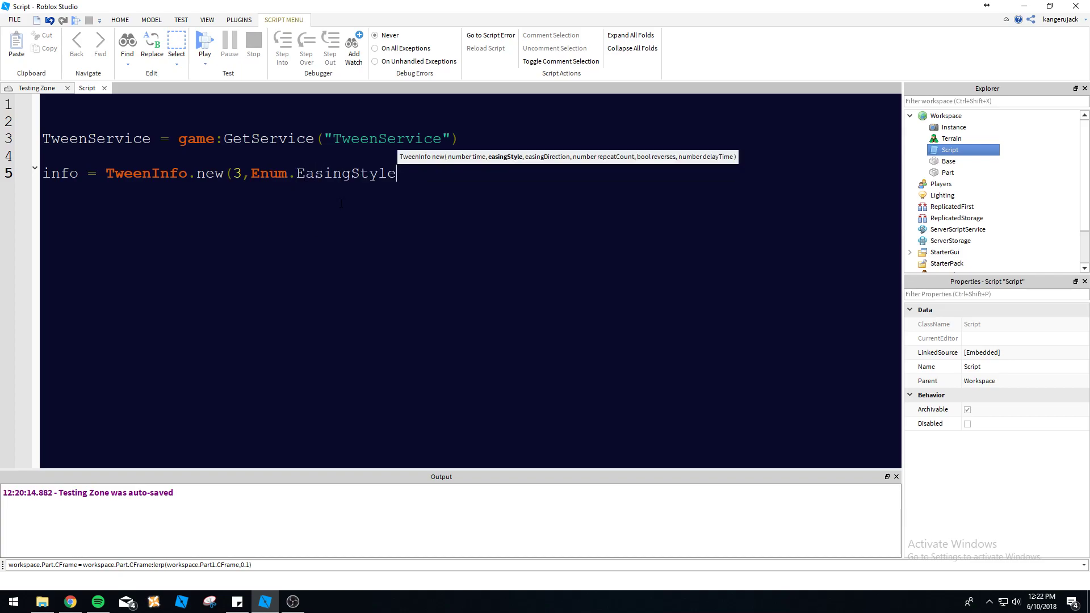
text(.)
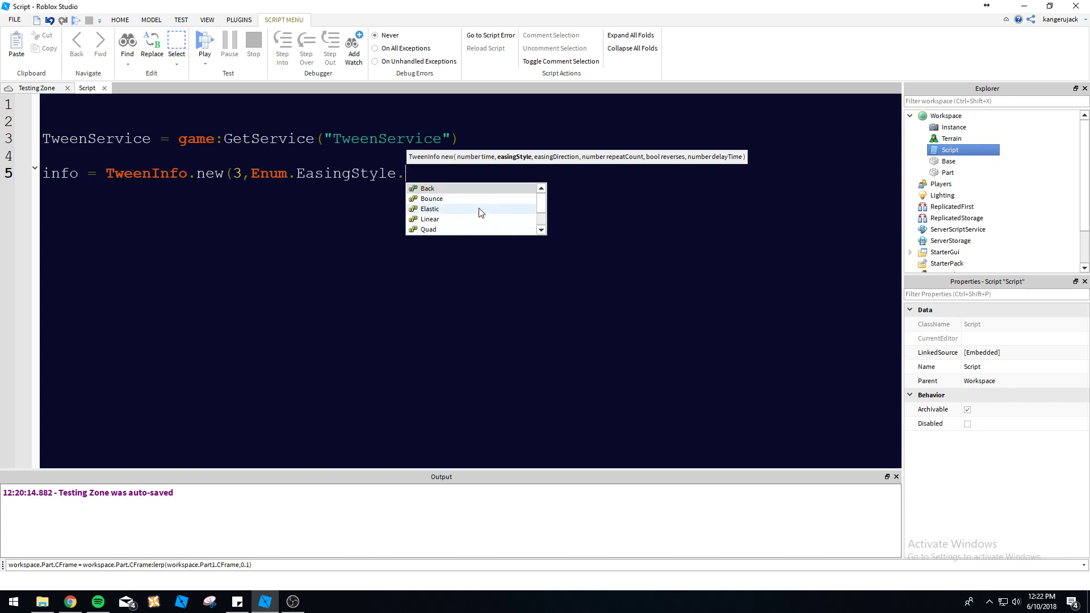
mouse_move(477, 201)
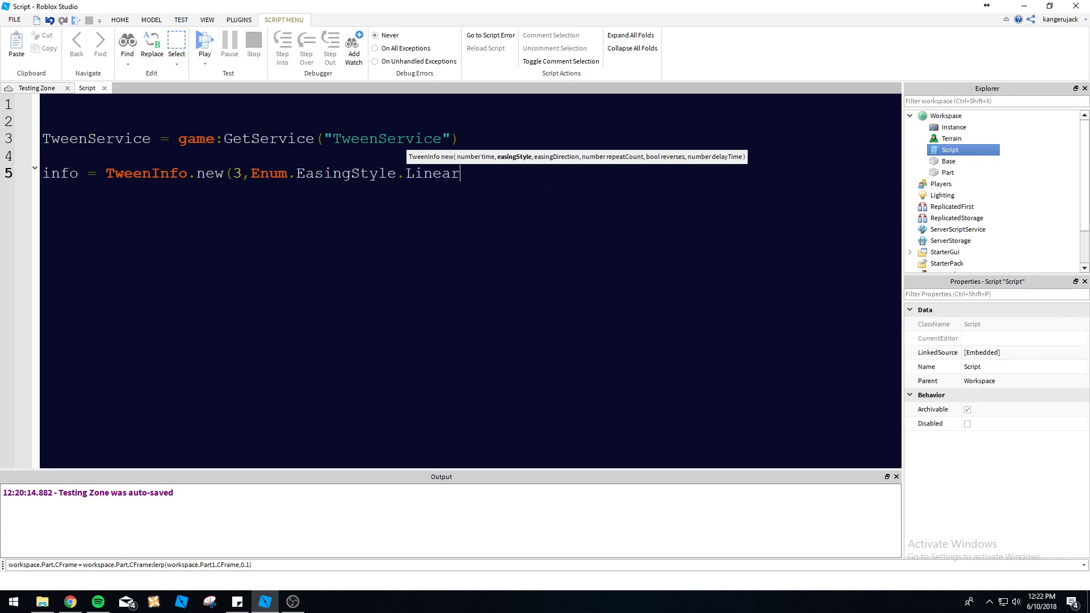
text())
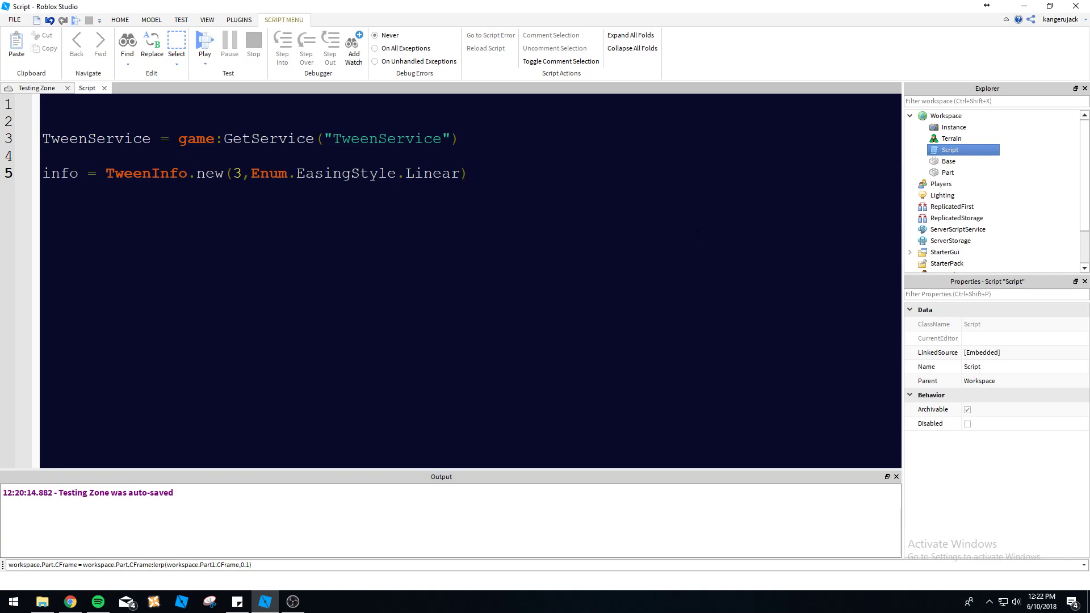
key(enter)
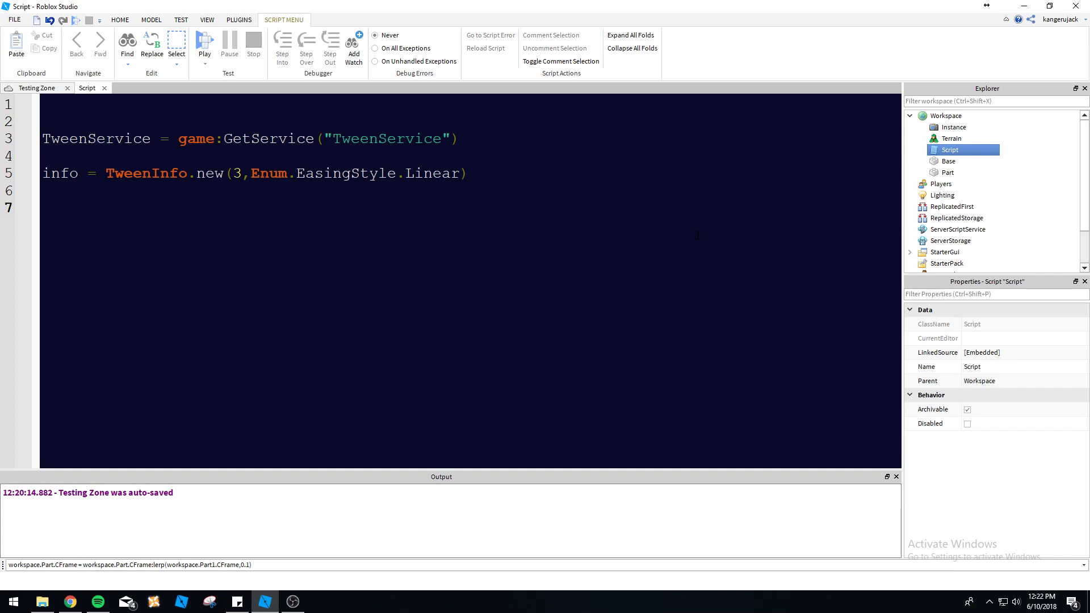
Add goal = {} and goal.Color = Color3.fromRGB(0,0,255), then start a new line.
text(goal)
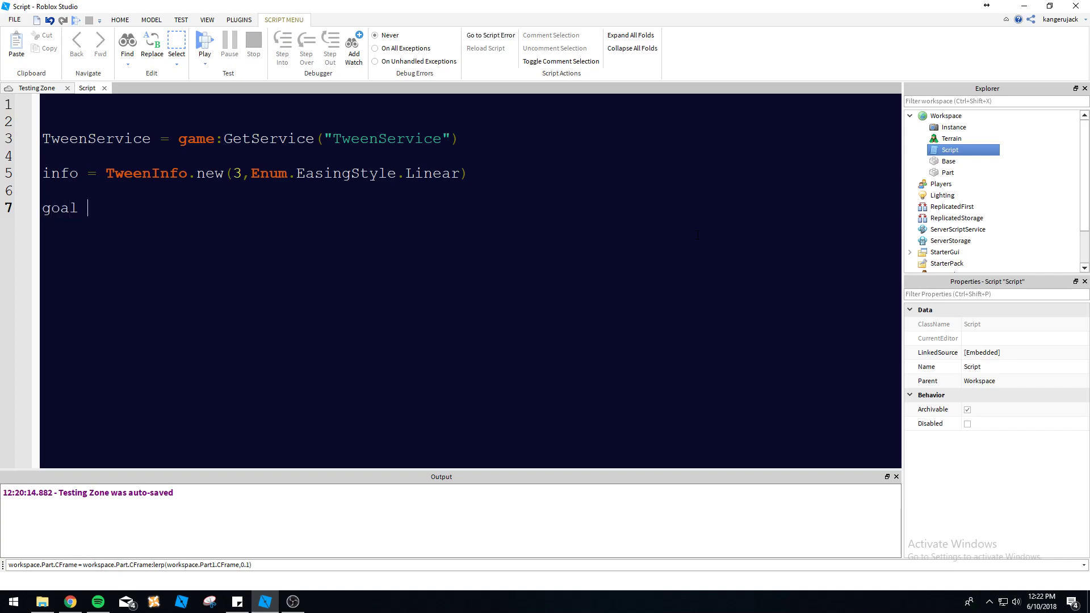
text(= {})
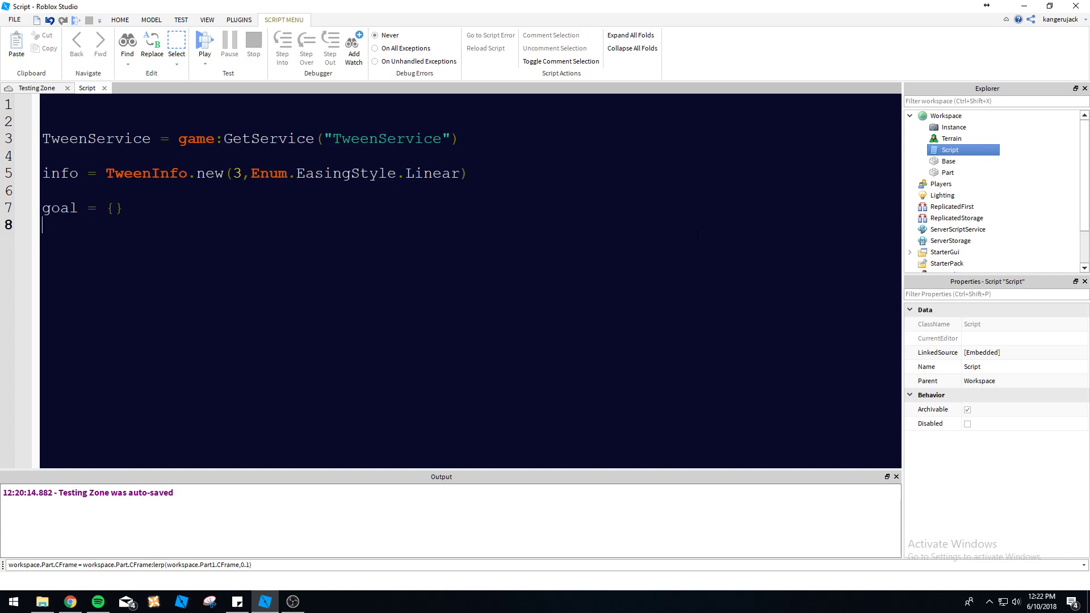
text(goal.)
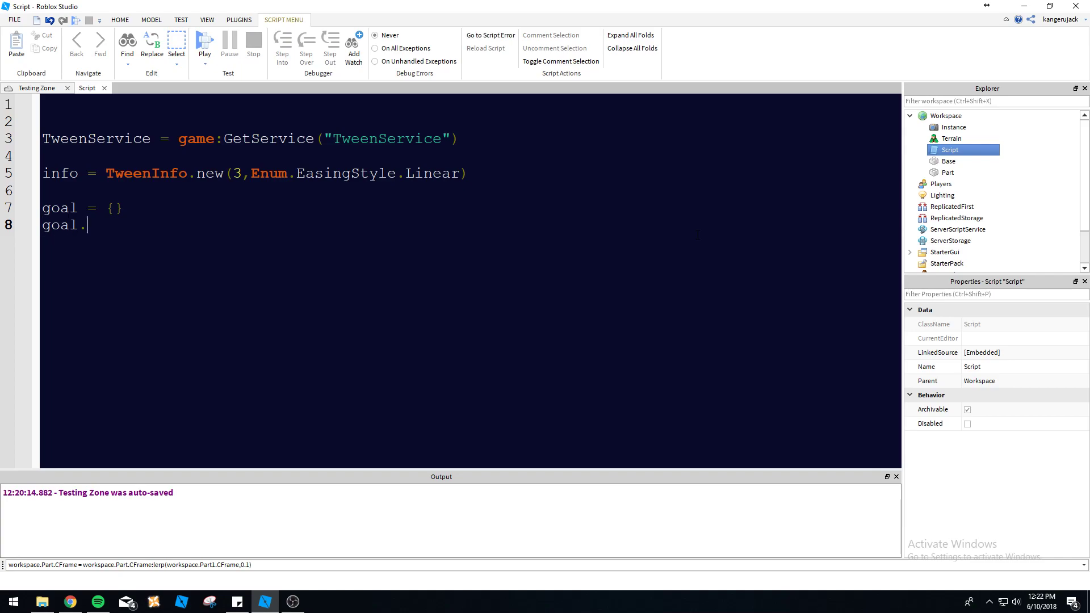
text(Colo)
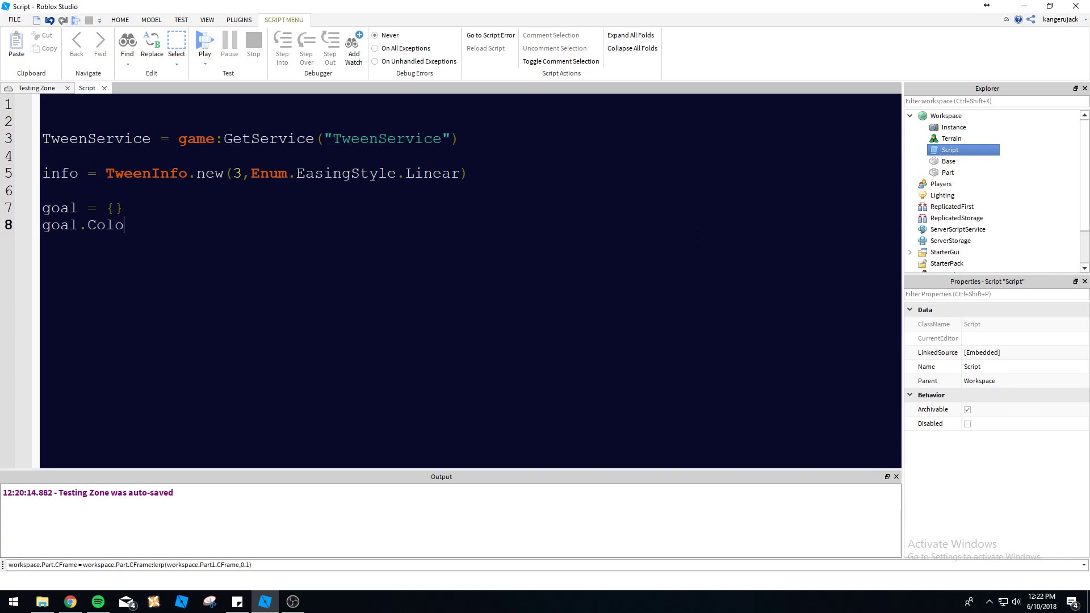
text(r = Color)
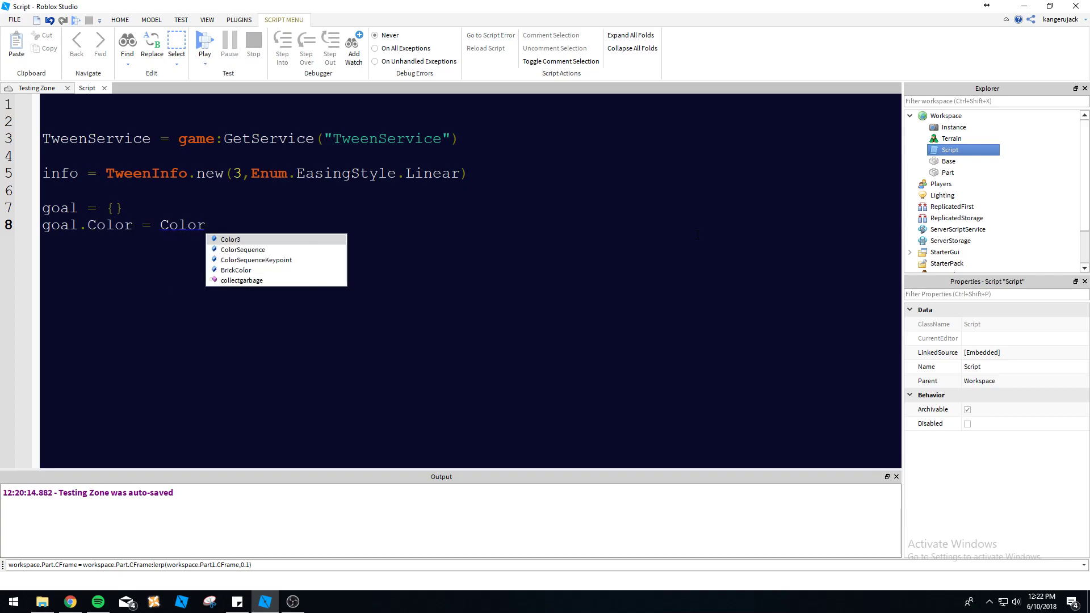
text(3.fromRGB()
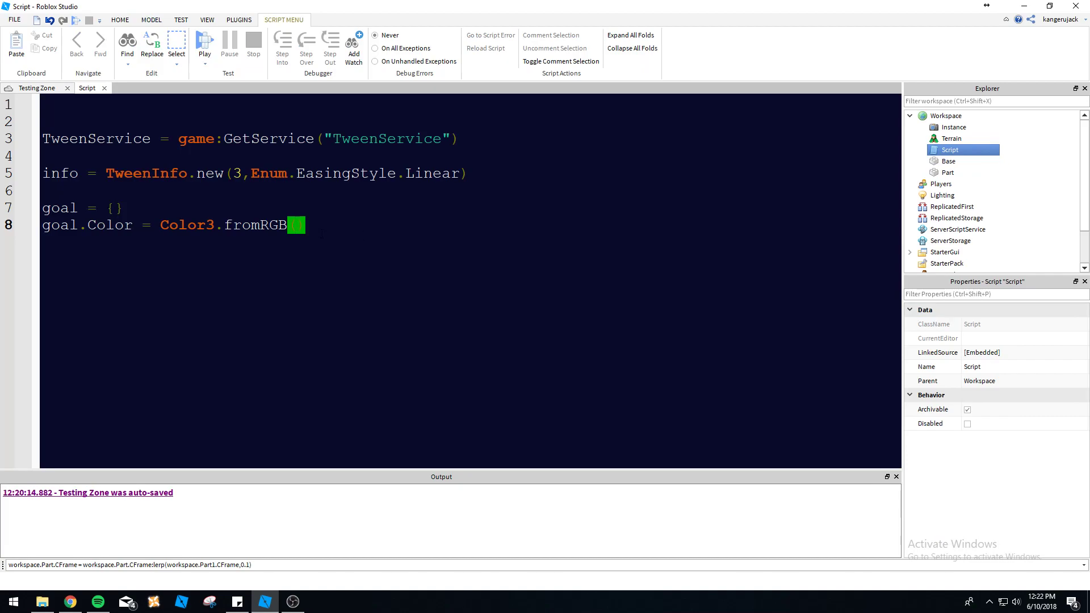
text(0,0,255))
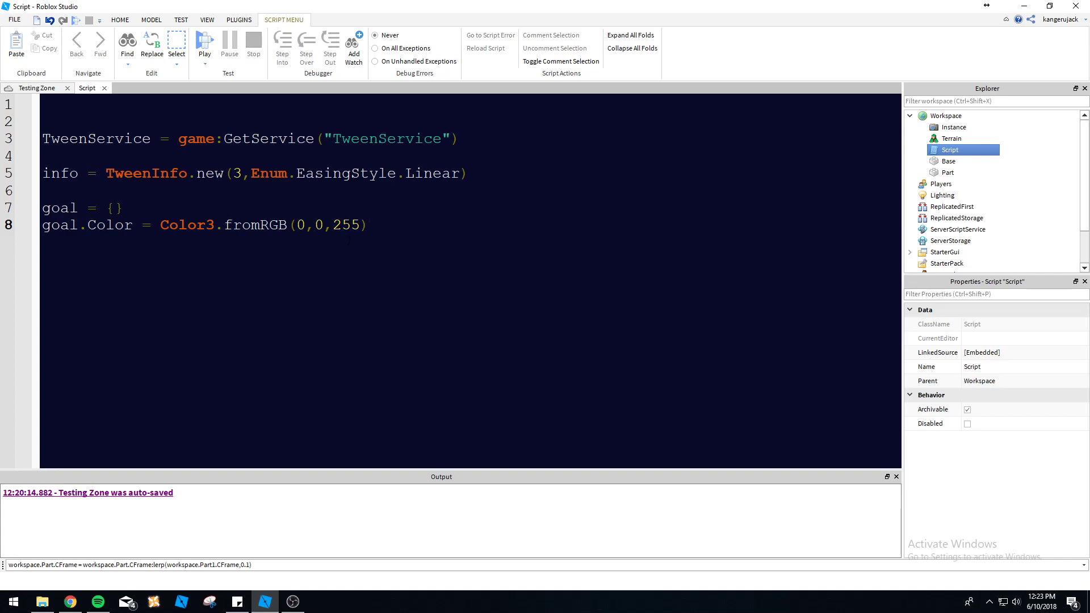
click(368, 225)
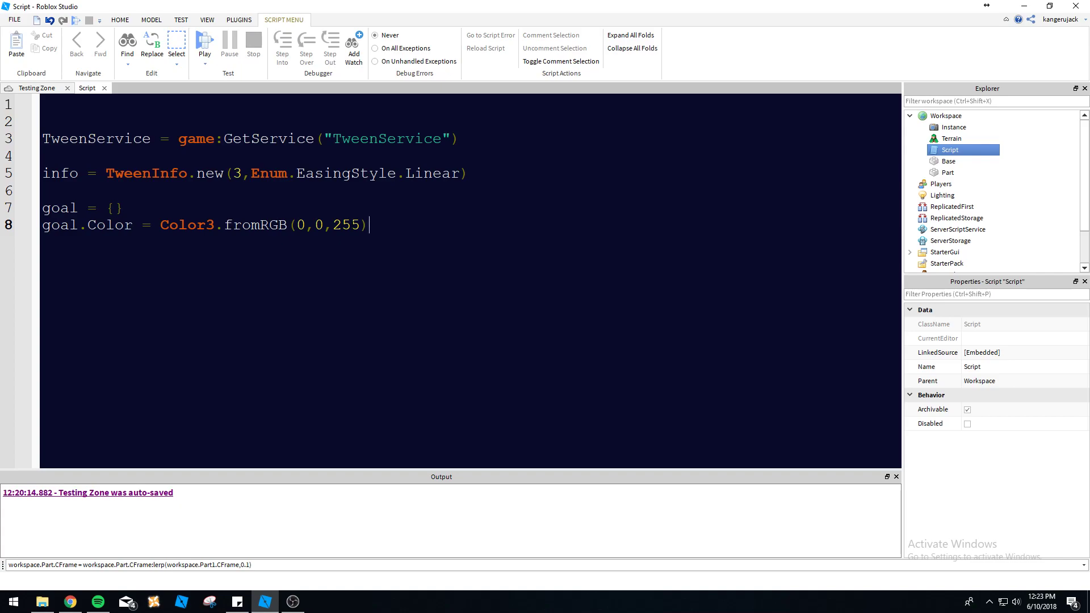
key(enter)
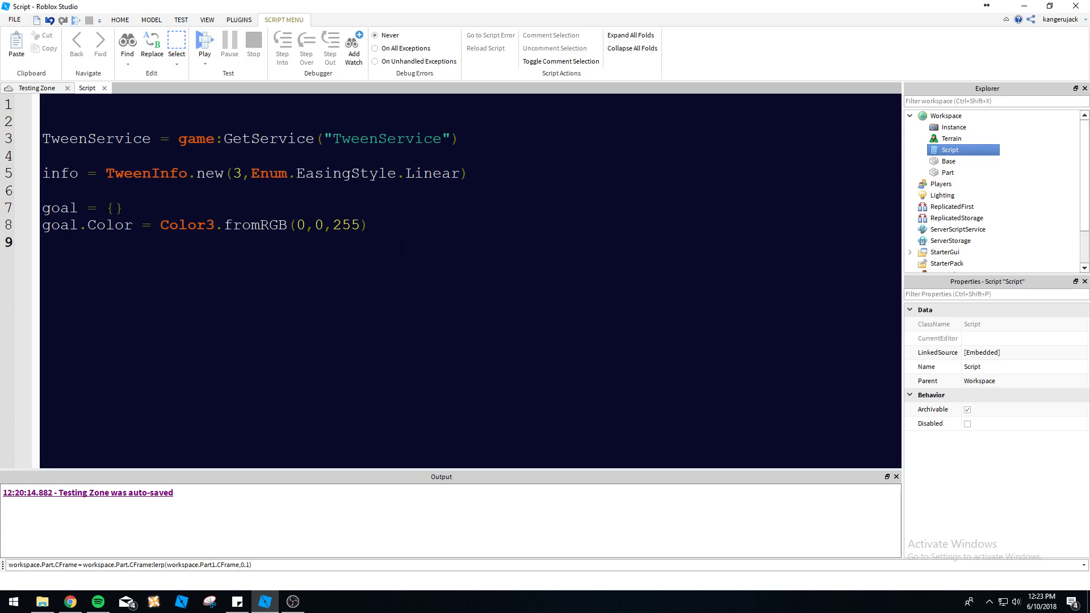
Type goal.Size = Vector3.new(20,20,20), then move to line 11.
text(goal.Si)
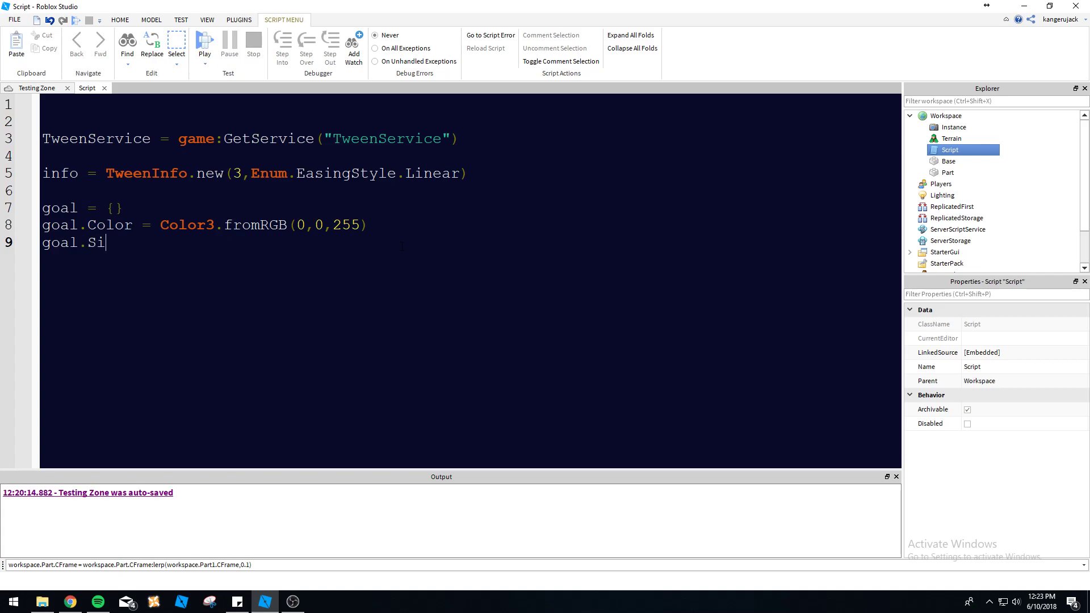
text(ze = Vector3)
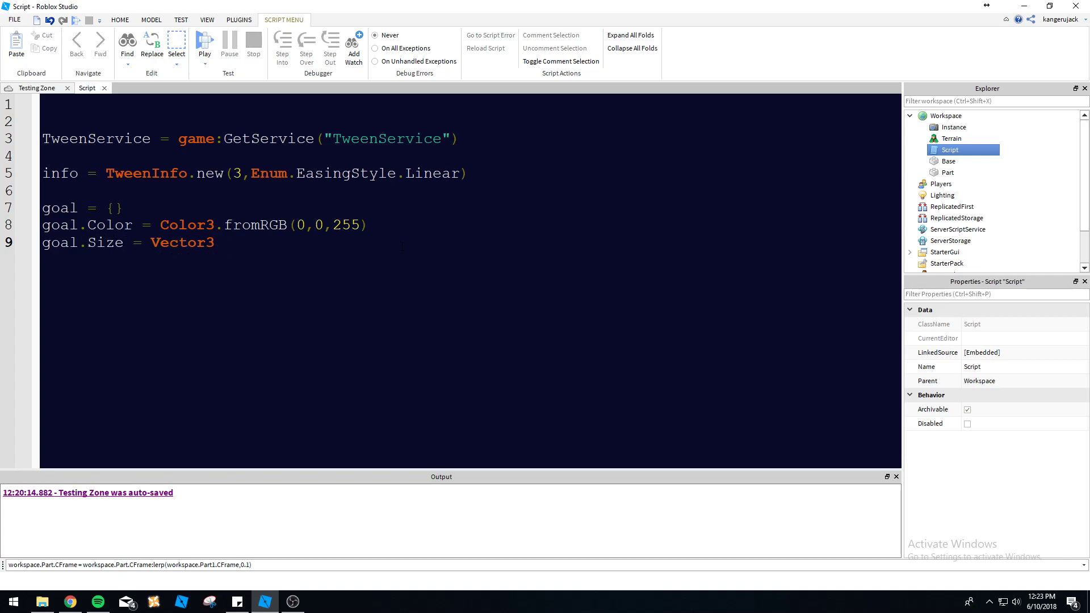
text(.new)
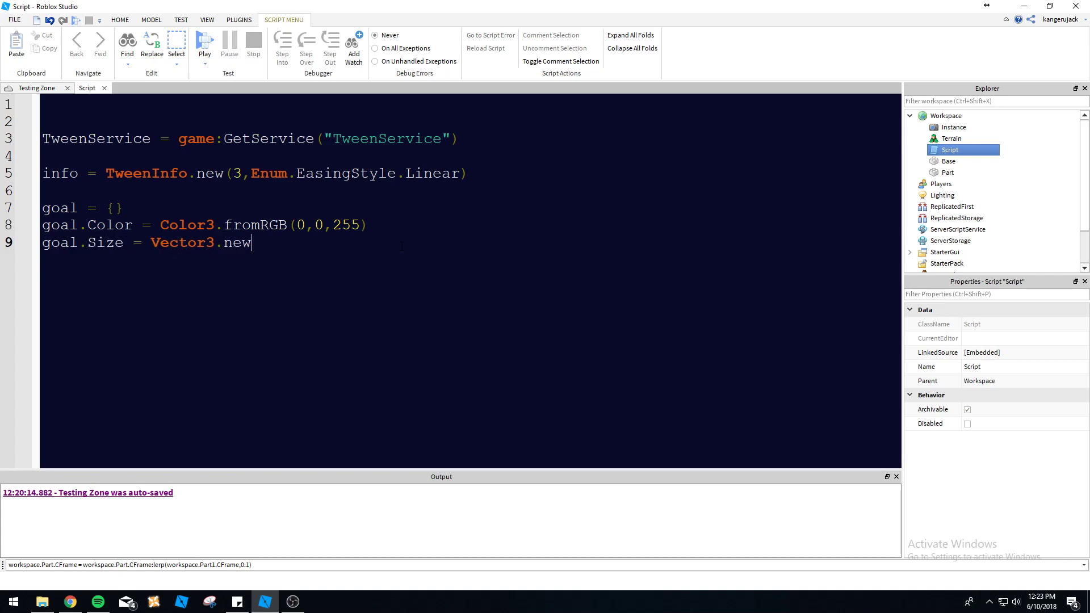
text(()
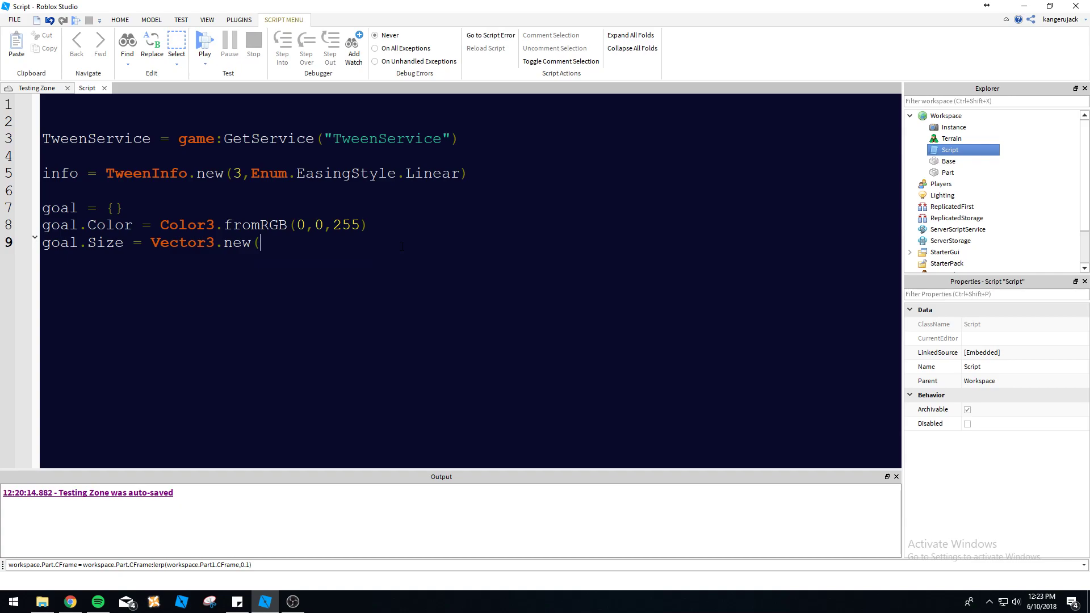
text(20,20,20))
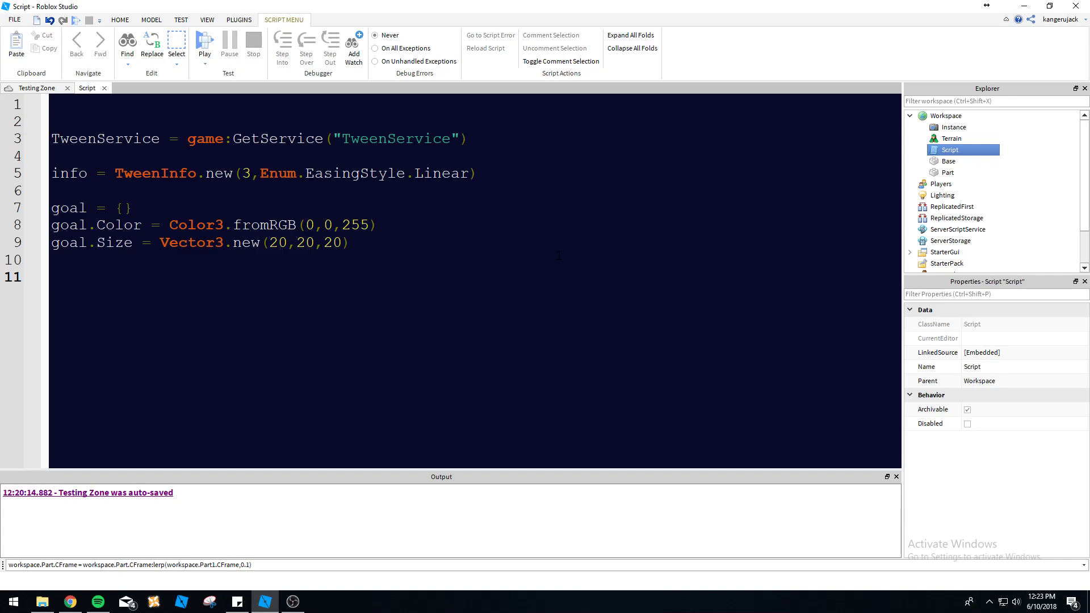
click(52, 277)
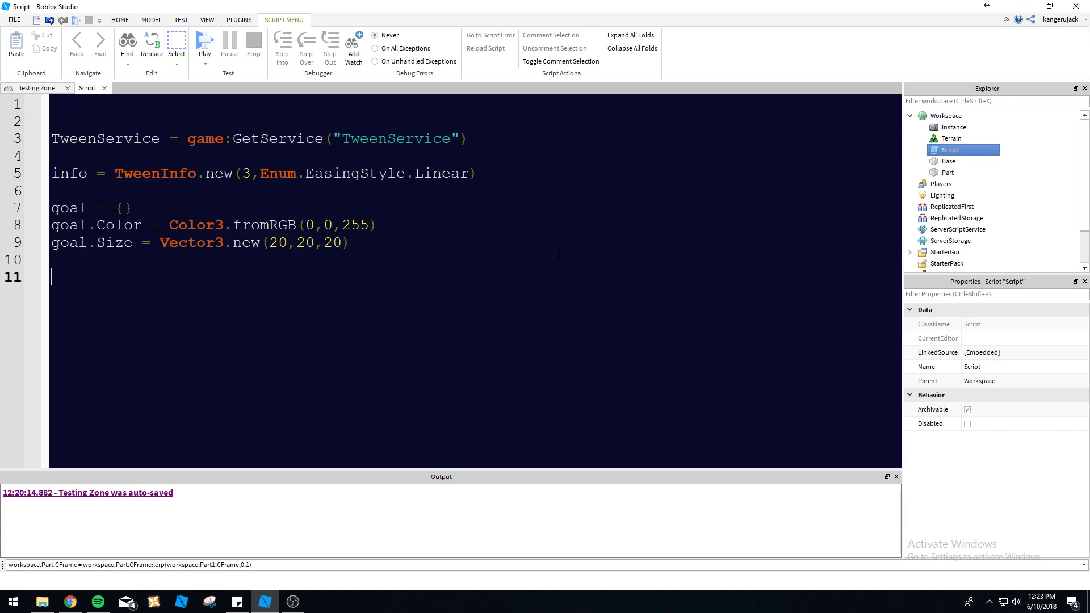
Write tween = TweenService:Create(workspace.Part, info, goal) and begin a 'tween' line below.
text(twe)
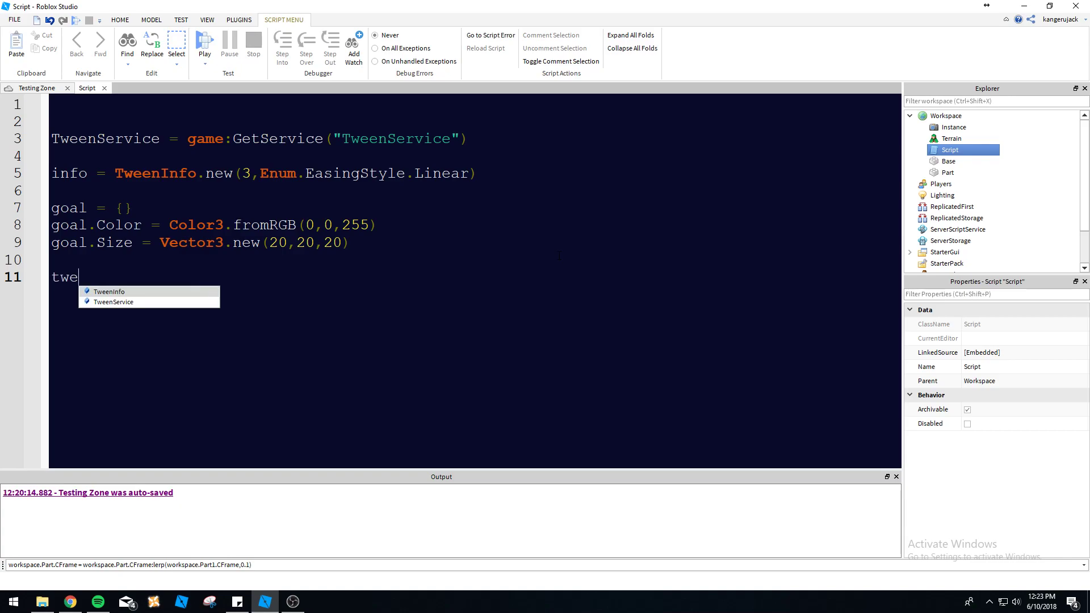
text(en =)
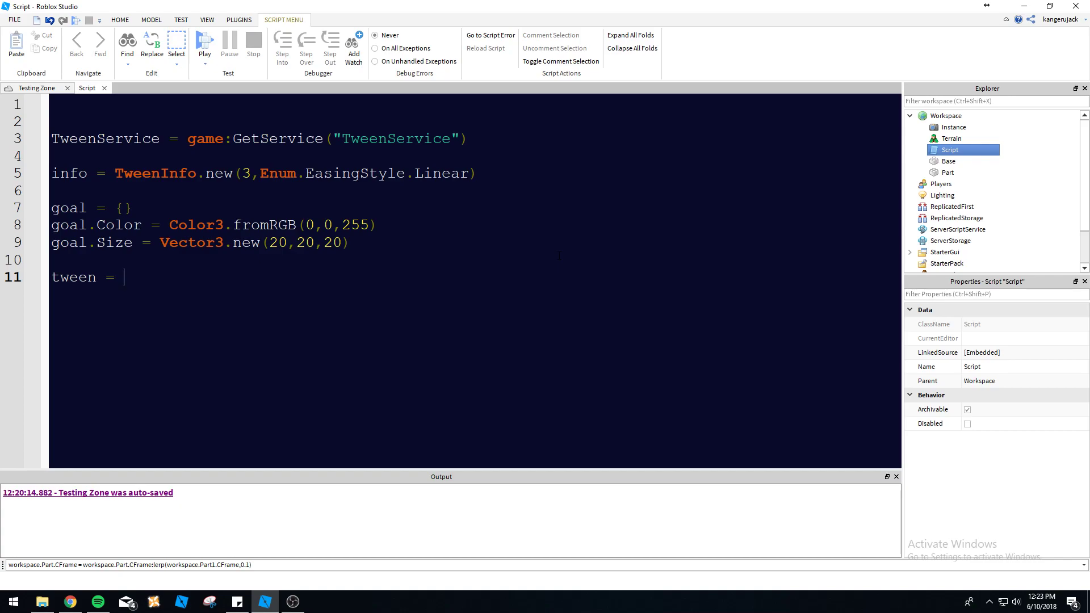
text(T)
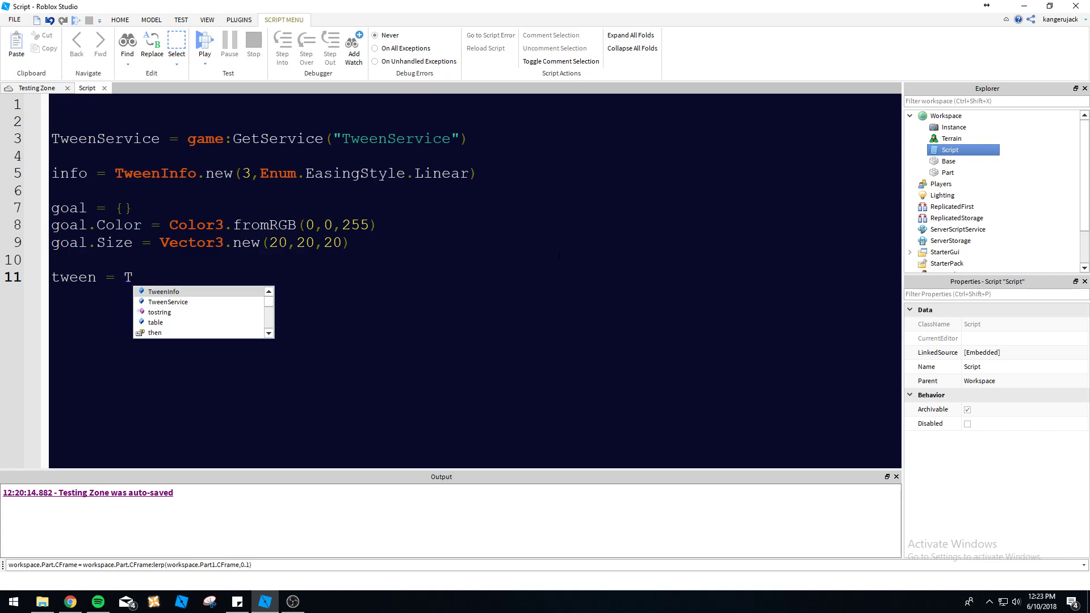
text(weenService)
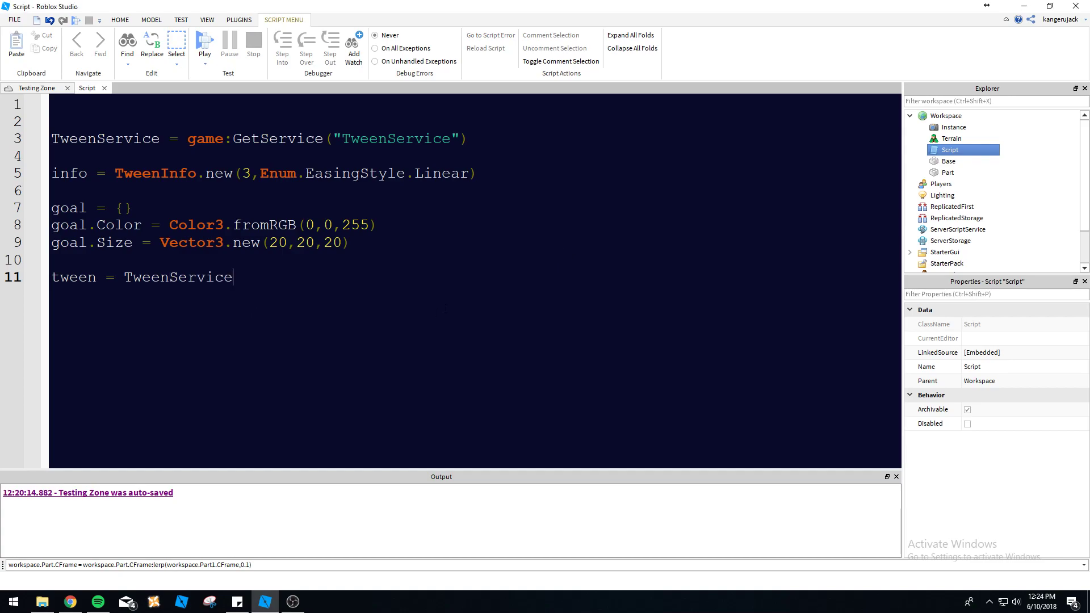
text(.new)
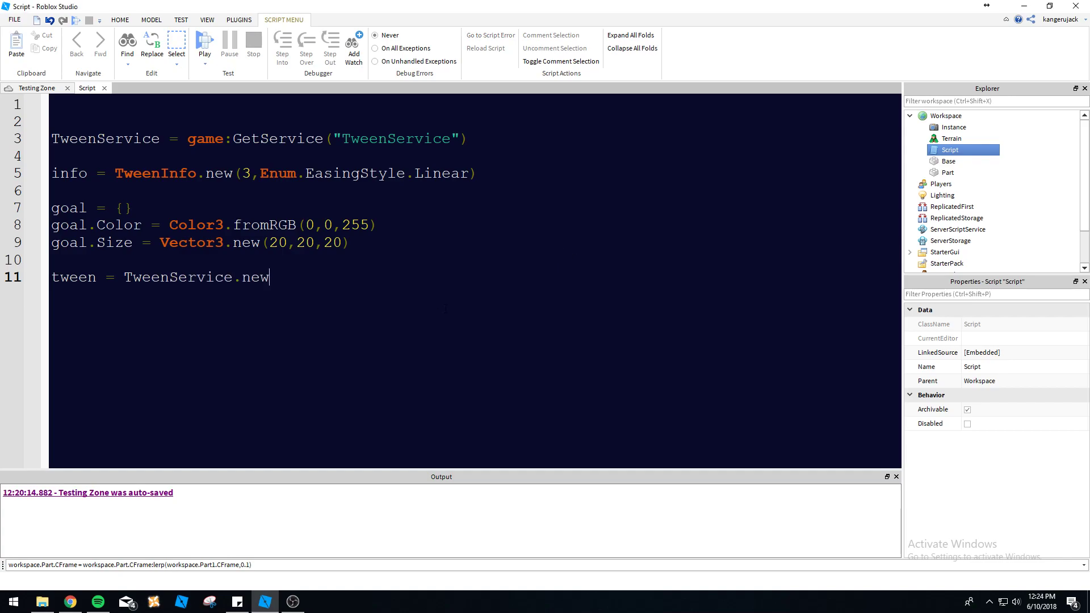
key(BackSpace)
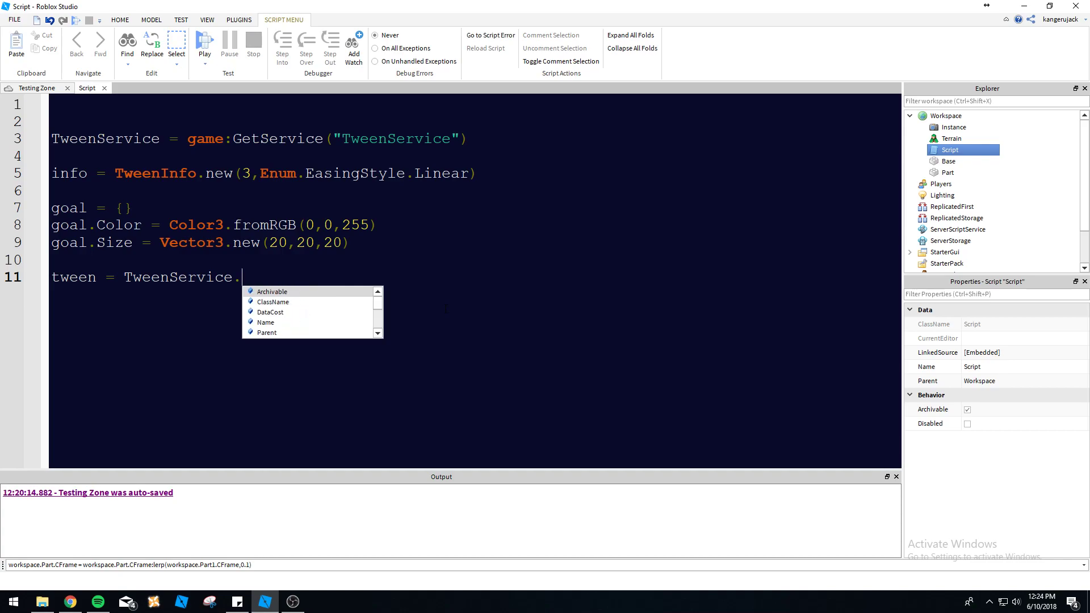
text(:Crea)
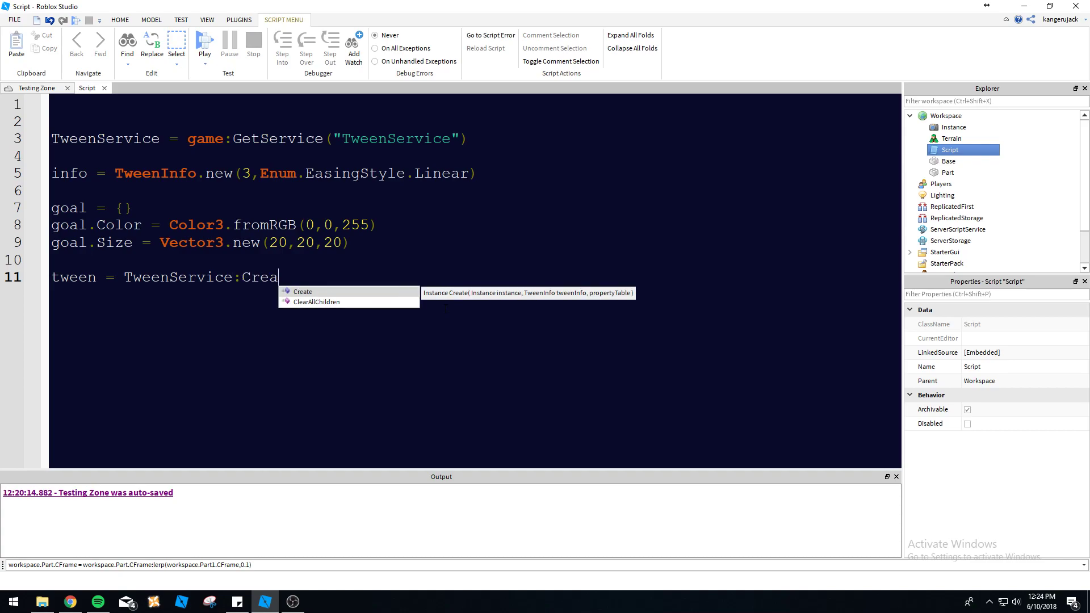
mouse_move(504, 301)
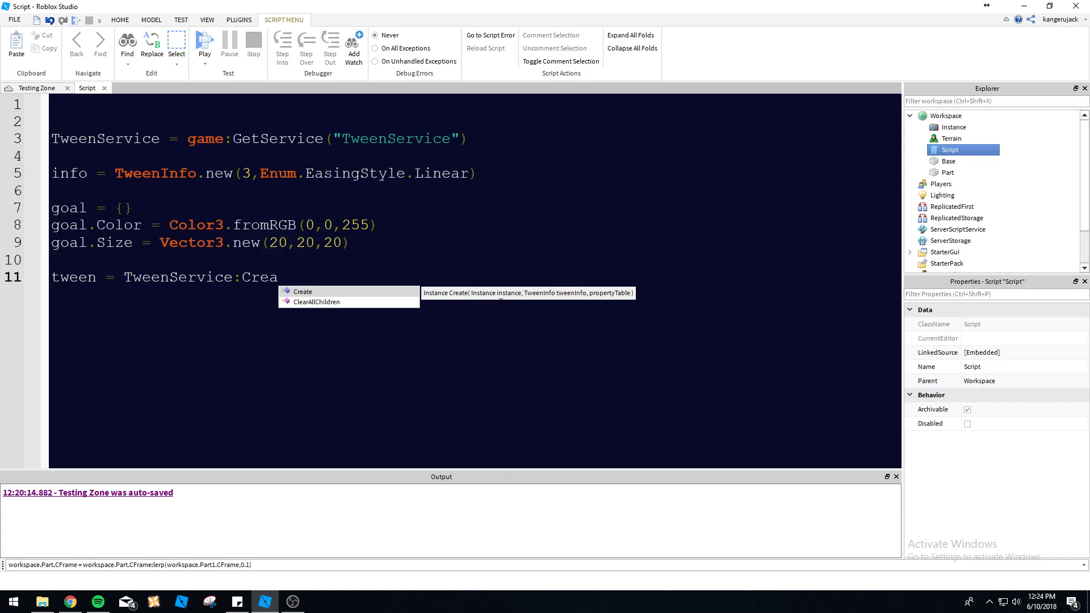
mouse_move(507, 300)
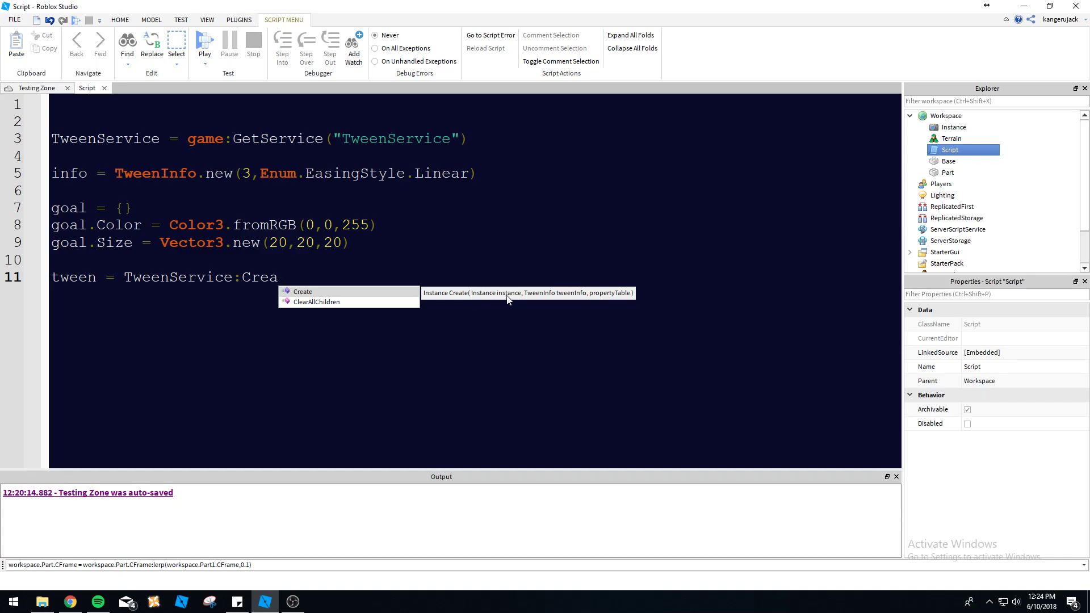
mouse_move(539, 304)
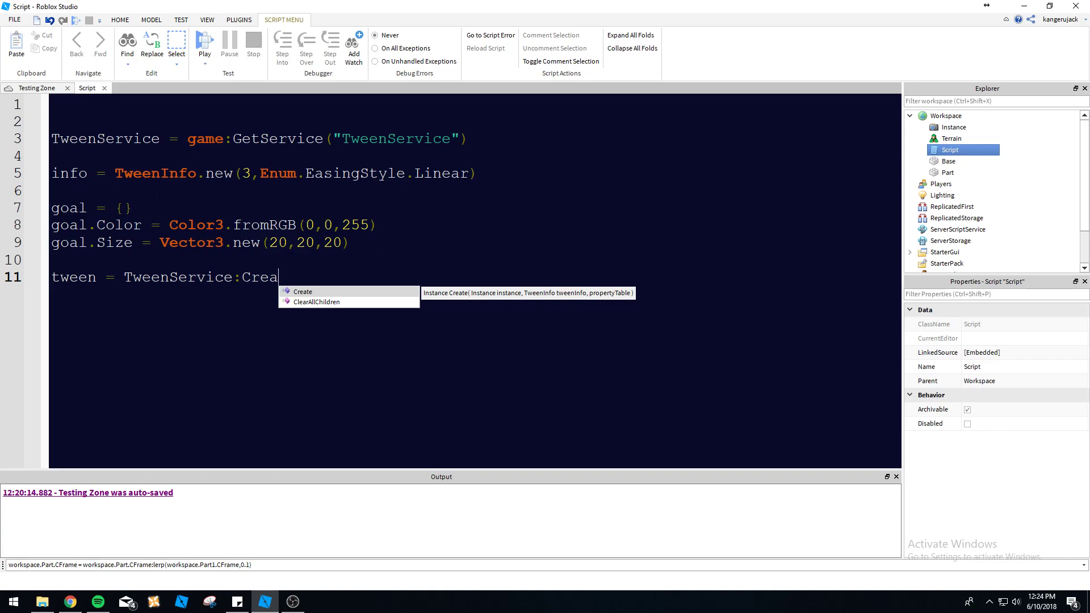
mouse_move(614, 299)
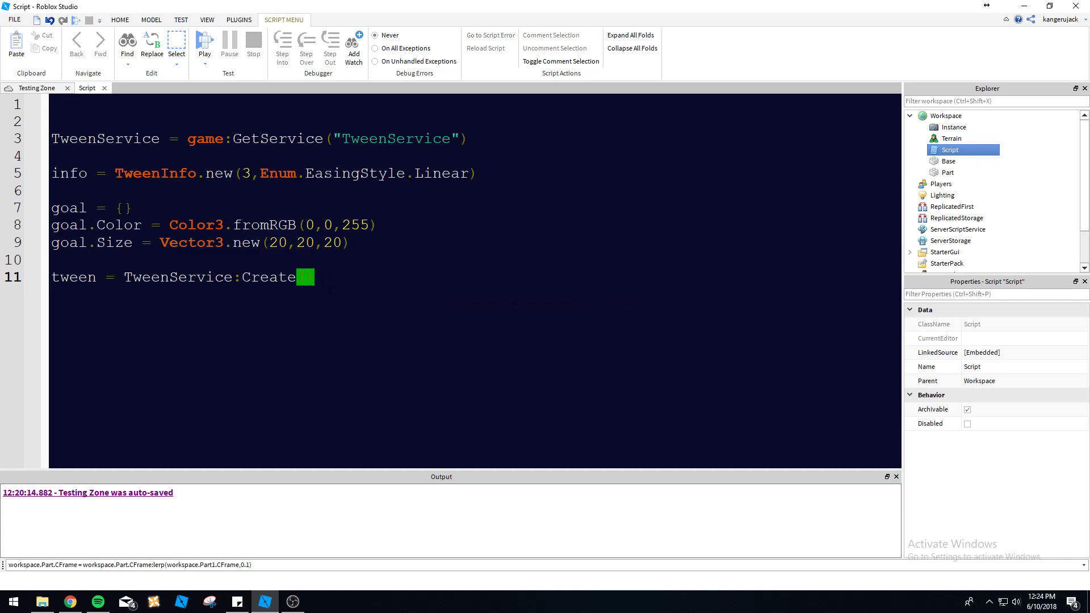
text(workspace.Part,)
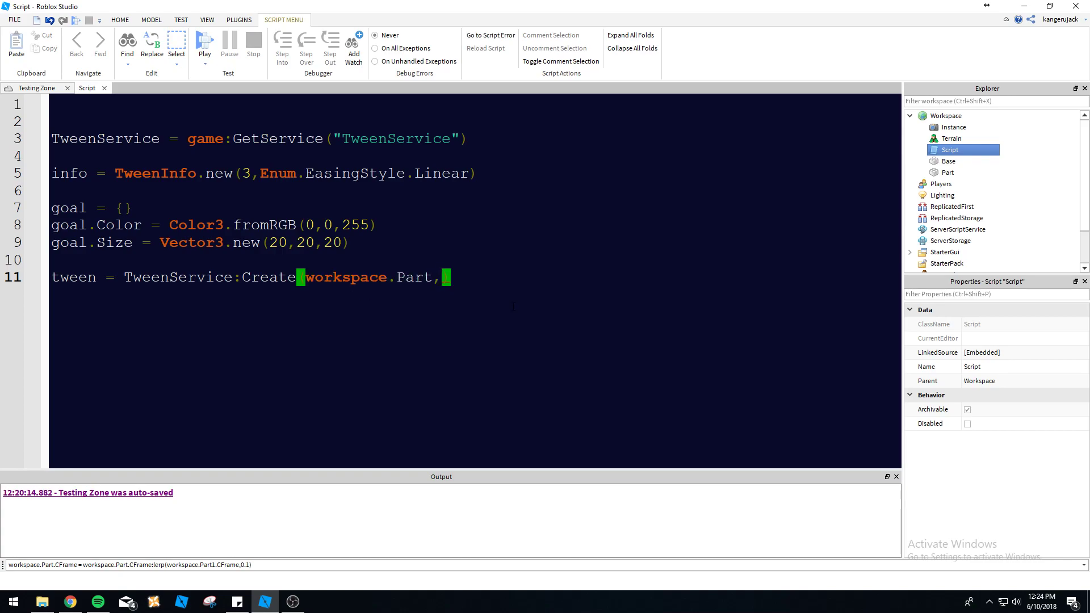
text(info)
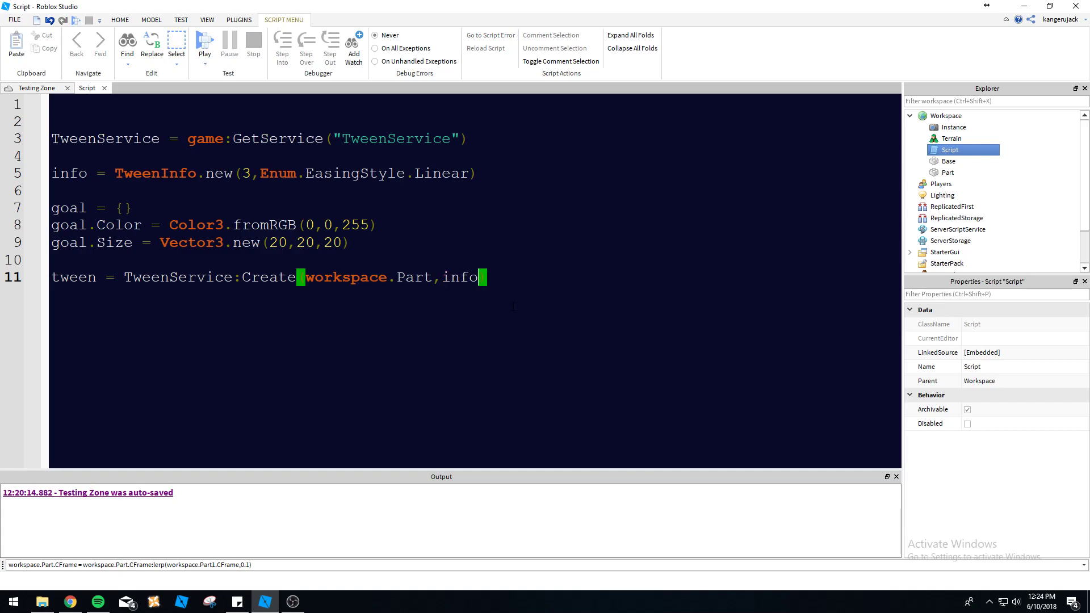
text(,goal))
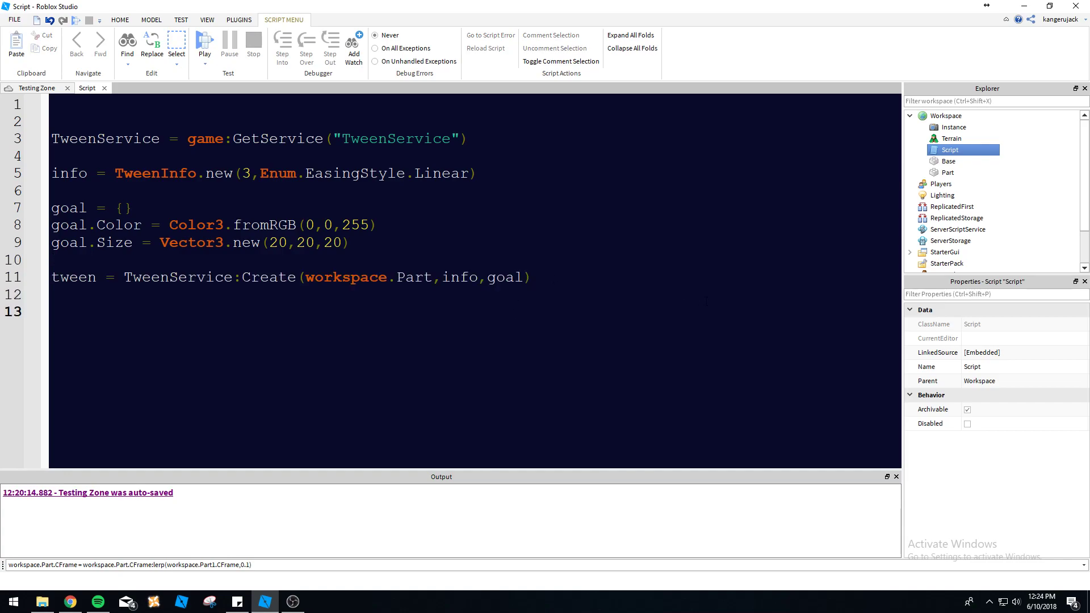
text(tween)
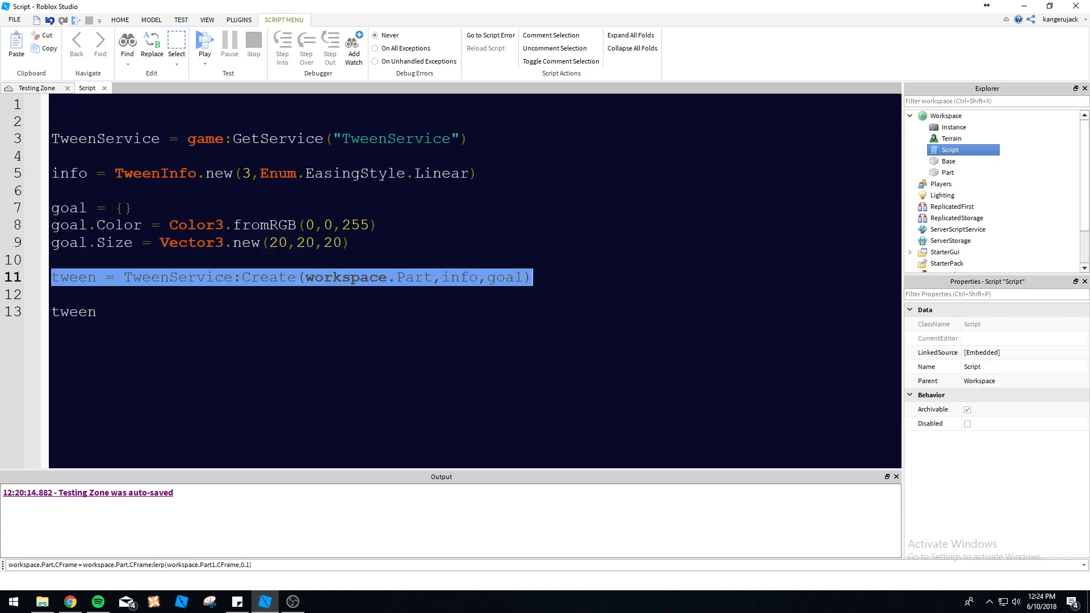
Complete the last line as tween:Play().
click(533, 277)
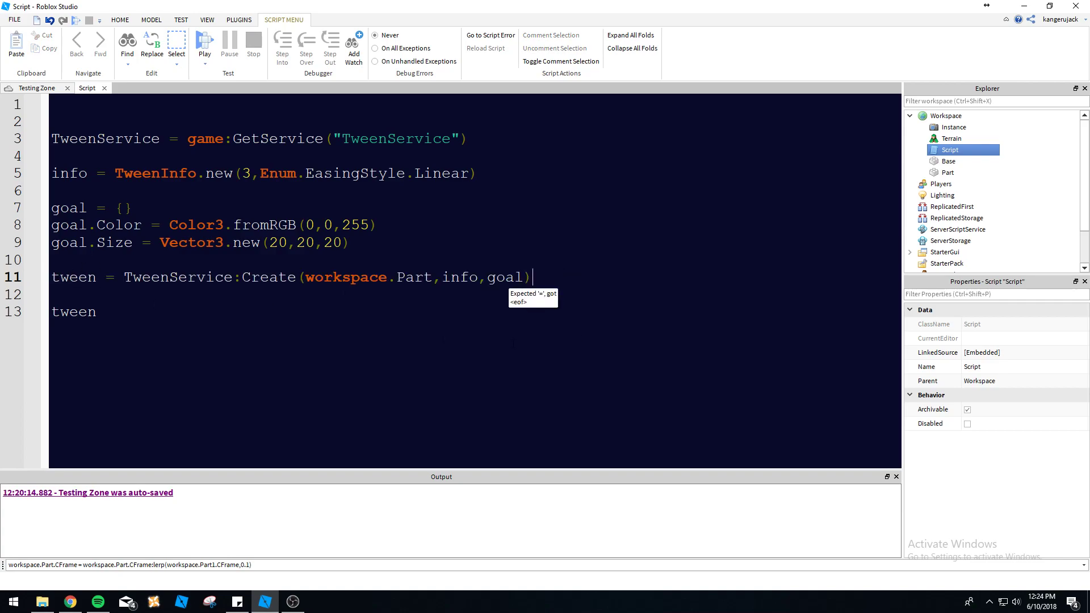
text(:)
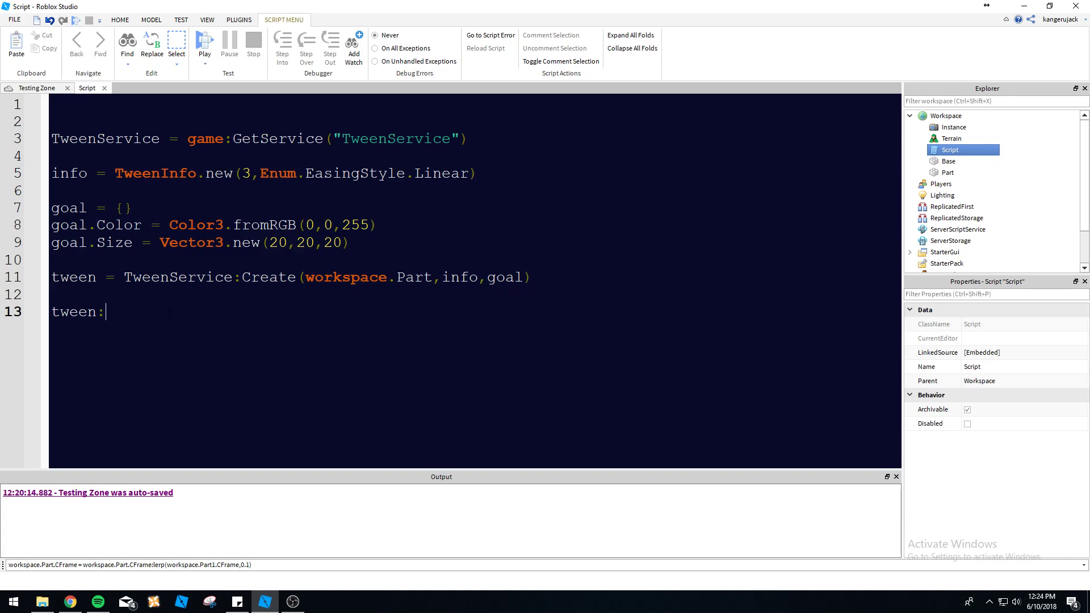
text(Play())
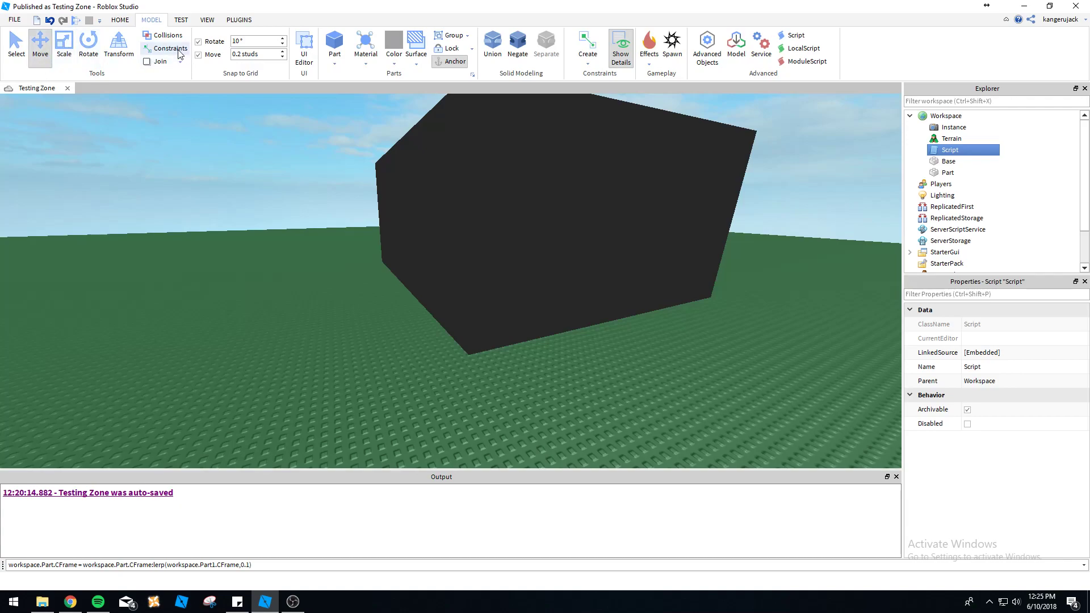
Start a play test from the Test tab, then stop it.
click(180, 20)
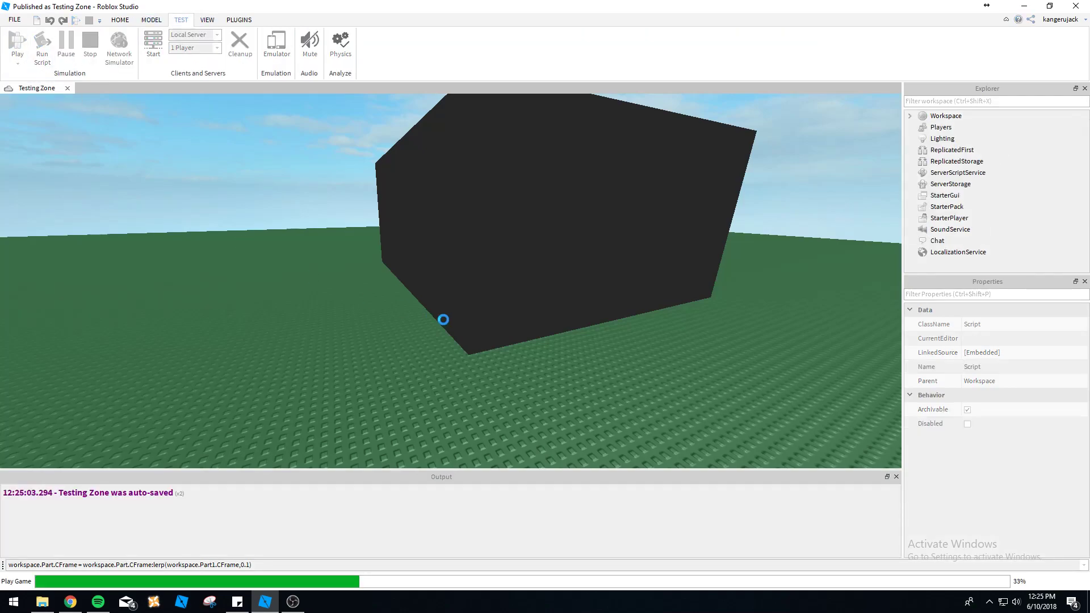
click(16, 43)
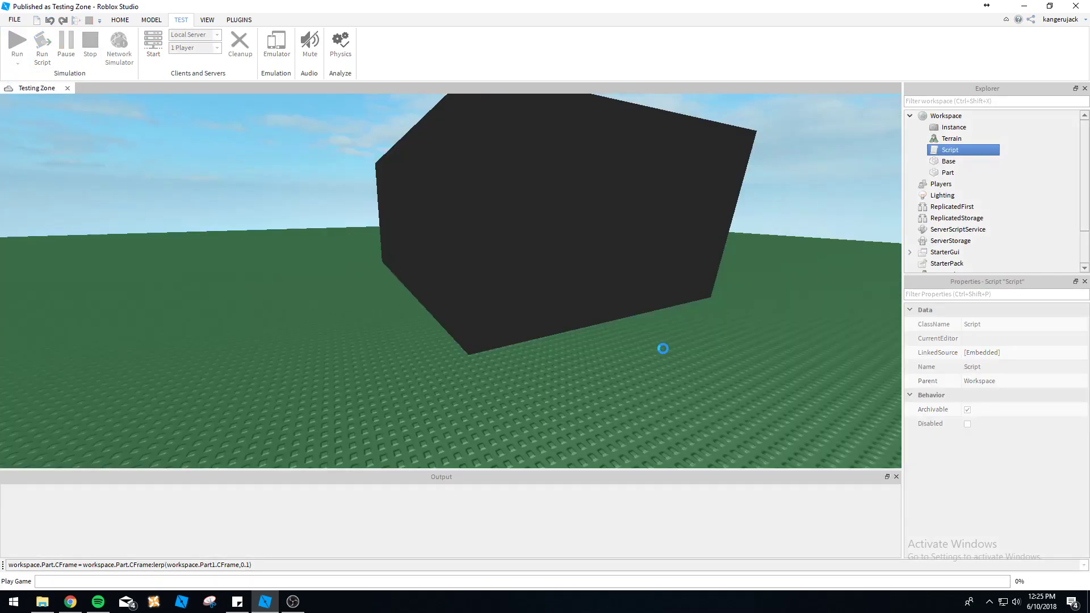
click(42, 41)
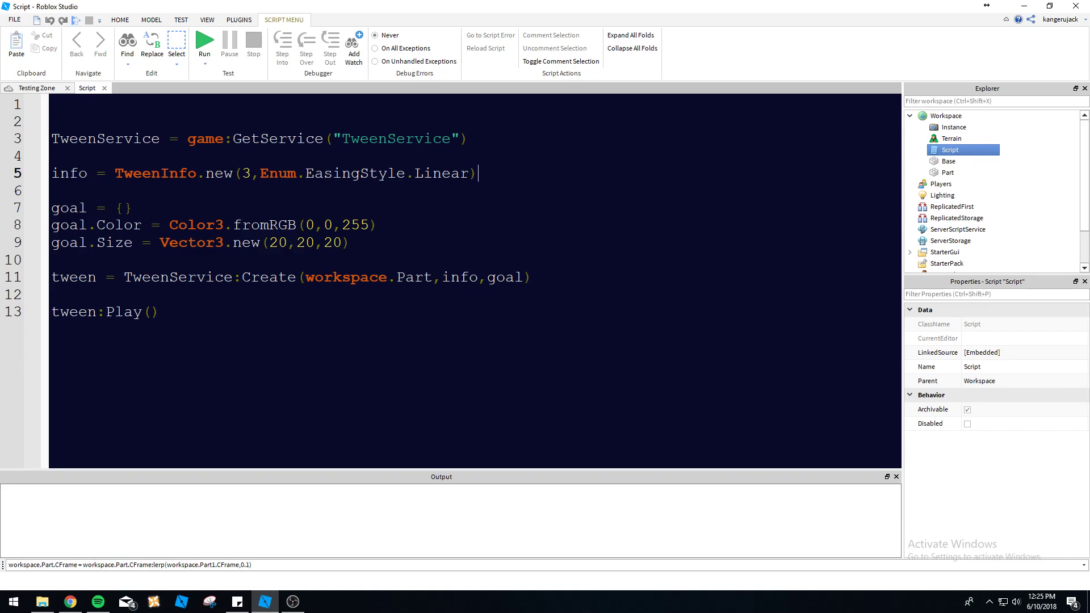
Add wait(3) and goal.Color = Color3.fromRGB(0,0,0) after the Play call.
key(enter)
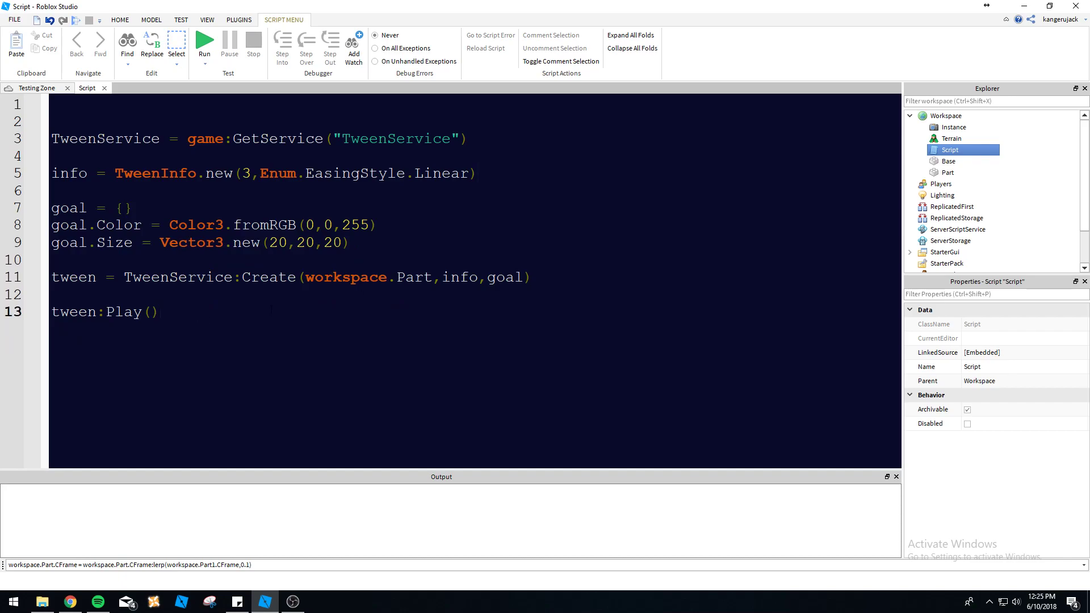
text(wa)
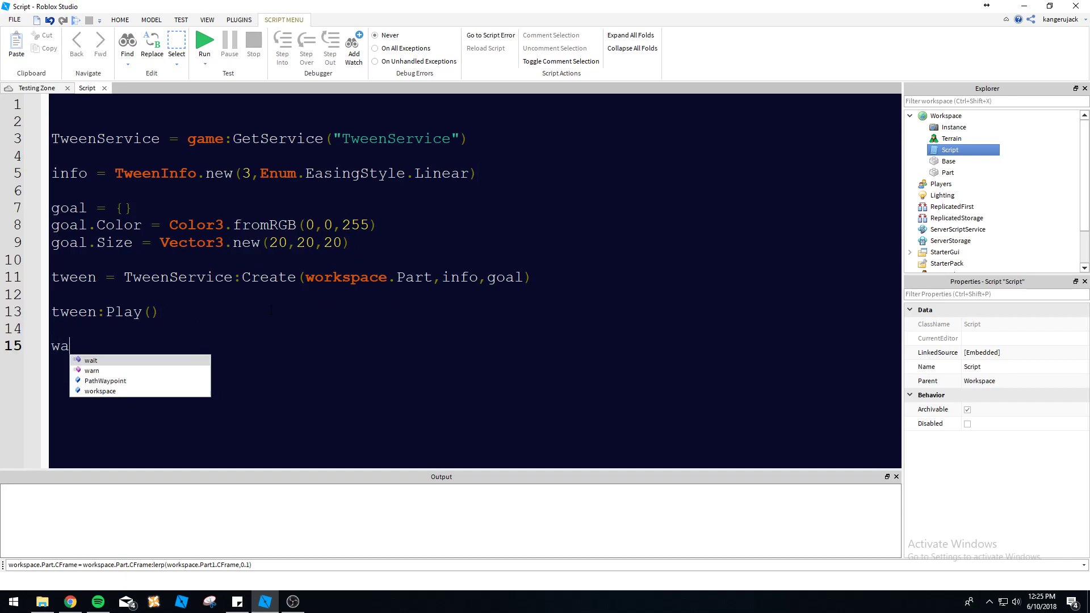
text(it(3))
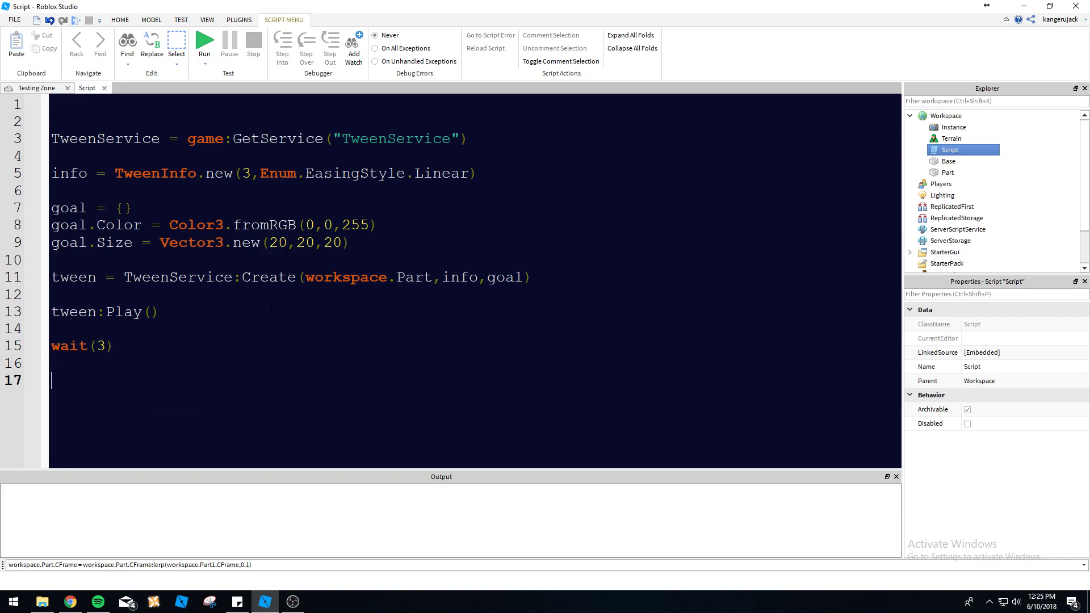
text(goal)
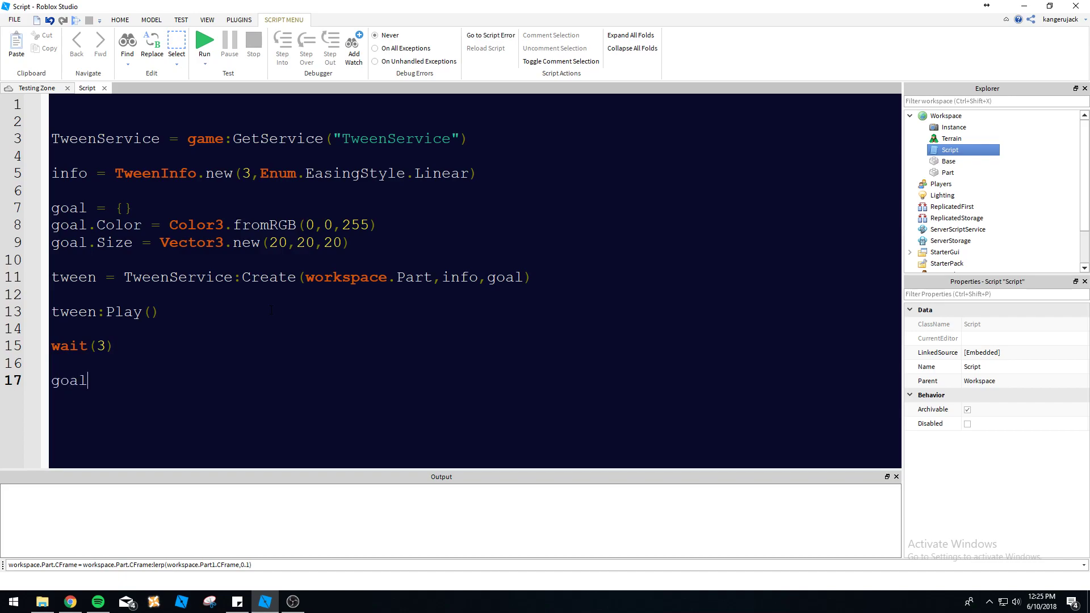
text(.Color = Color3.new(fr)
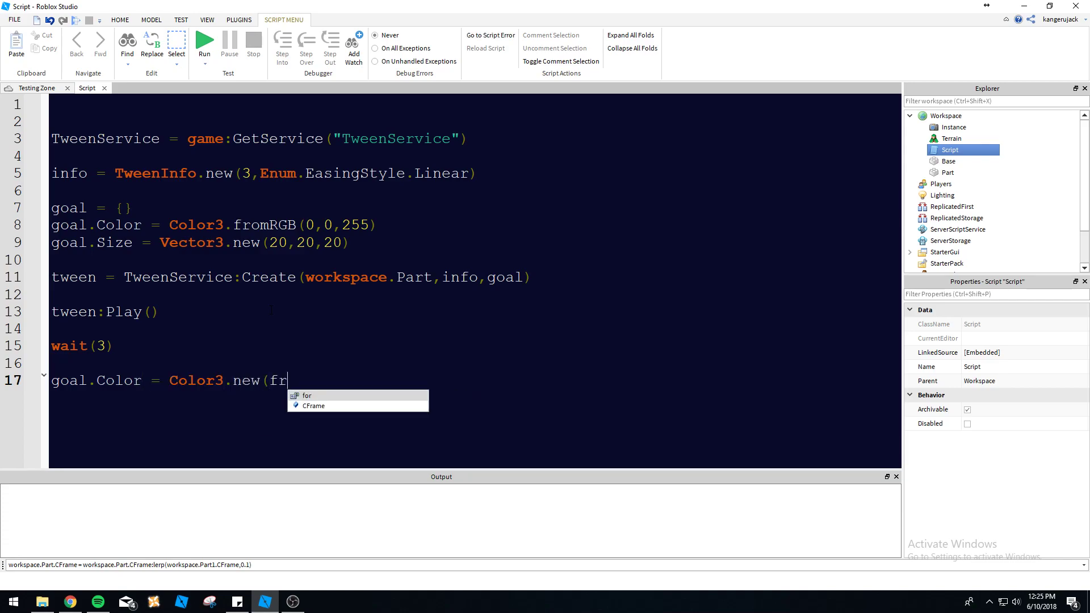
text(omRGB()
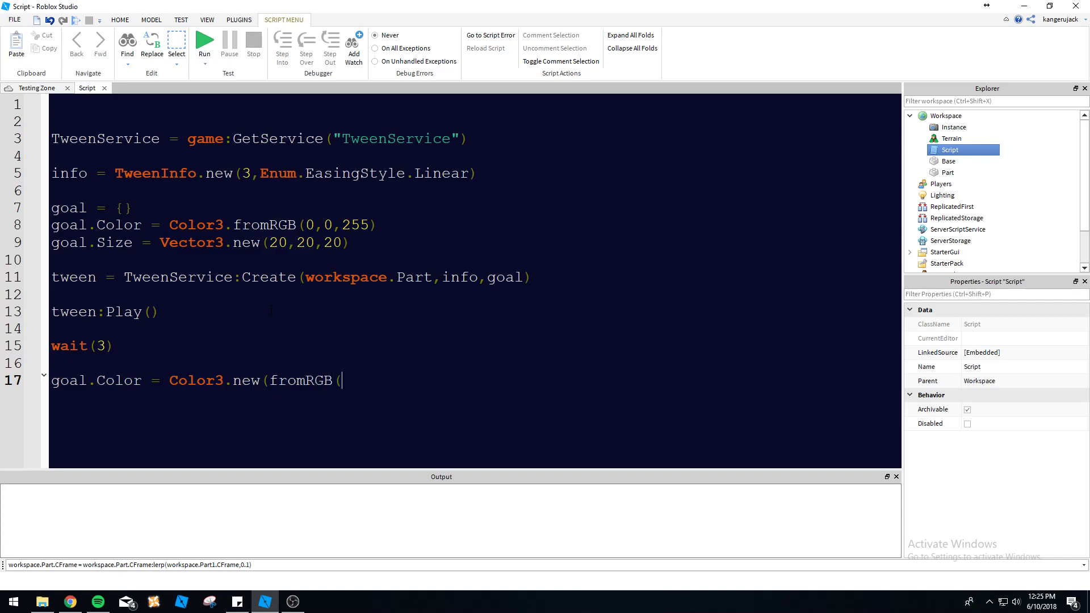
key(BackSpace)
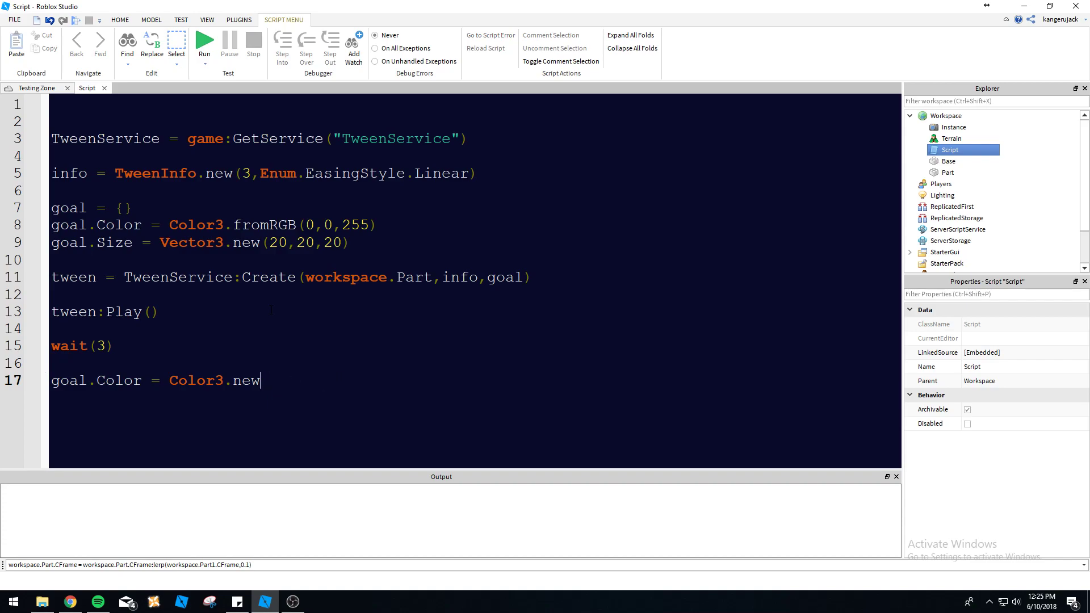
text(fromRGB()
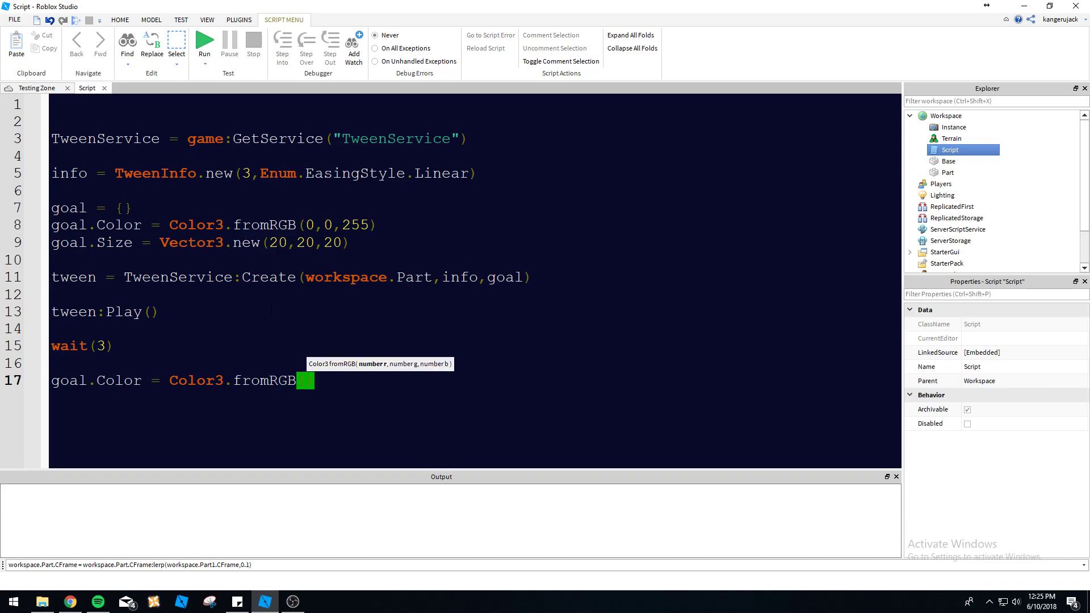
text(0,0,0))
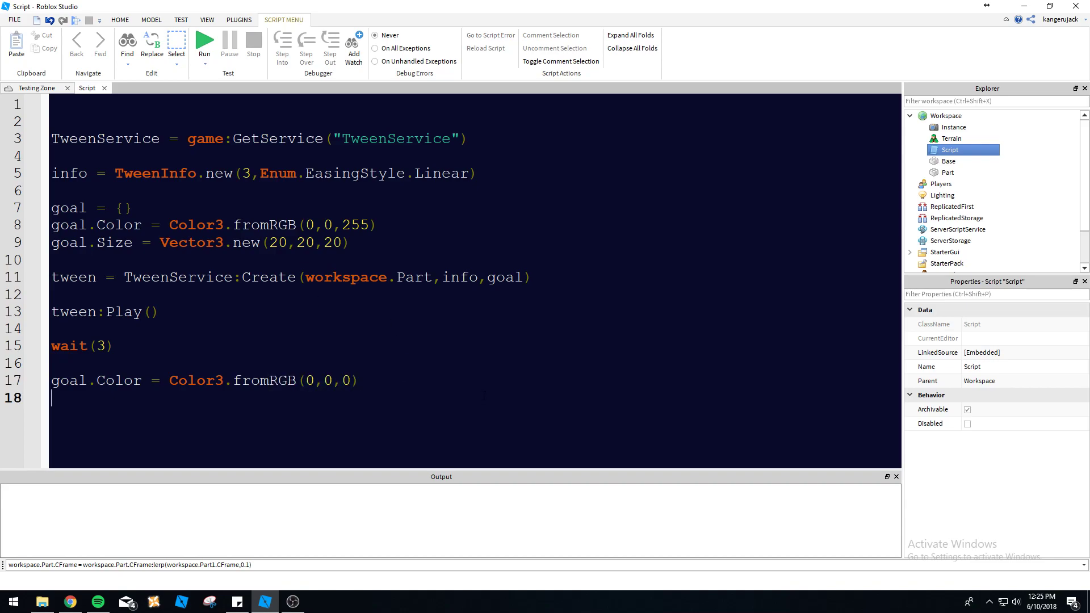
Set the goal Size to Vector3.new(36,36,36), checking the Part's size properties.
text(goal.Size =)
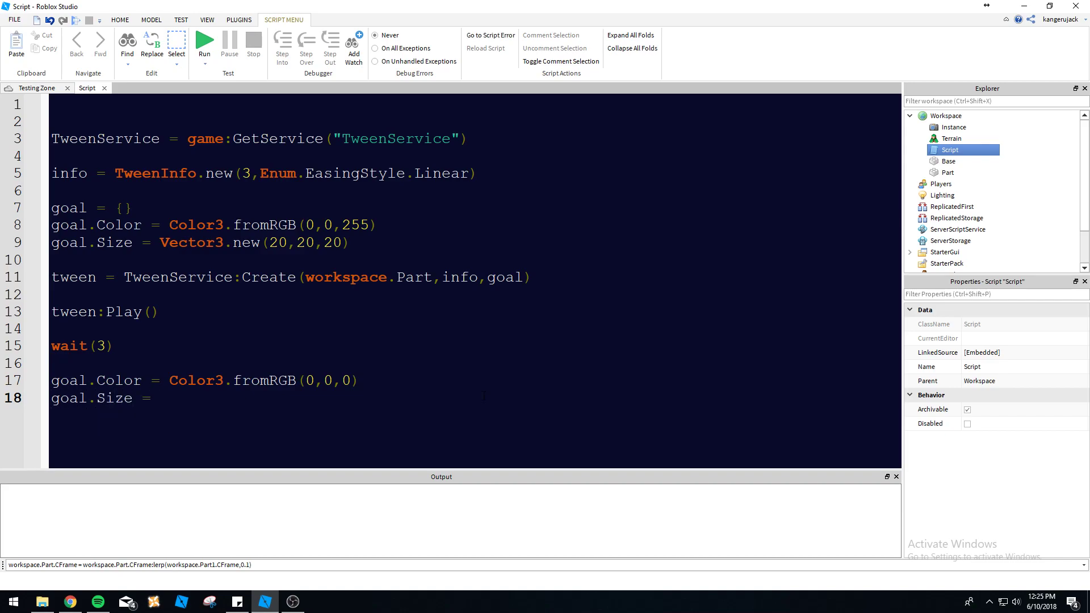
text(Vector3.new)
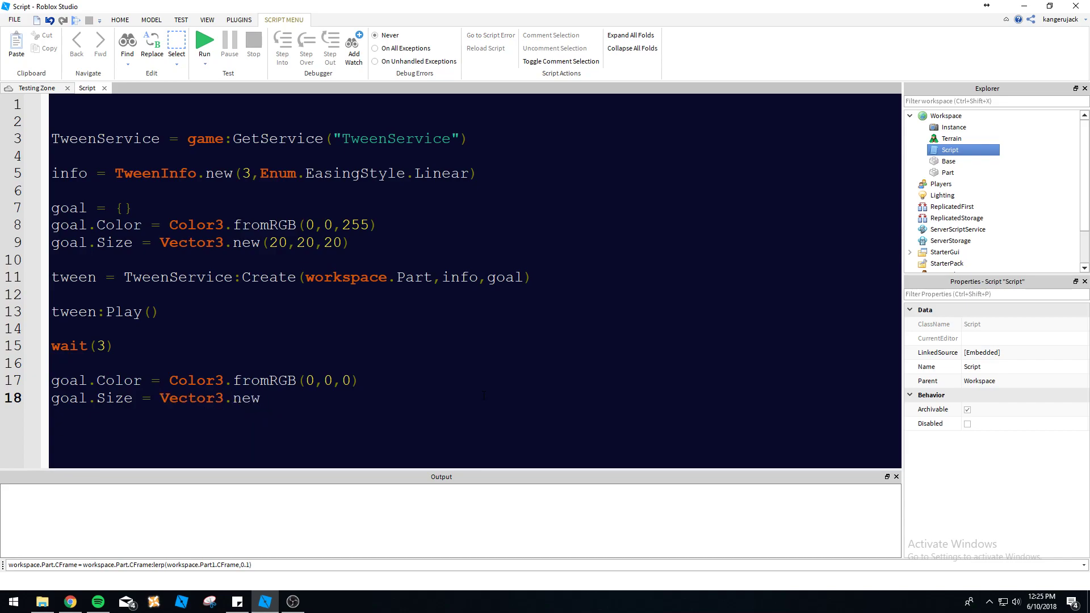
text(())
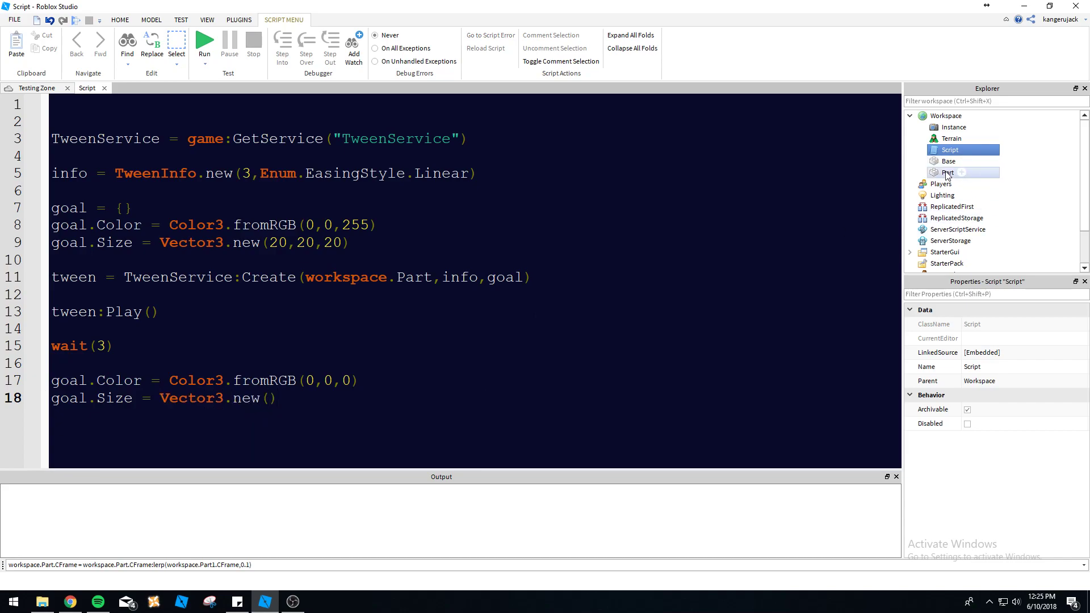
click(948, 172)
text(36)
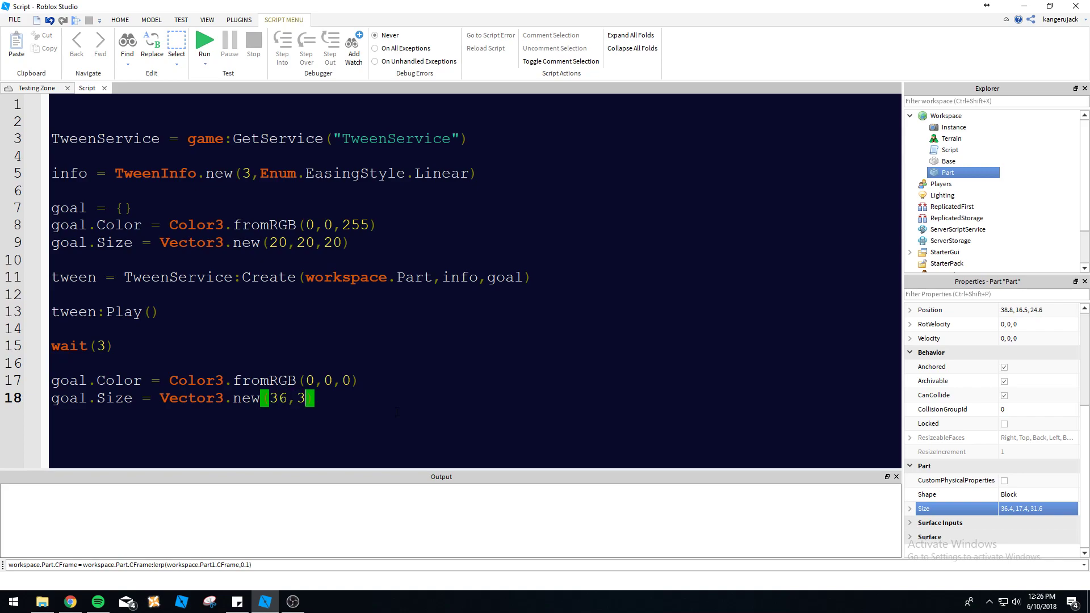
text(,36)
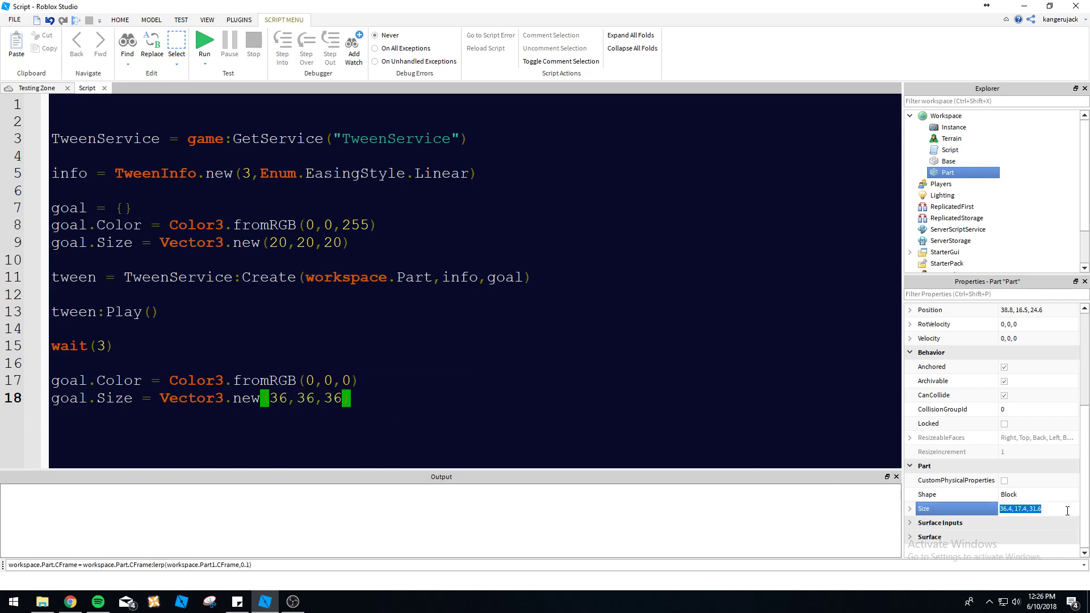
text(36,36,36)
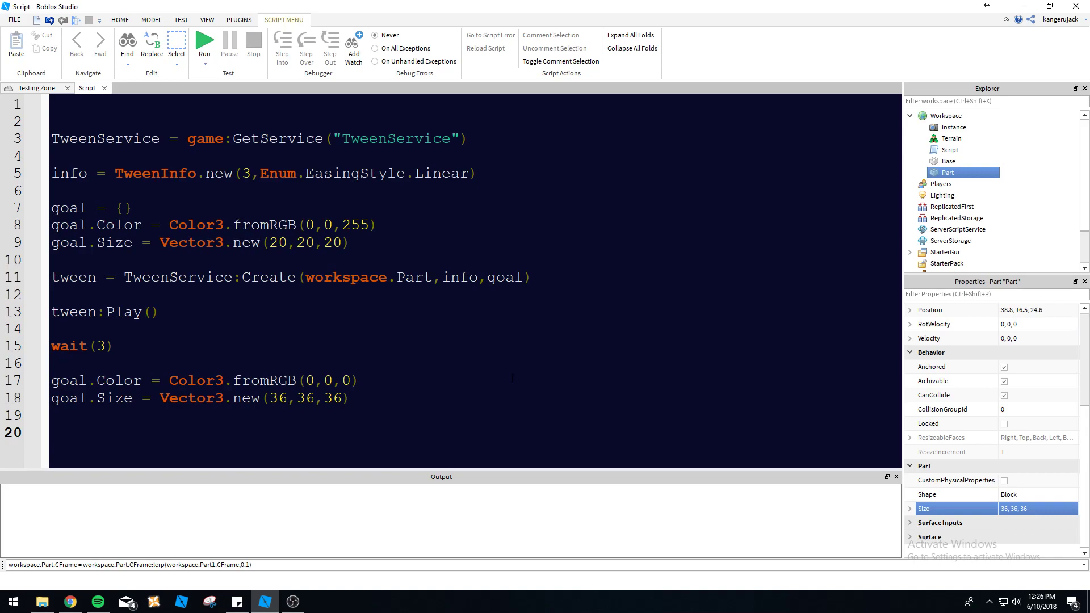
Add a second tween = TweenService:Create(..., goal) line, then return to the 3D scene.
text(tween =)
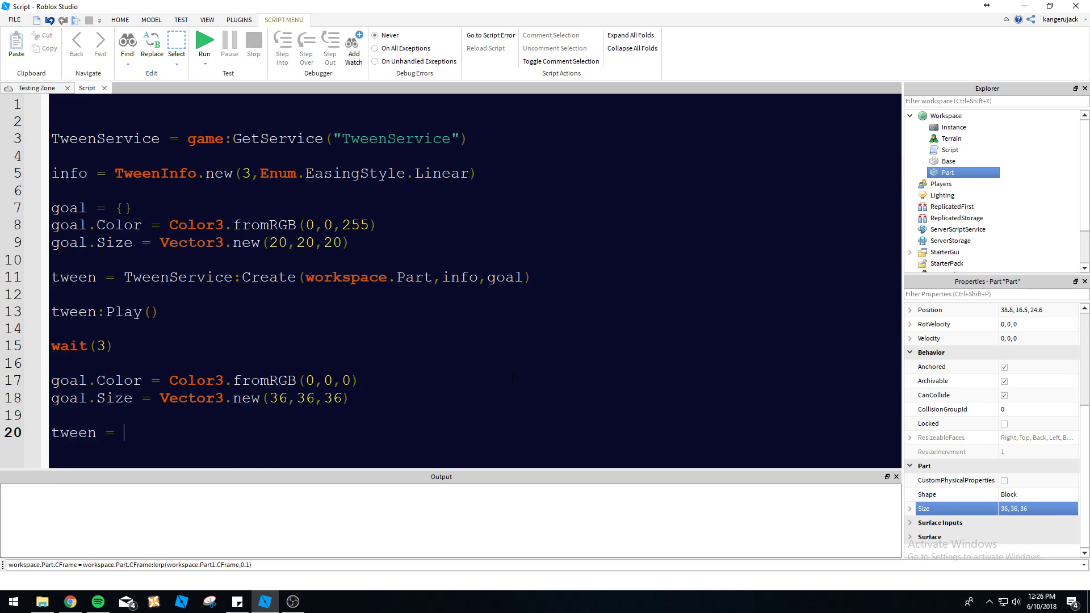
text(TweenService:Create(workspace.Part,info,)
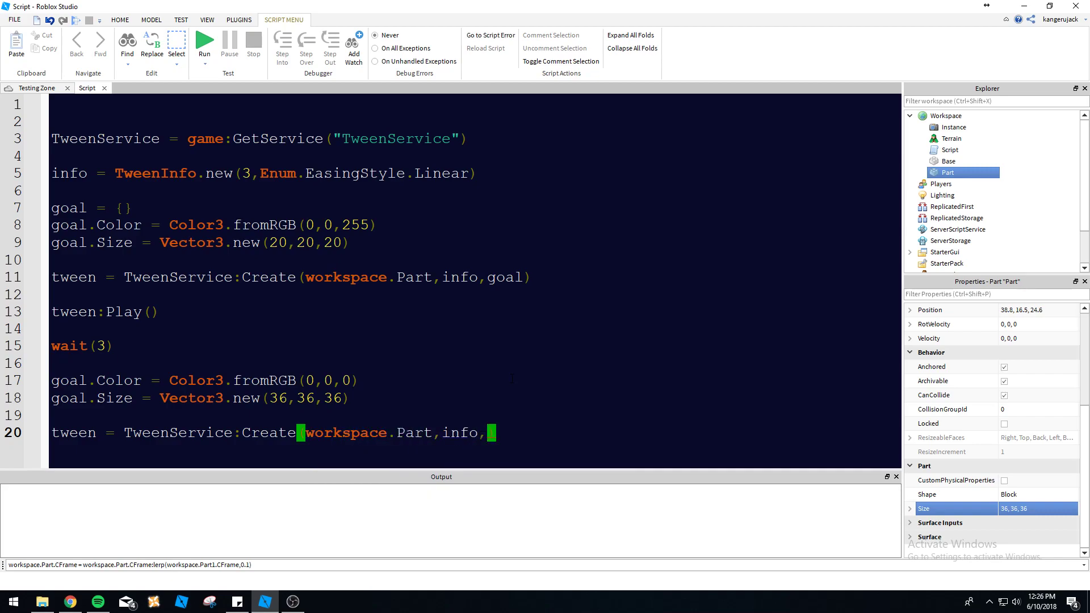
text(goal))
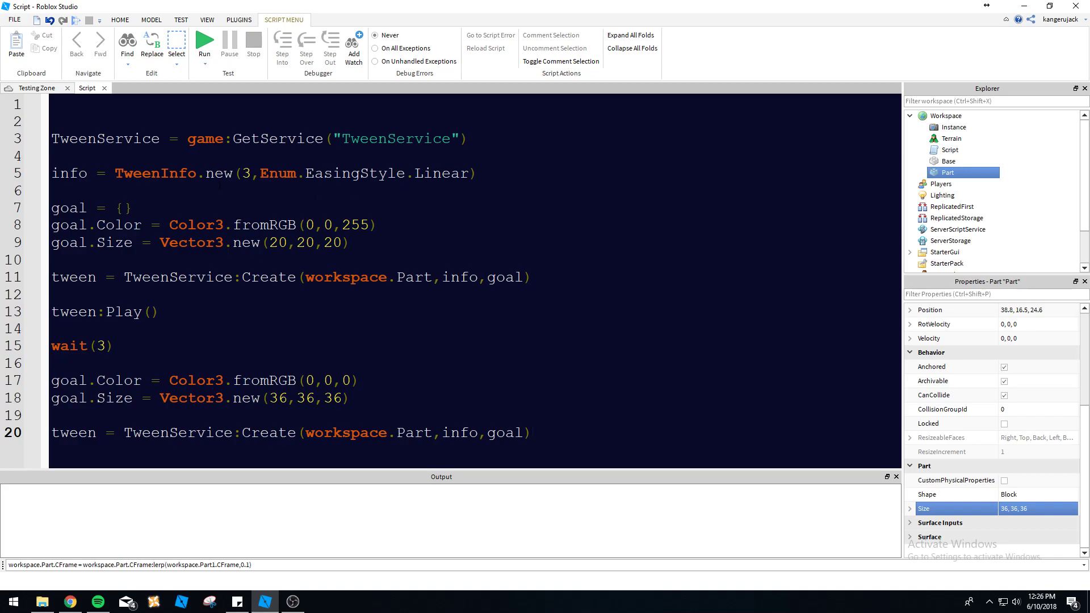
click(532, 433)
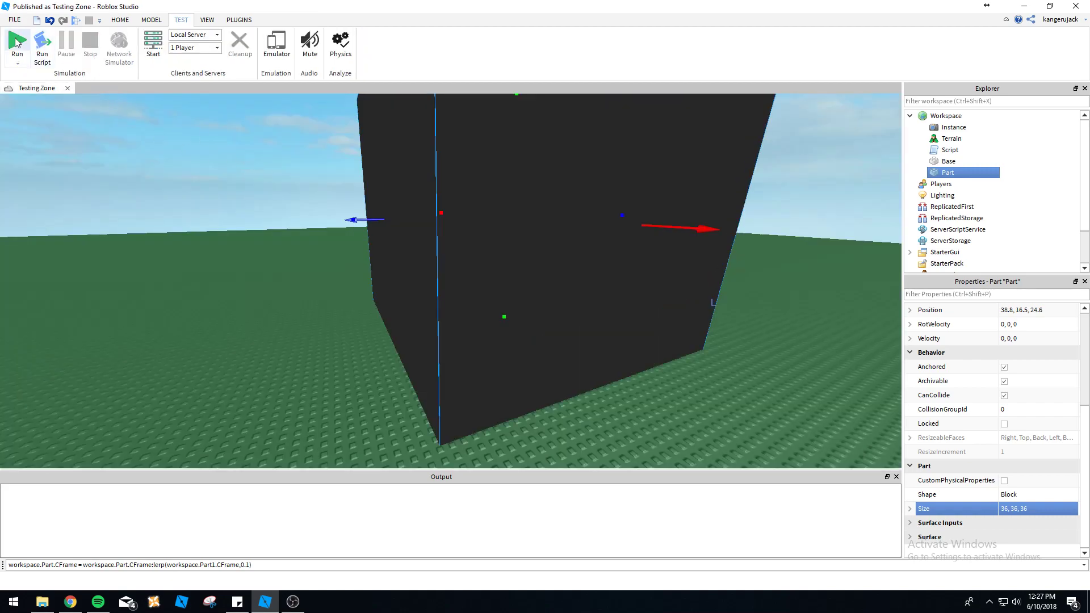
Add tween:Play() for the second tween and run the script in the place.
click(17, 43)
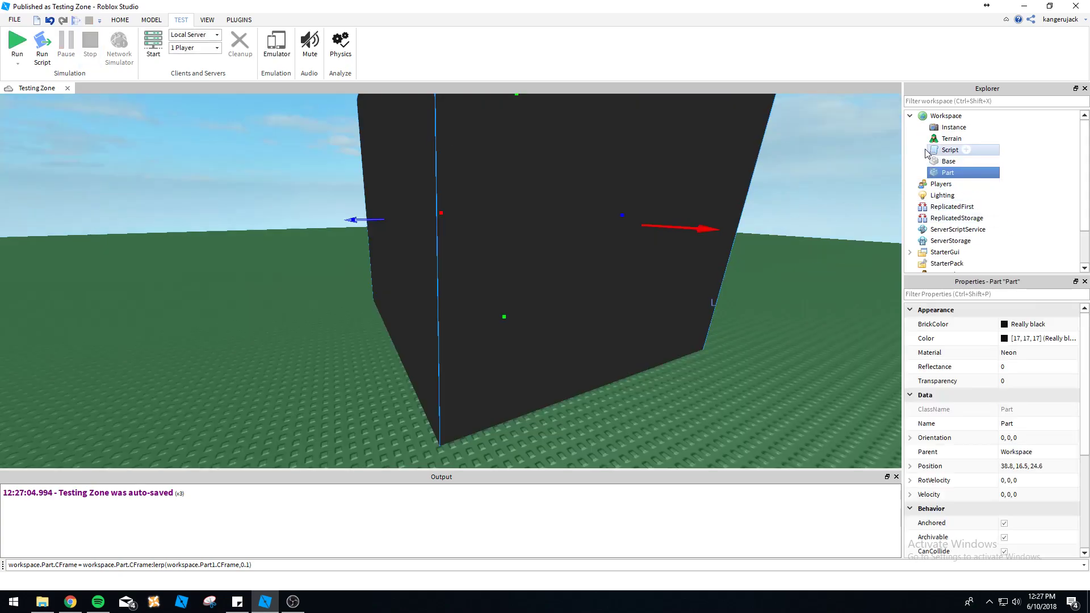
double_click(950, 149)
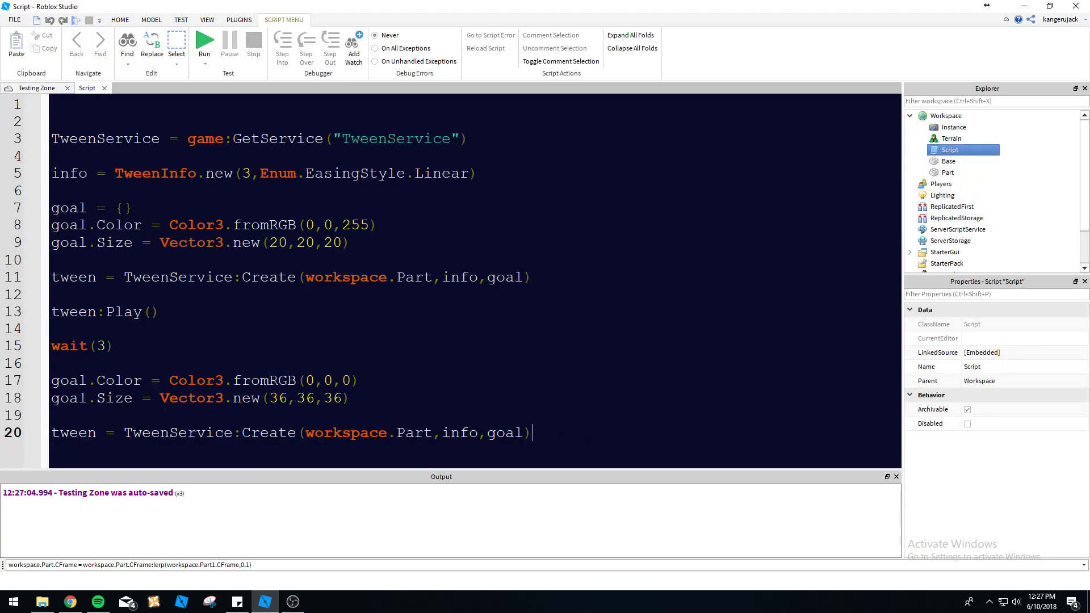
text(tween)
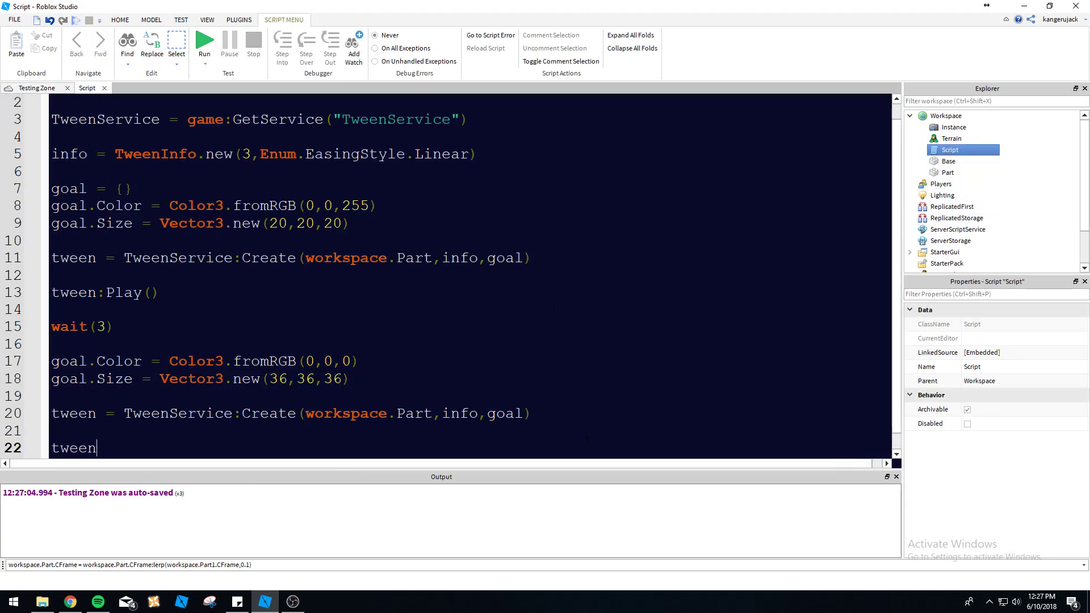
text(:Play())
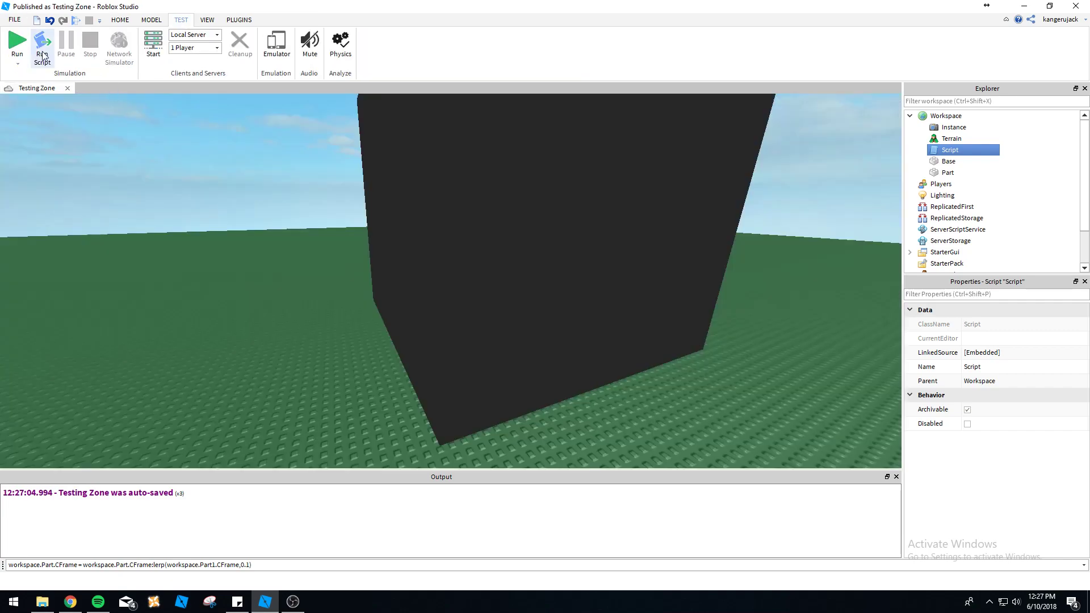
click(41, 45)
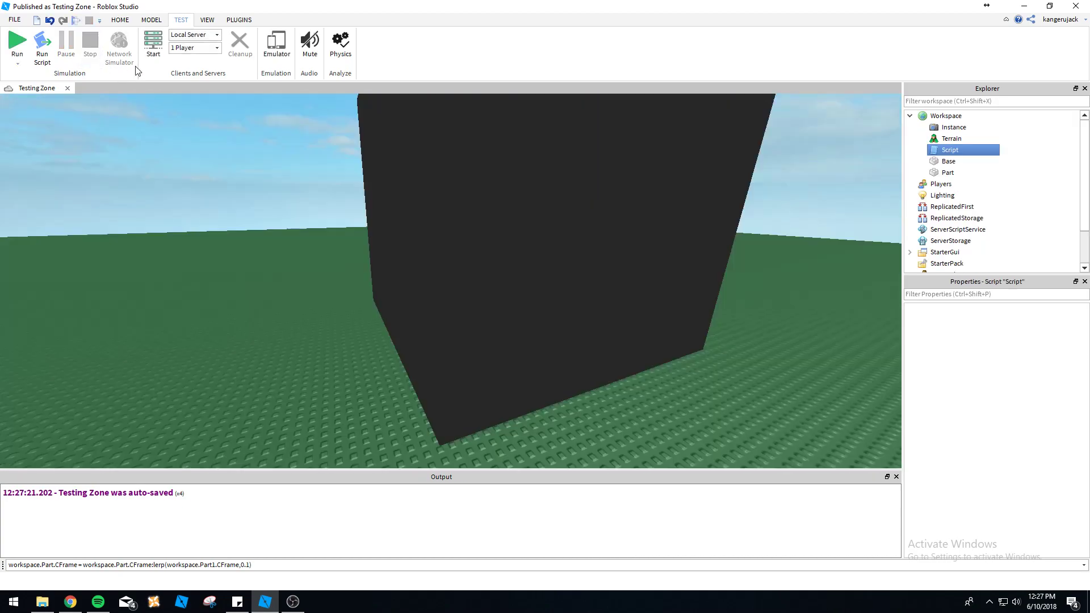
double_click(949, 149)
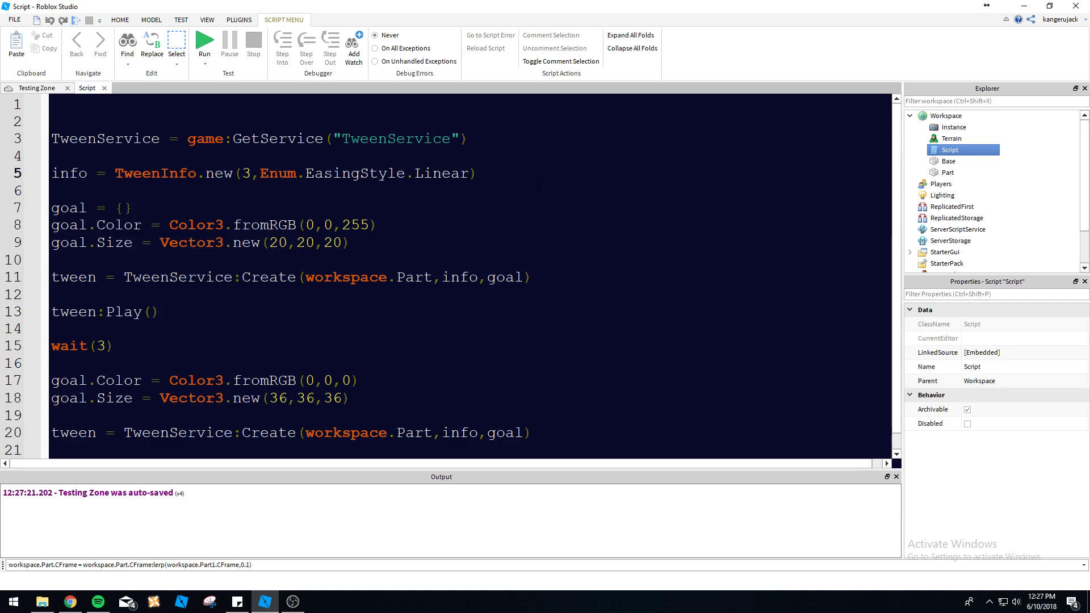
Wrap the colour-and-size tween code in a while wait(3) do loop, then view Testing Zone.
text(while wait(3) do)
text(end)
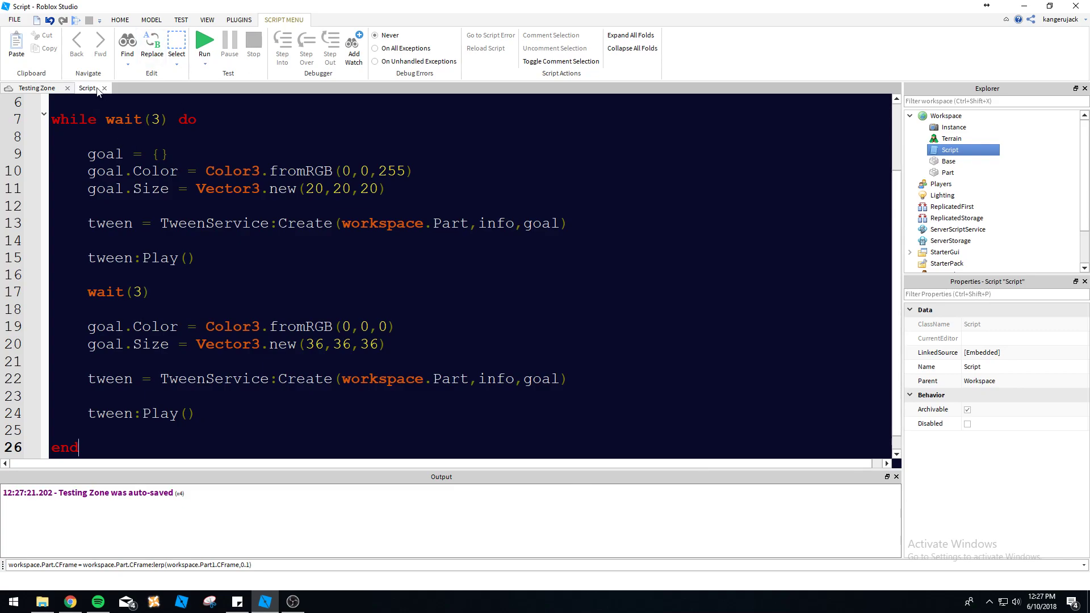
click(204, 45)
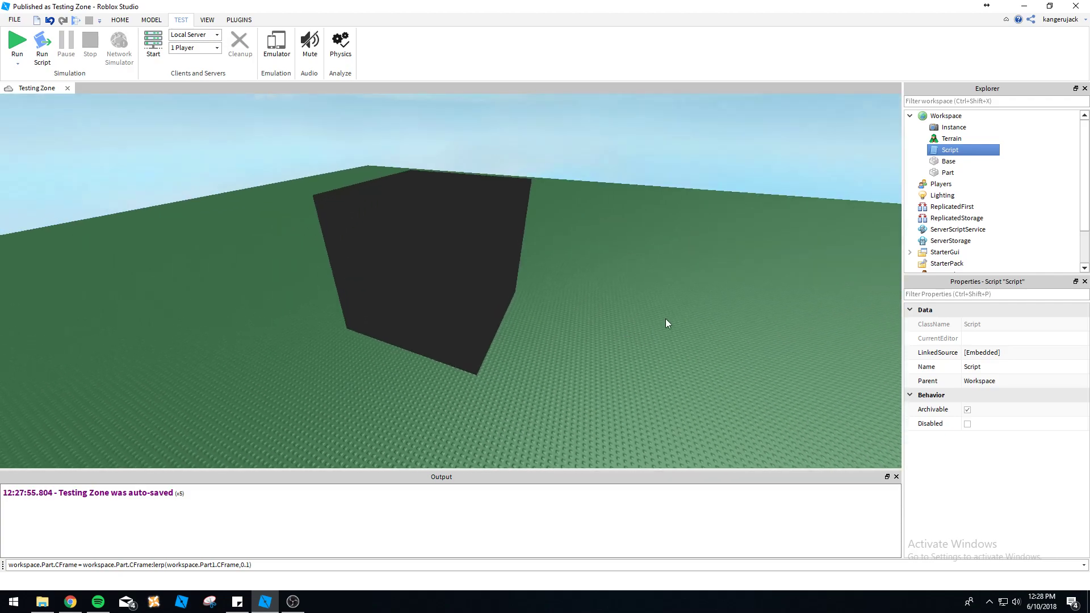
mouse_move(703, 299)
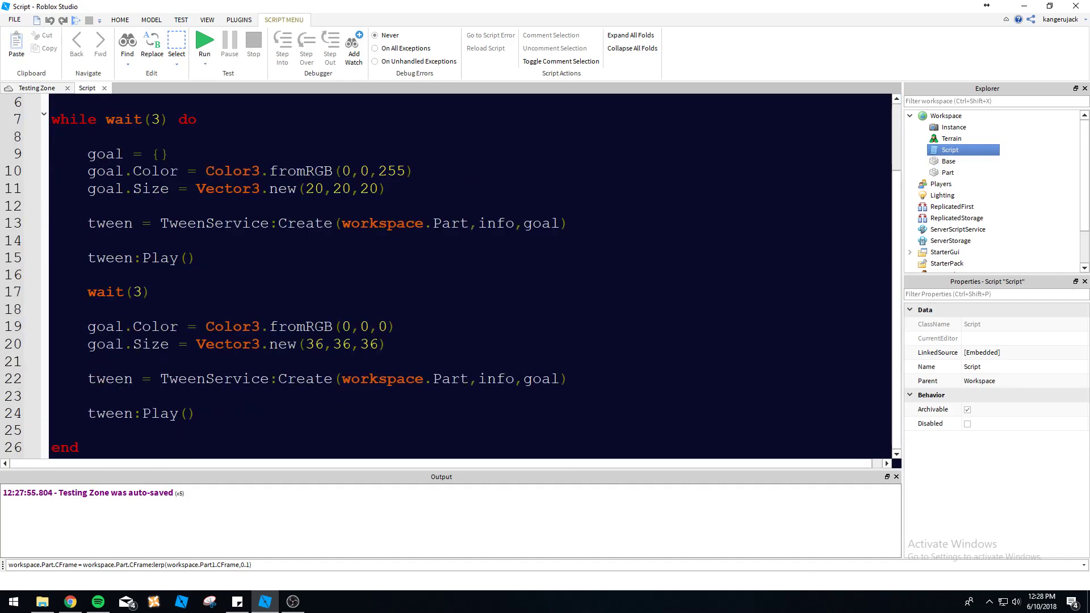
Enable StarterGui's ScreenGui so the white frame shows and insert a LocalScript into it.
click(204, 43)
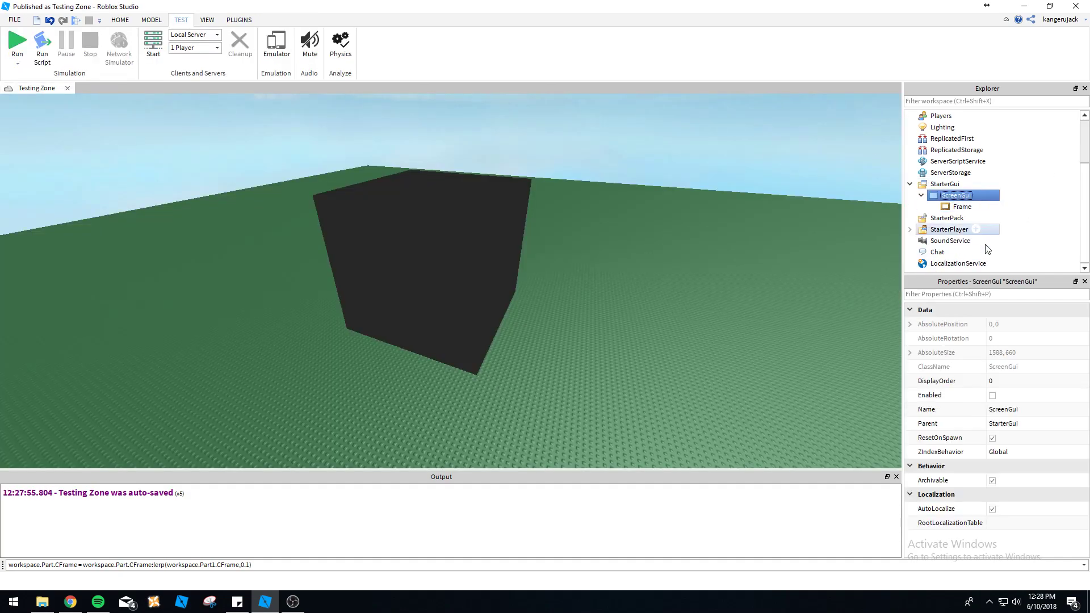
click(992, 395)
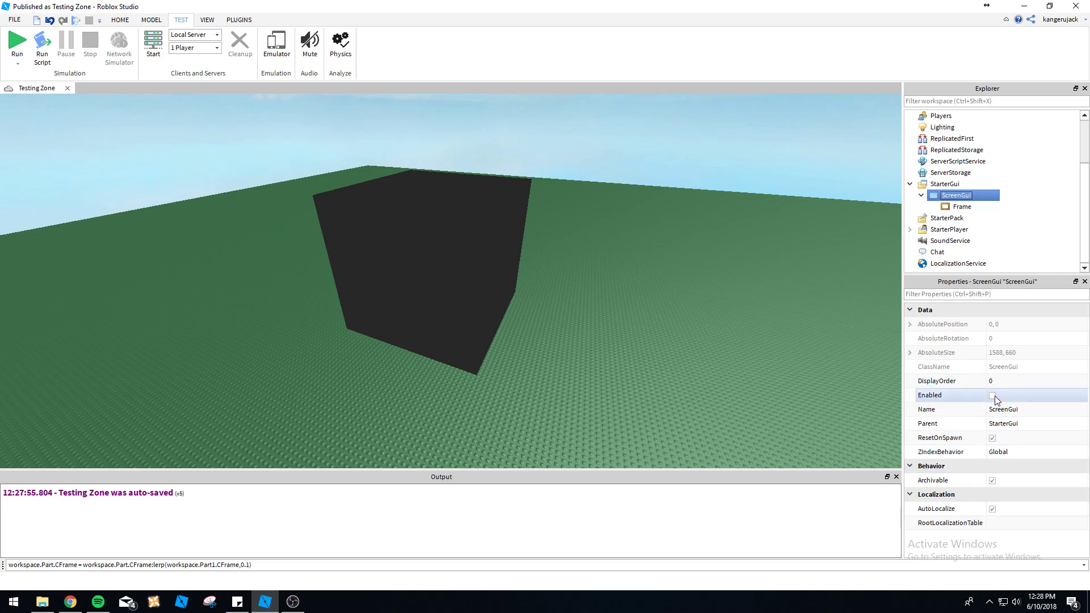
click(993, 395)
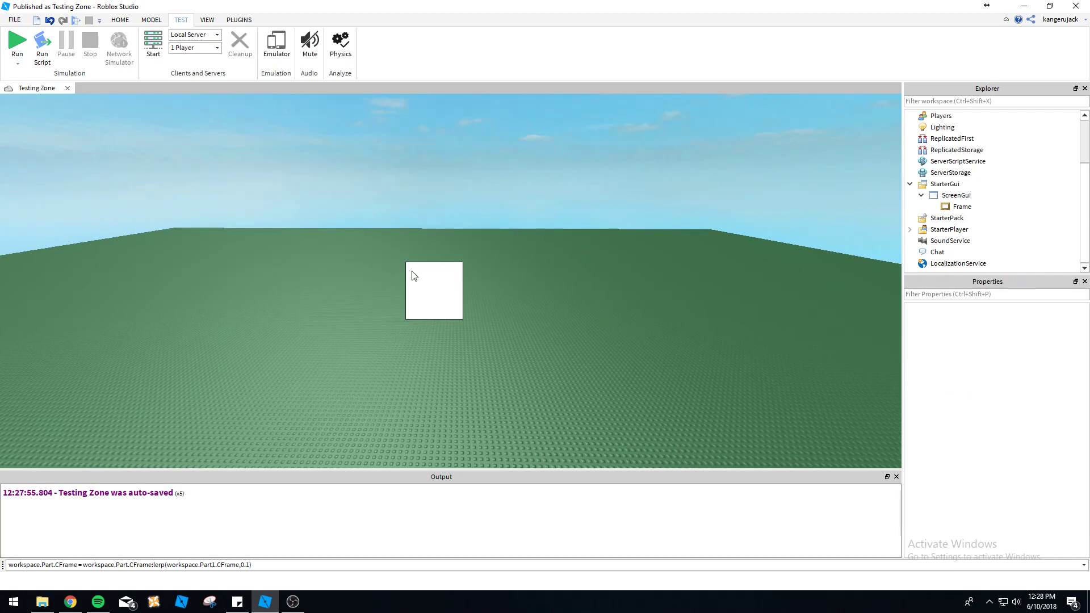
click(955, 194)
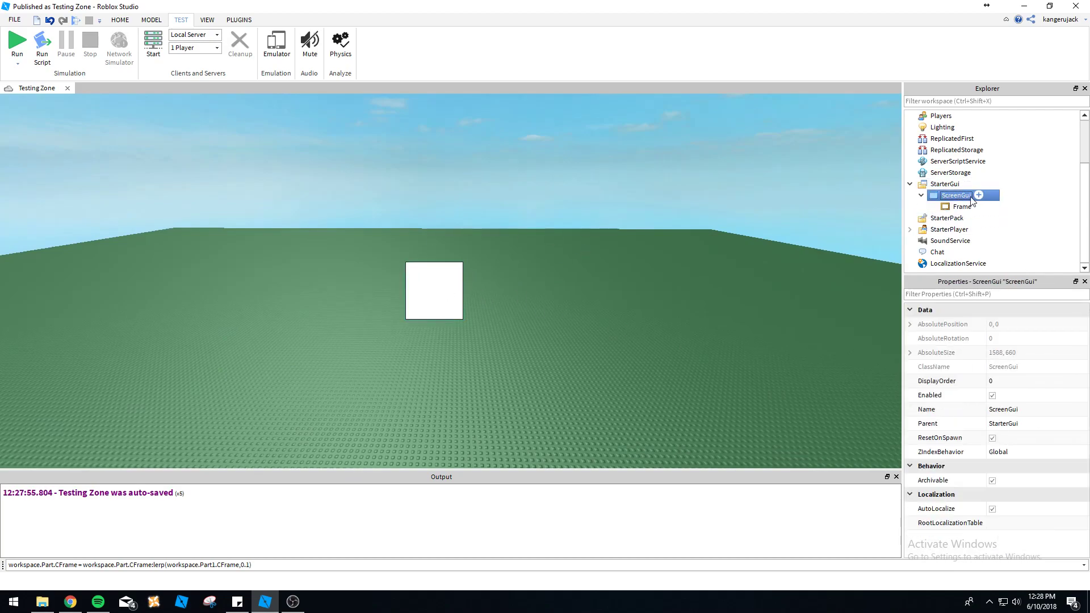
text(lo)
text(frame = script)
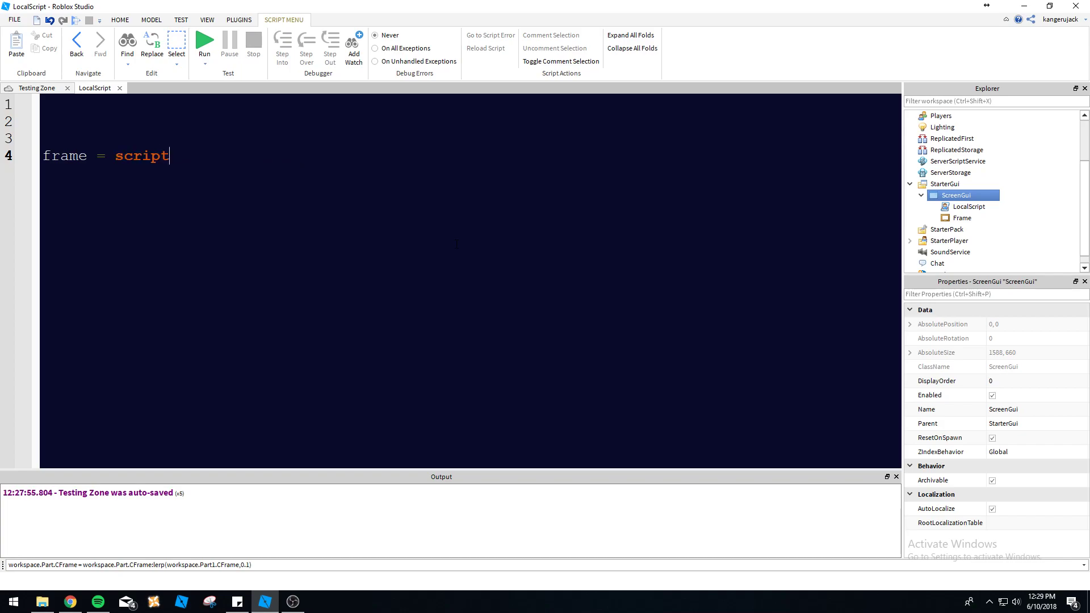
Complete frame = script.Parent.Frame and begin typing frame:Twe on the next line.
text(.Pare)
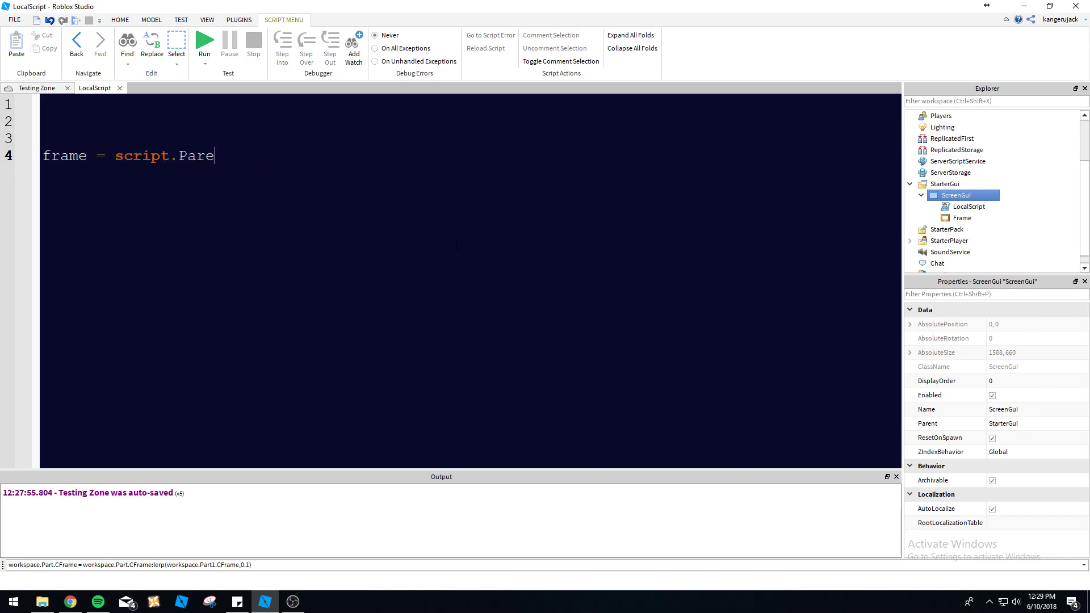
text(nt.Frame)
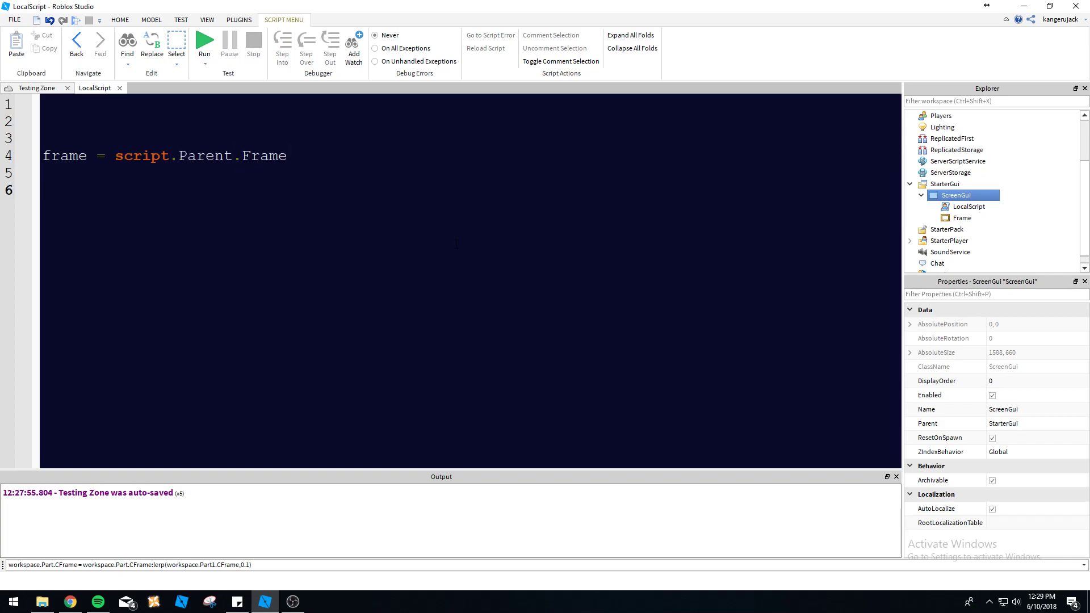
text(frame:T)
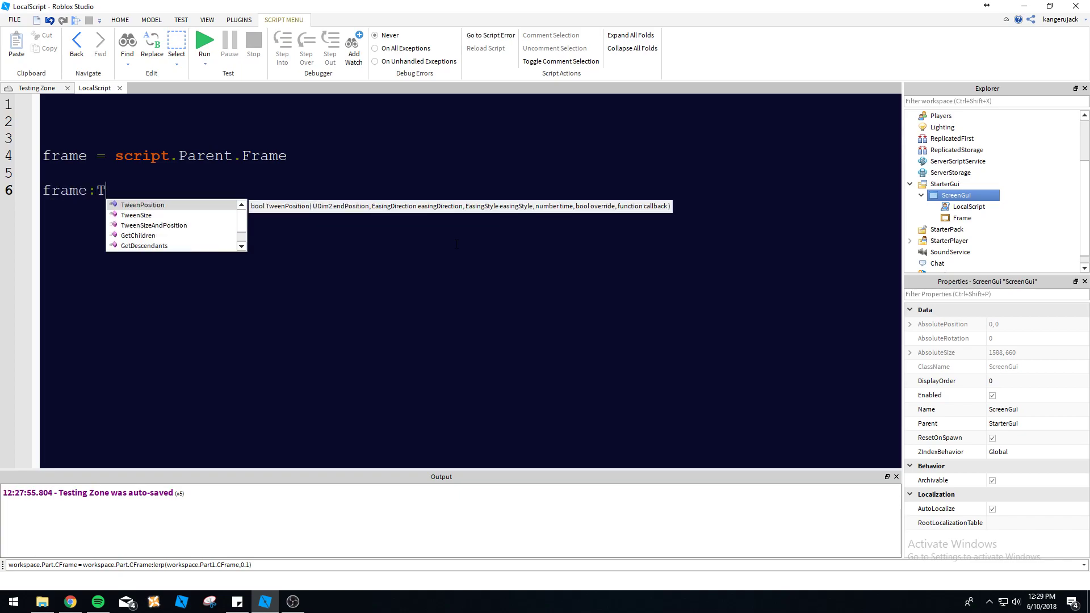
text(we)
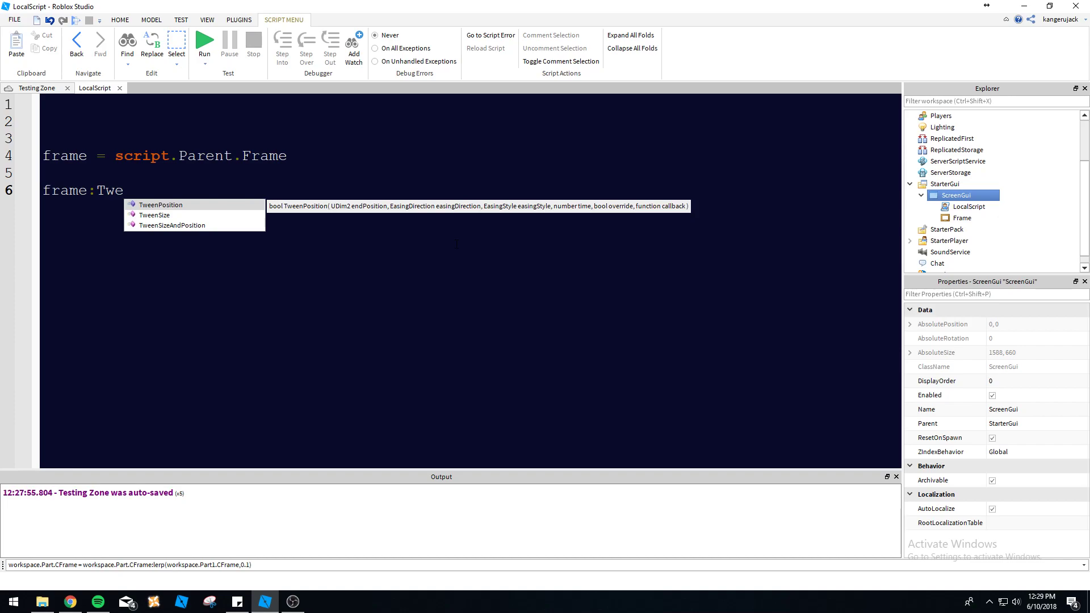
mouse_move(186, 236)
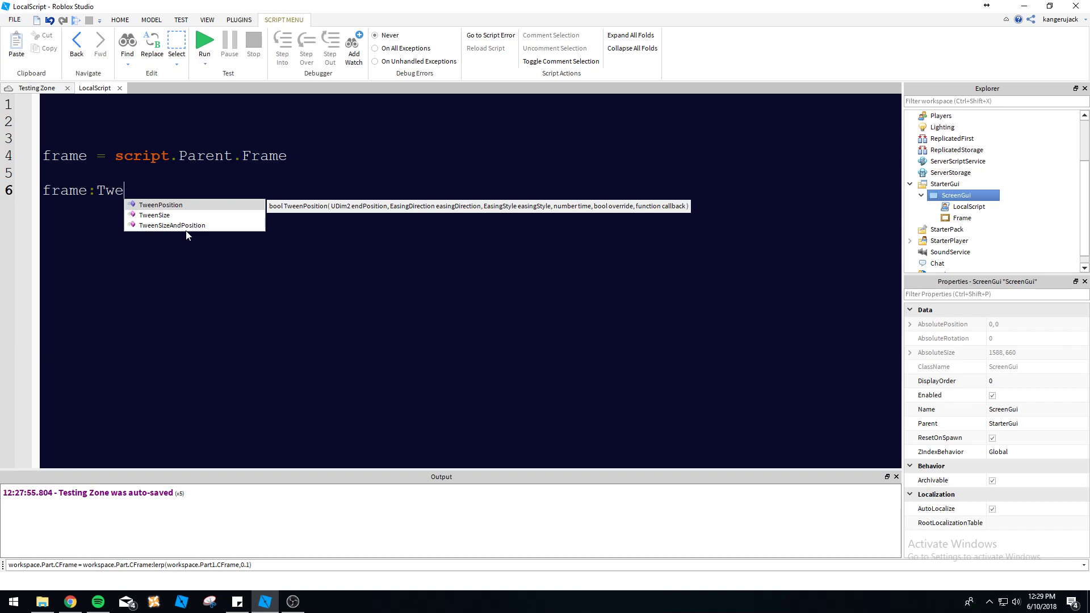
mouse_move(933, 40)
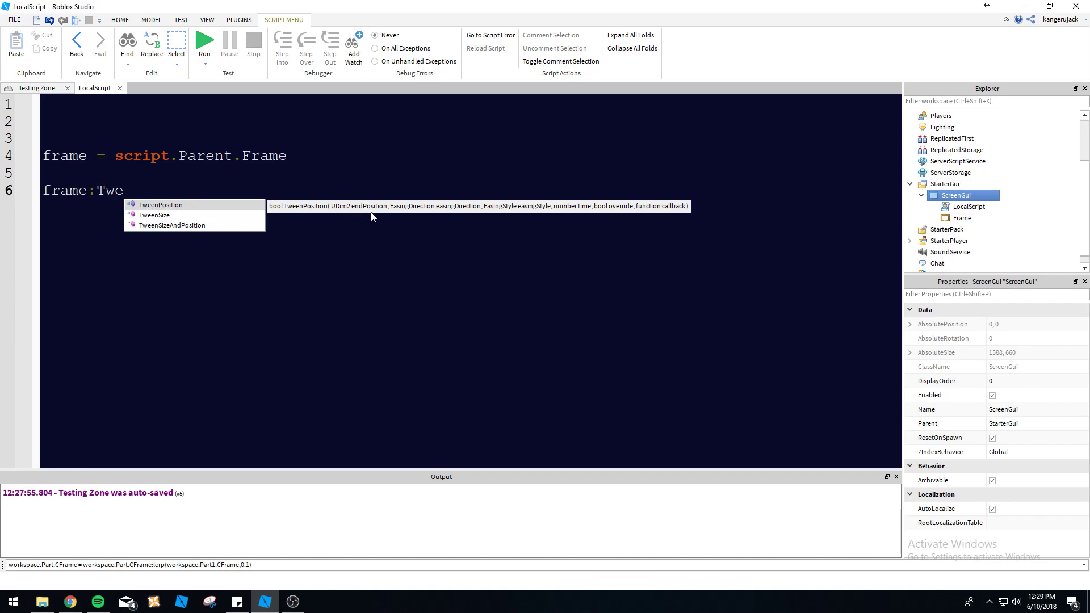
mouse_move(366, 212)
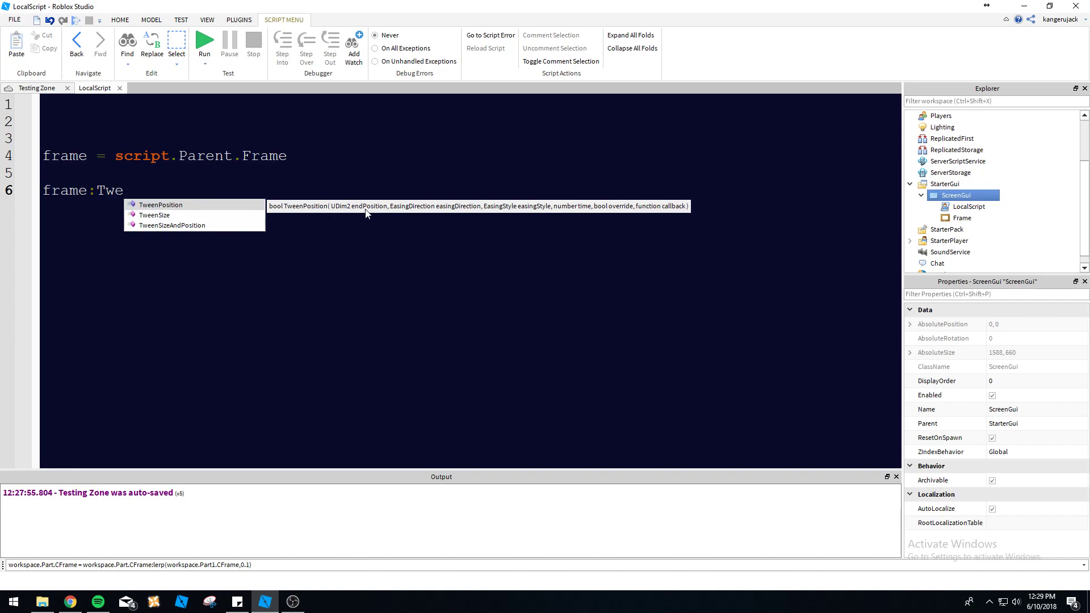
mouse_move(359, 216)
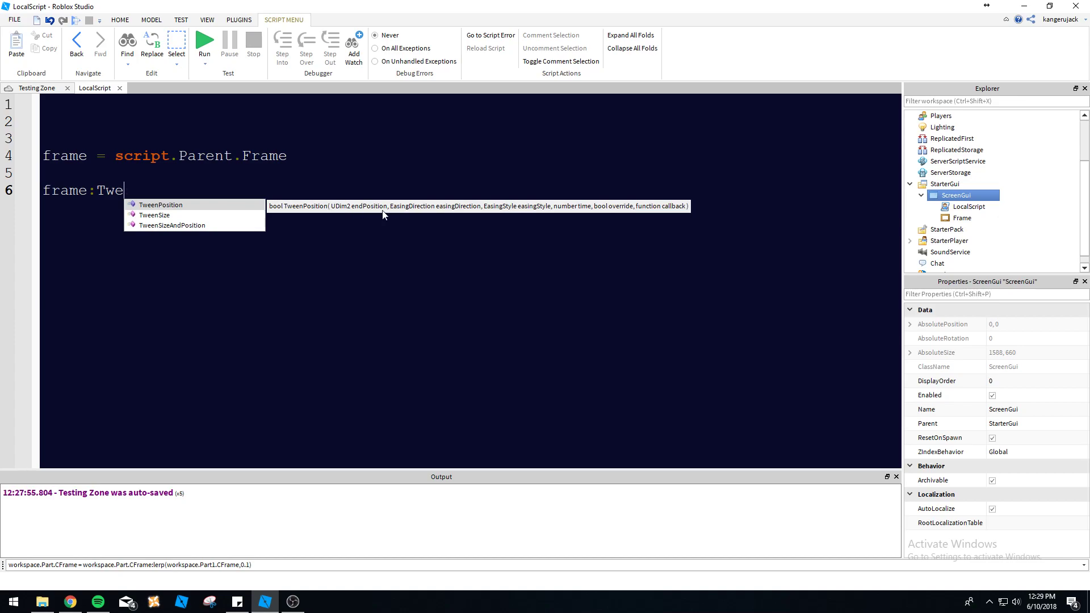
mouse_move(452, 216)
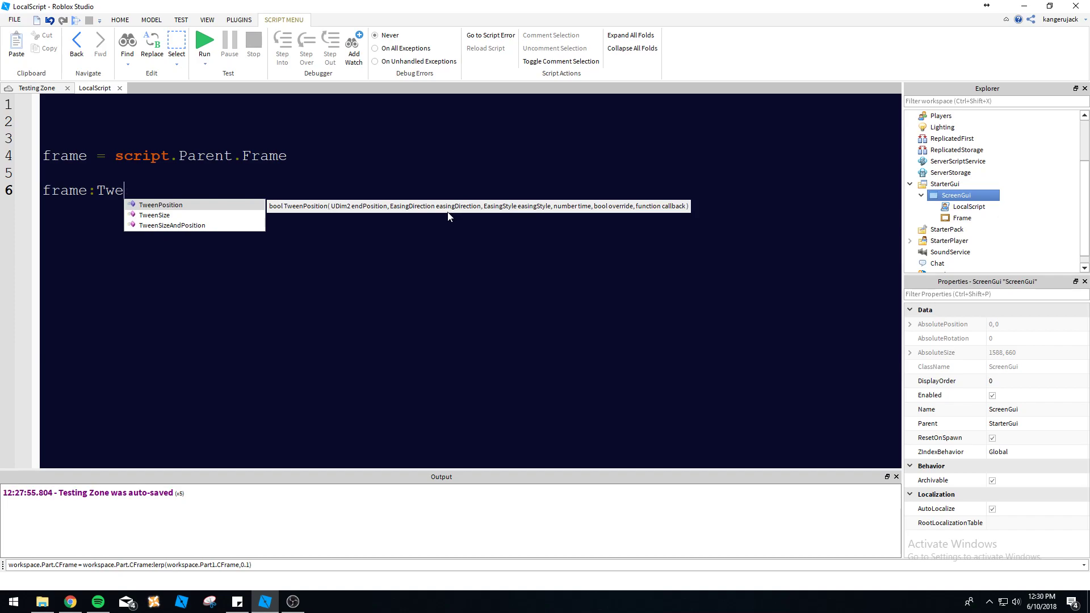
mouse_move(561, 214)
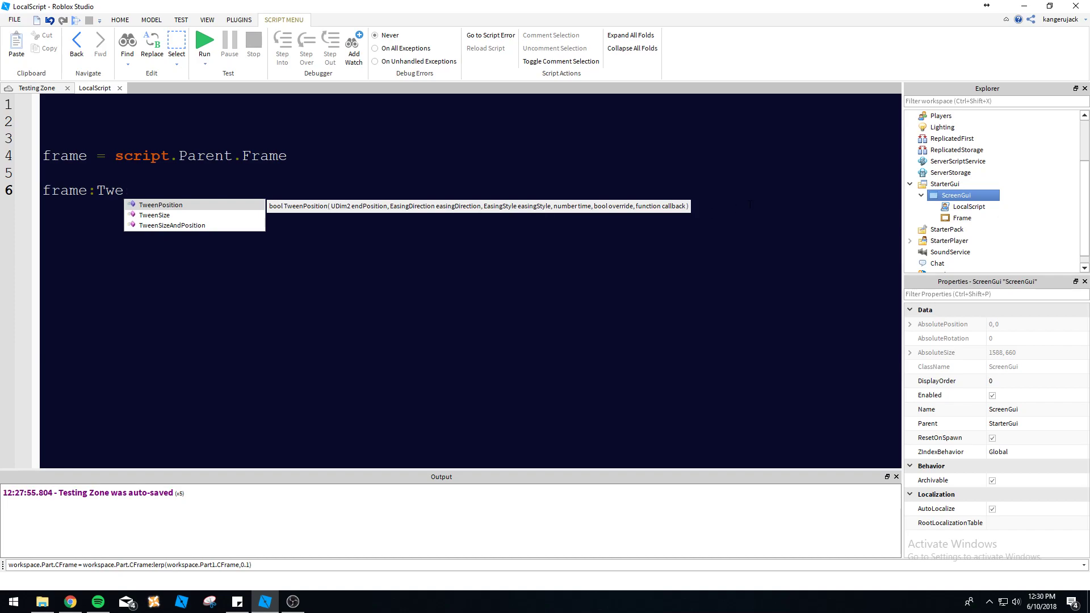
mouse_move(557, 215)
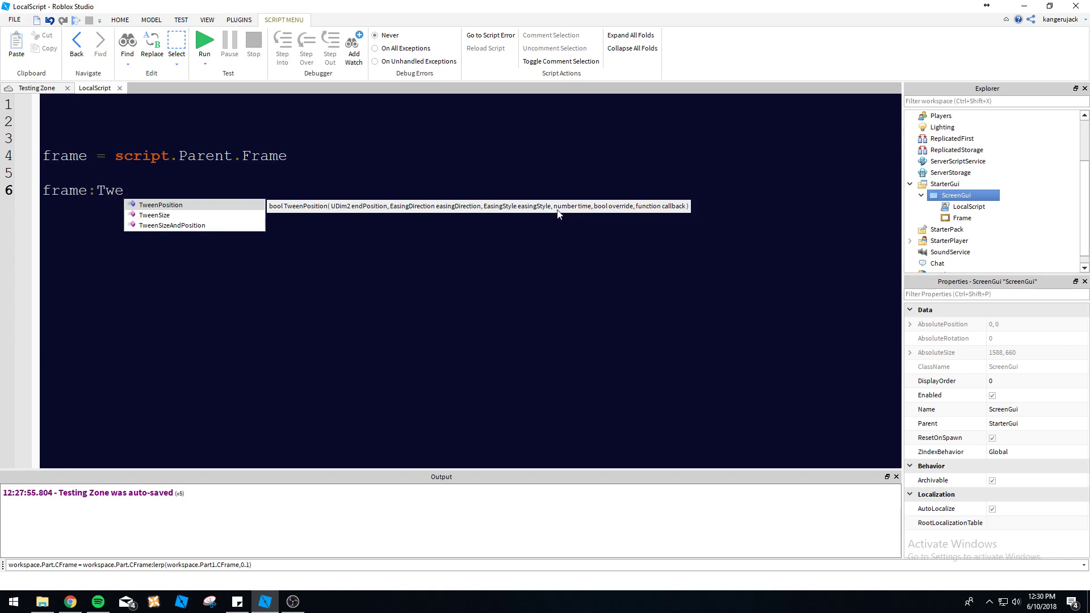
mouse_move(582, 214)
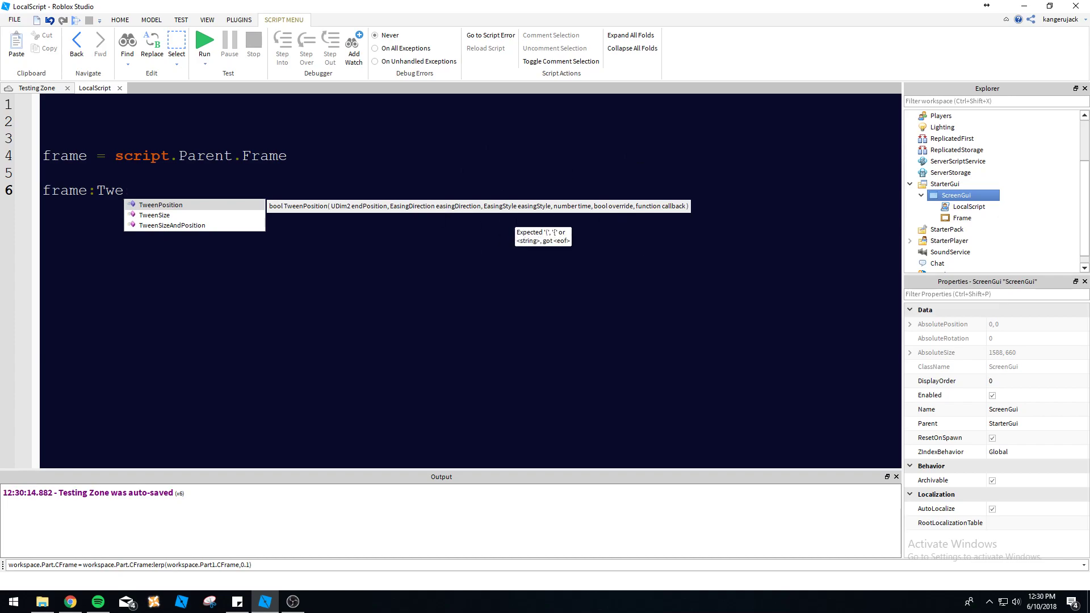
mouse_move(607, 212)
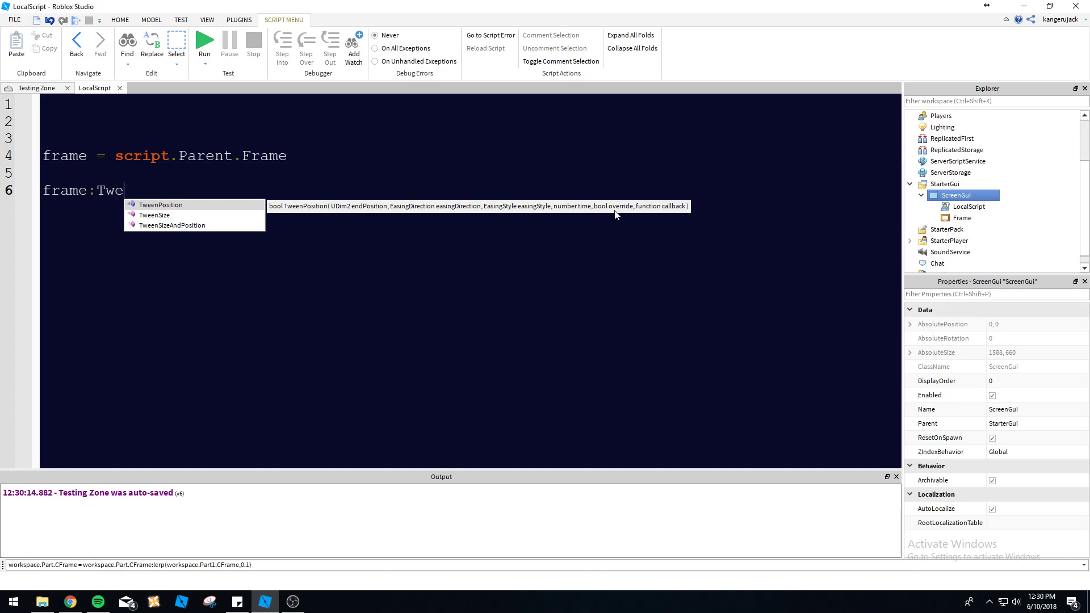
mouse_move(620, 214)
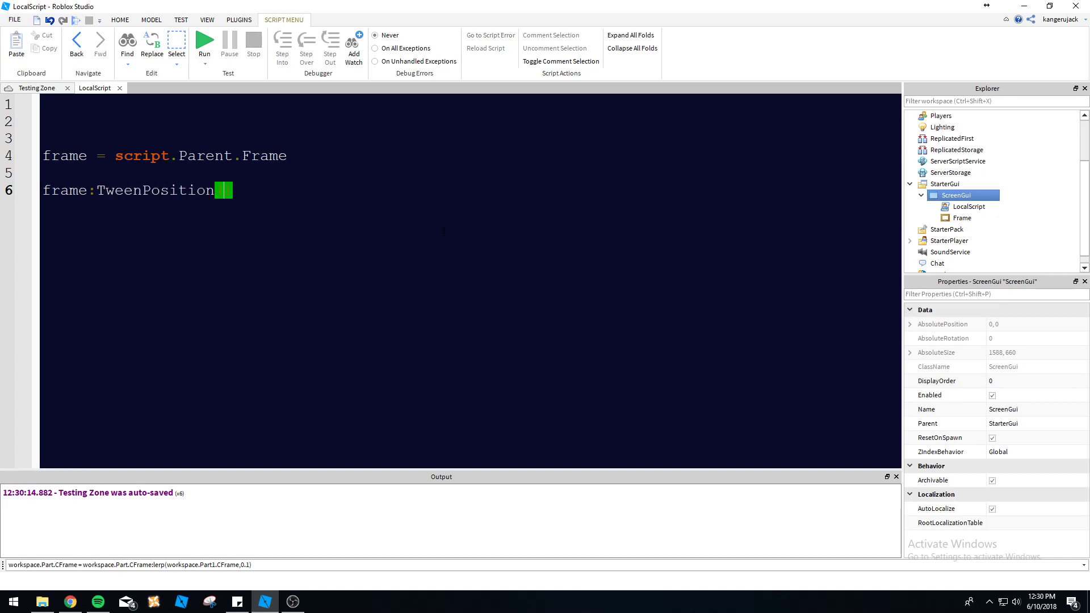
Give TweenPosition the target UDim2.new(1,0,1,0), trying then deleting a quoted "Out" argument.
text(UDim)
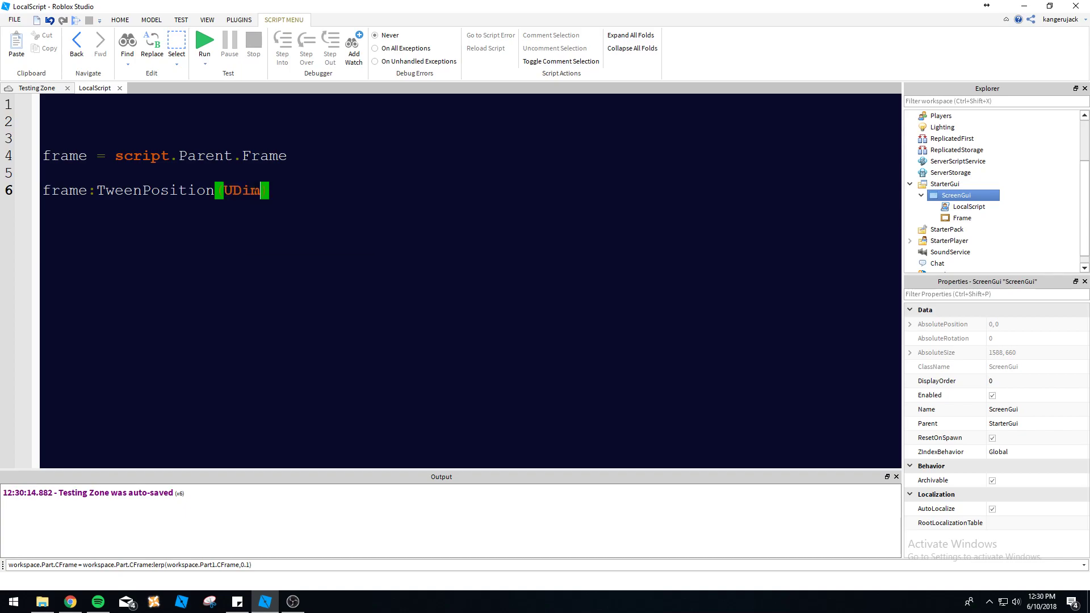
text(2.new(1)
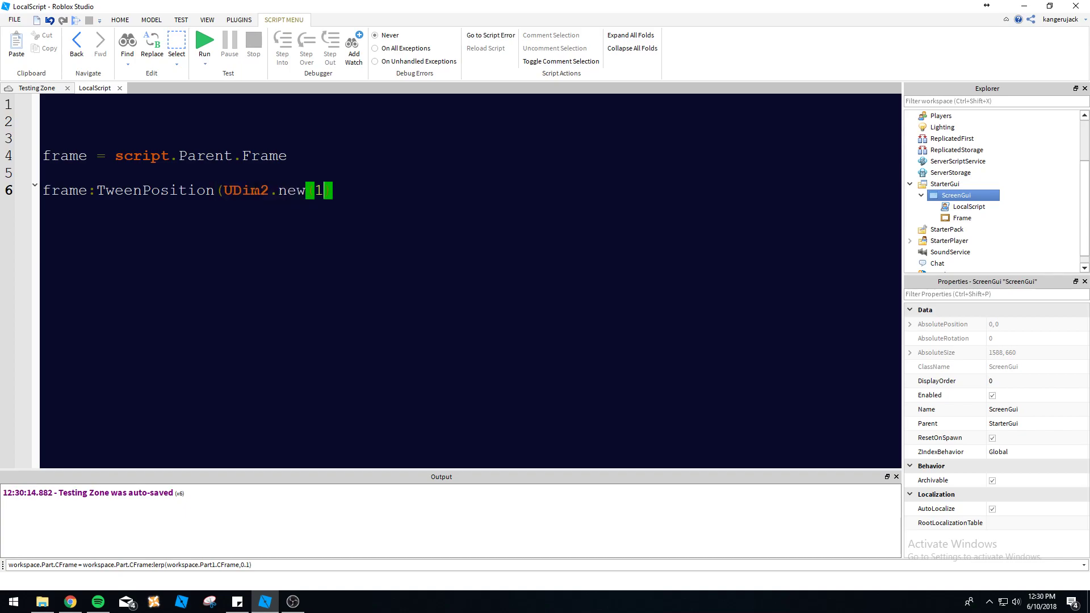
text(0,1,)
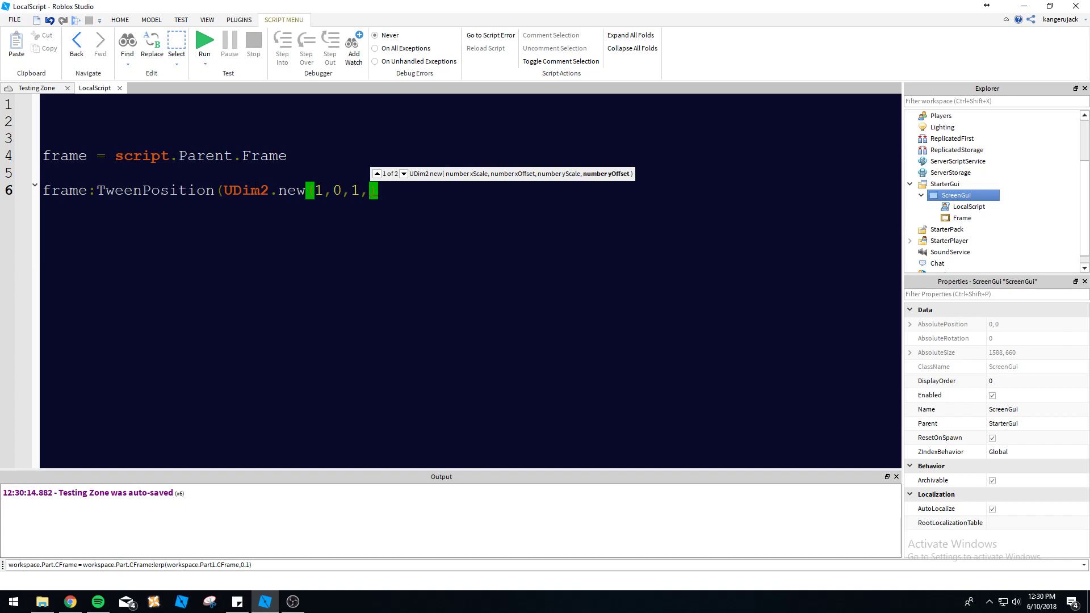
text(0),))
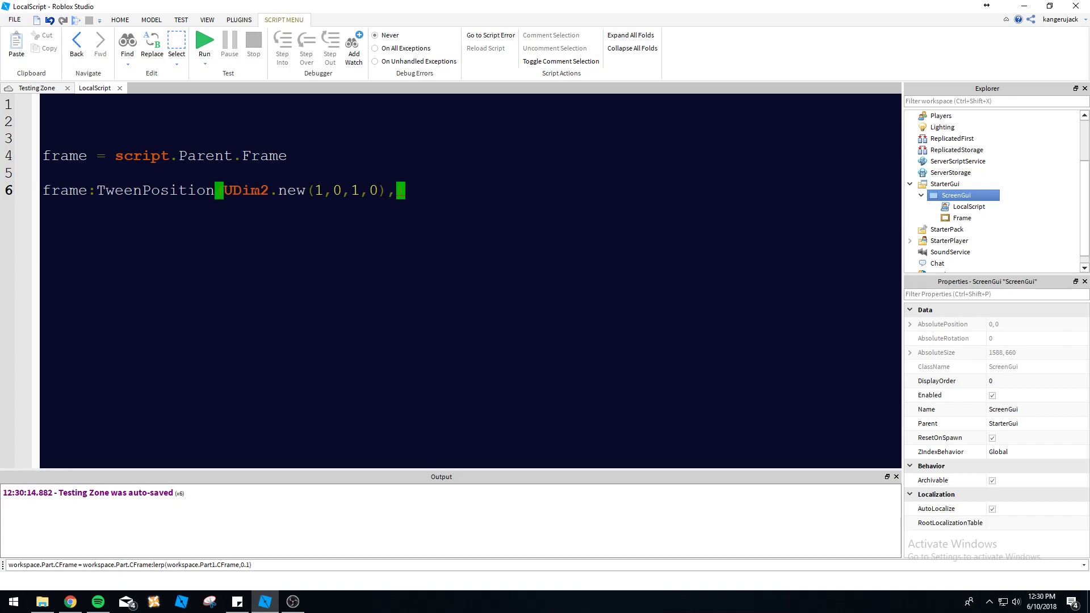
text("Out")
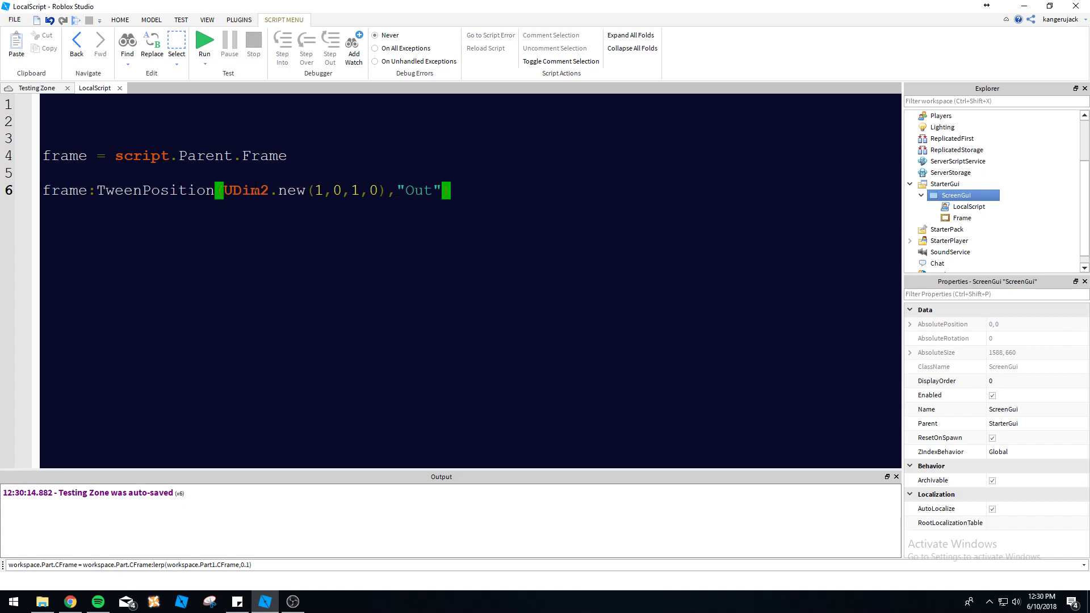
key(backspace)
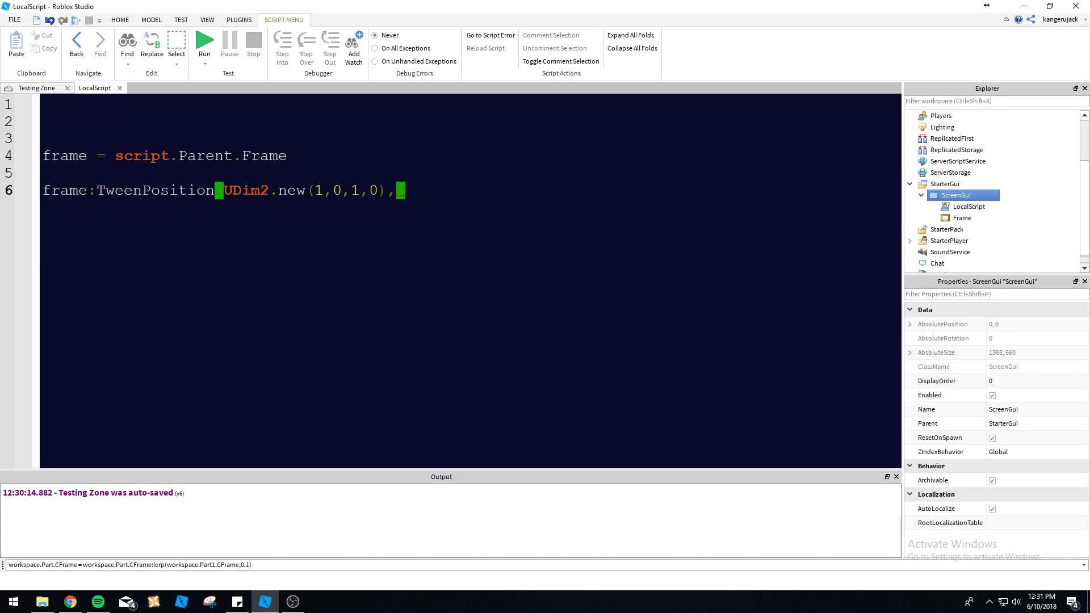
Pass Enum.EasingDirection.Out and Enum.EasingStyle.Bounce as the tween's direction and style.
text(Enum.)
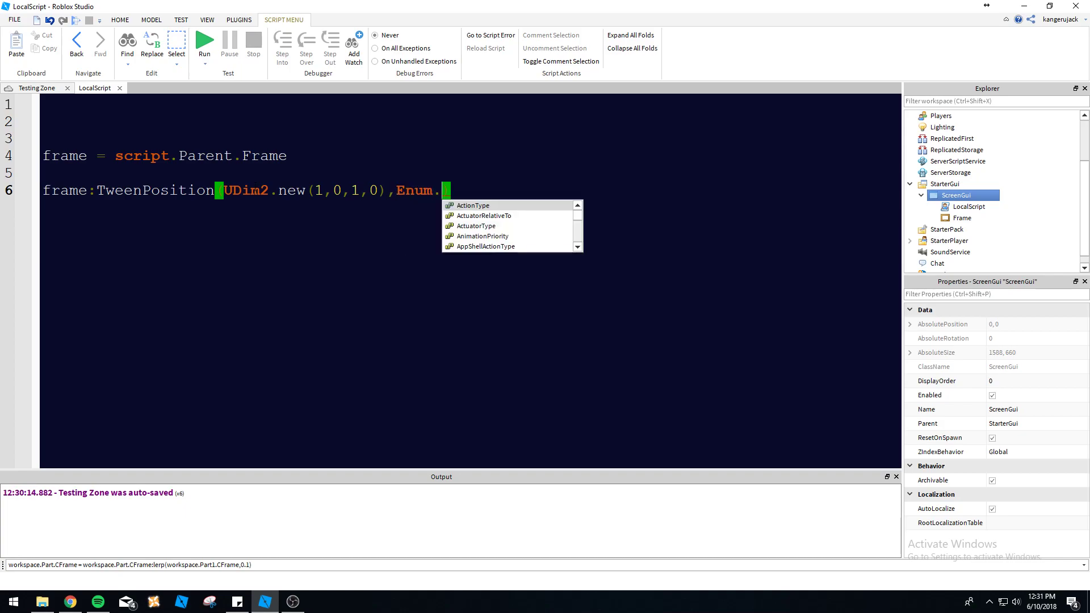
text(EasingDirection.)
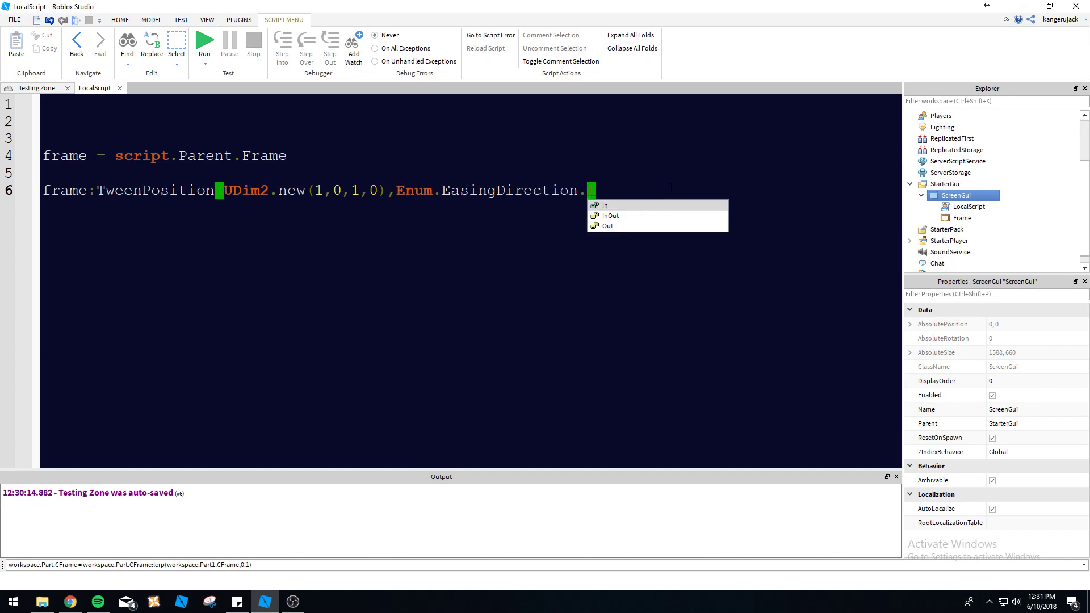
click(607, 225)
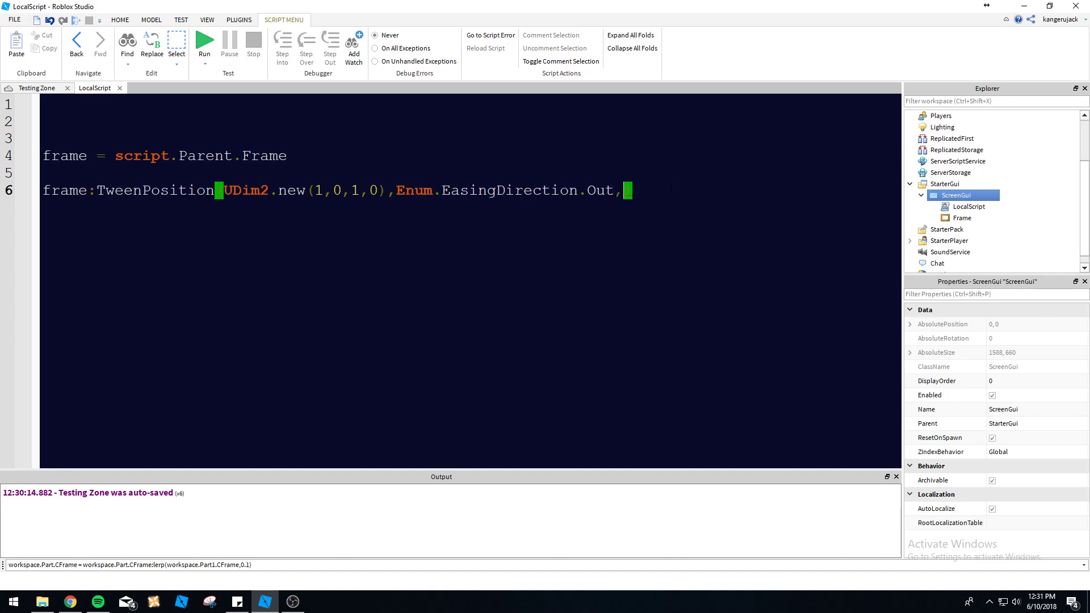
text(Enum.)
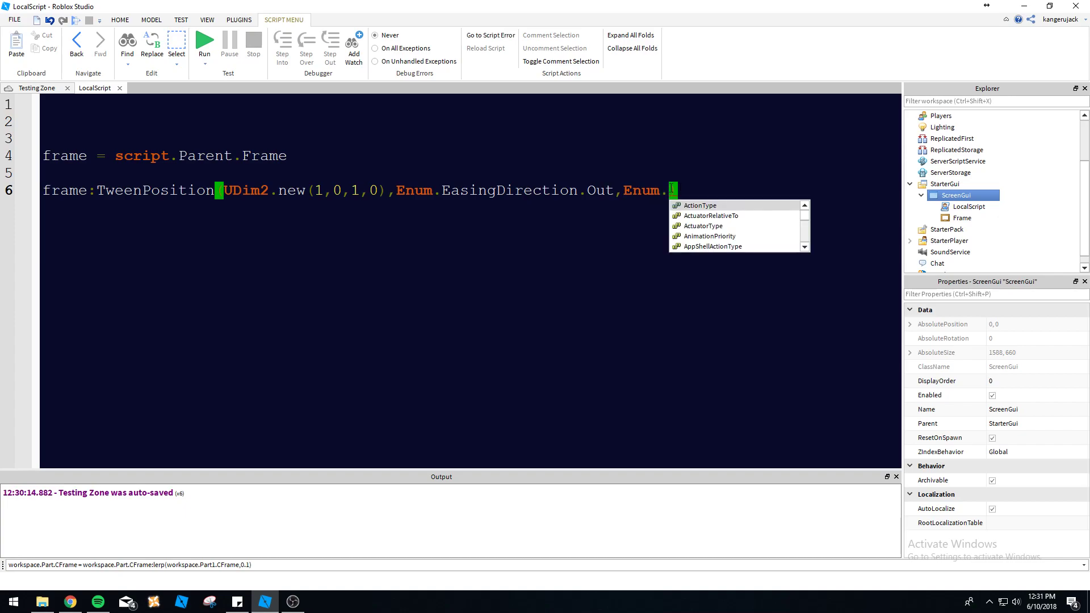
text(EasingStyle.)
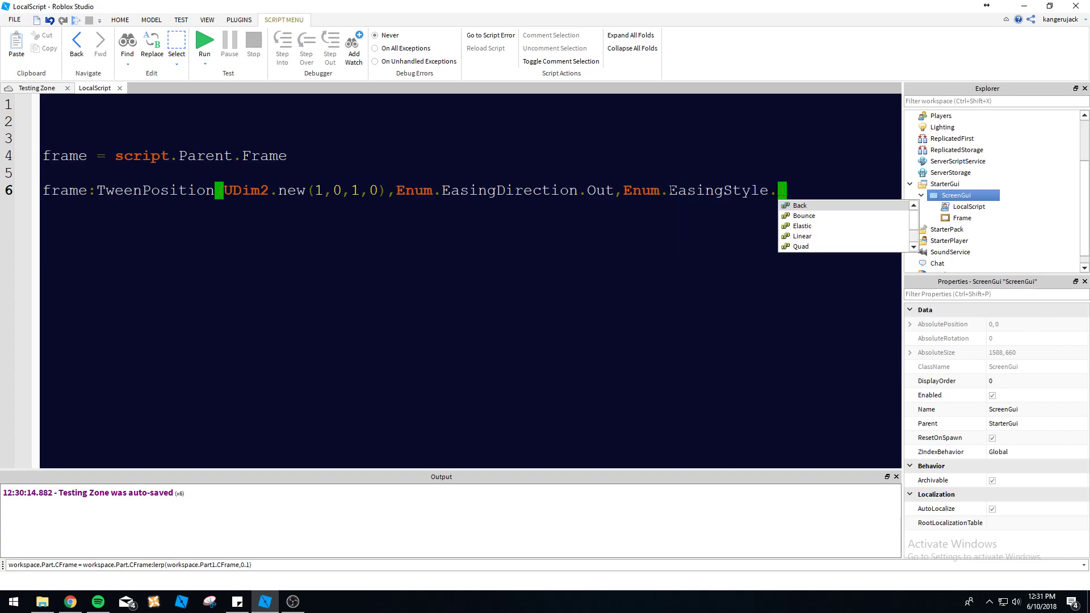
mouse_move(854, 236)
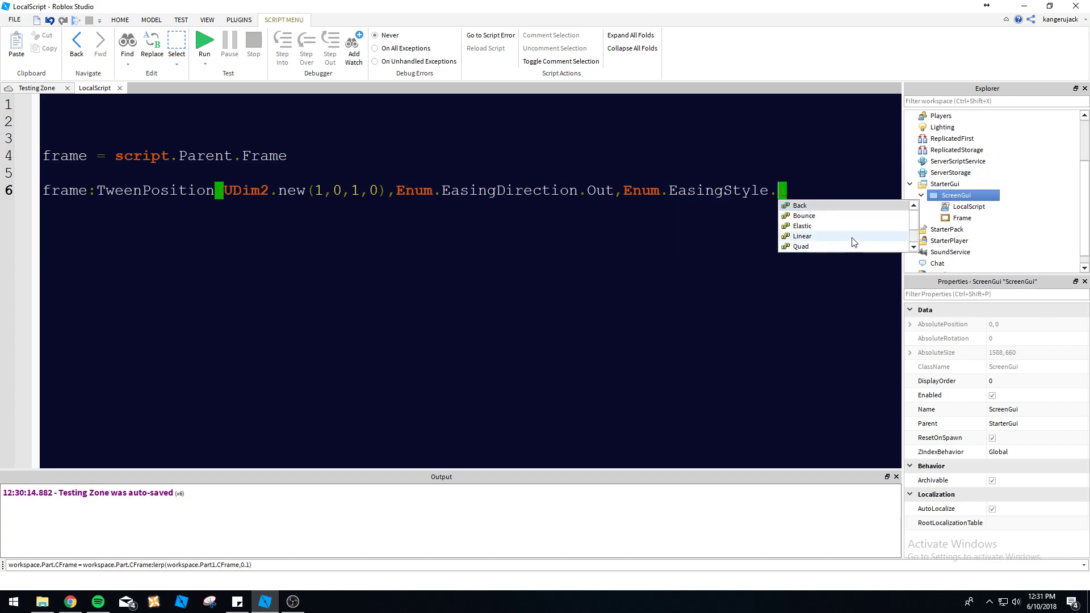
mouse_move(814, 205)
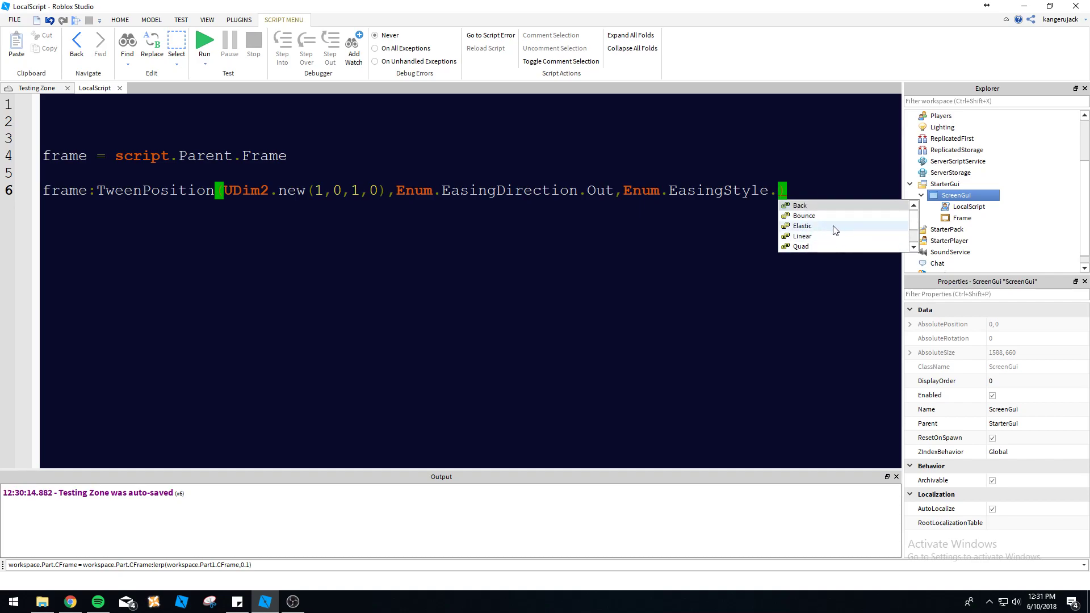
mouse_move(842, 236)
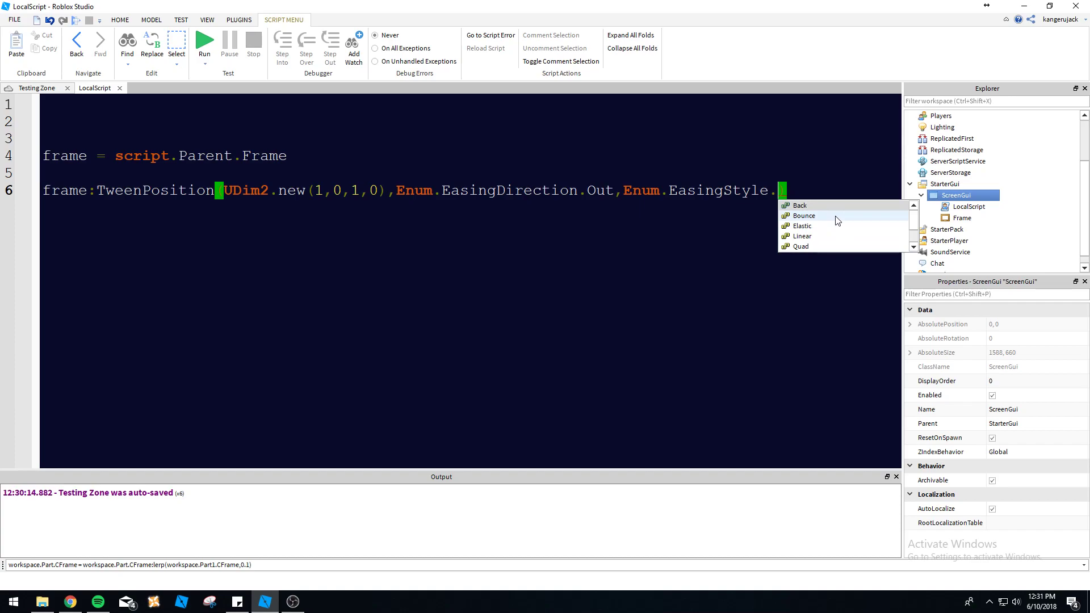
click(804, 214)
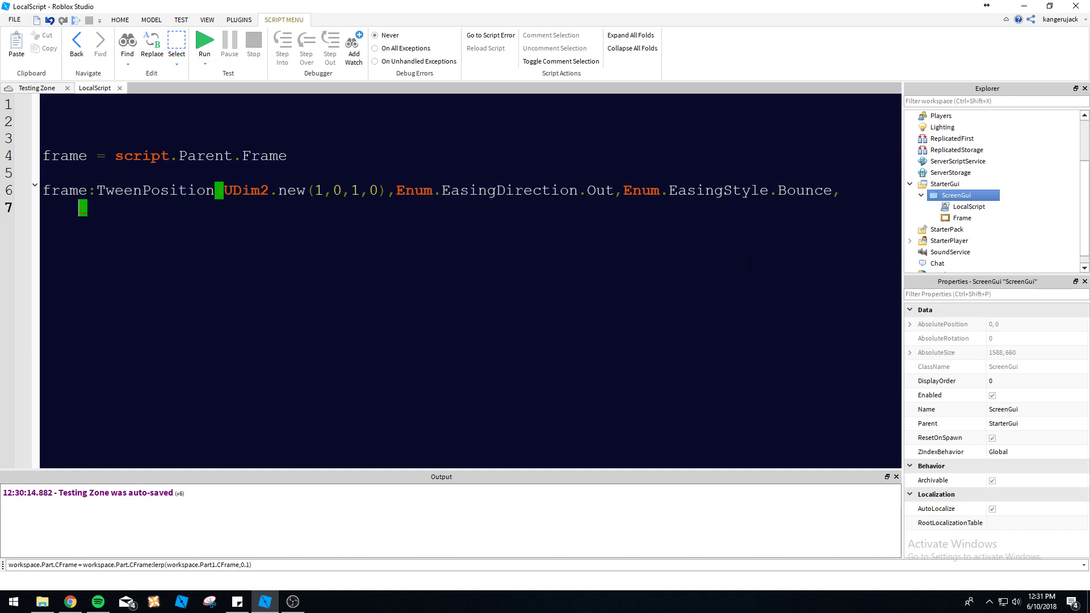
Close the TweenPosition call with a 2-second duration and override set to true.
text(2,)
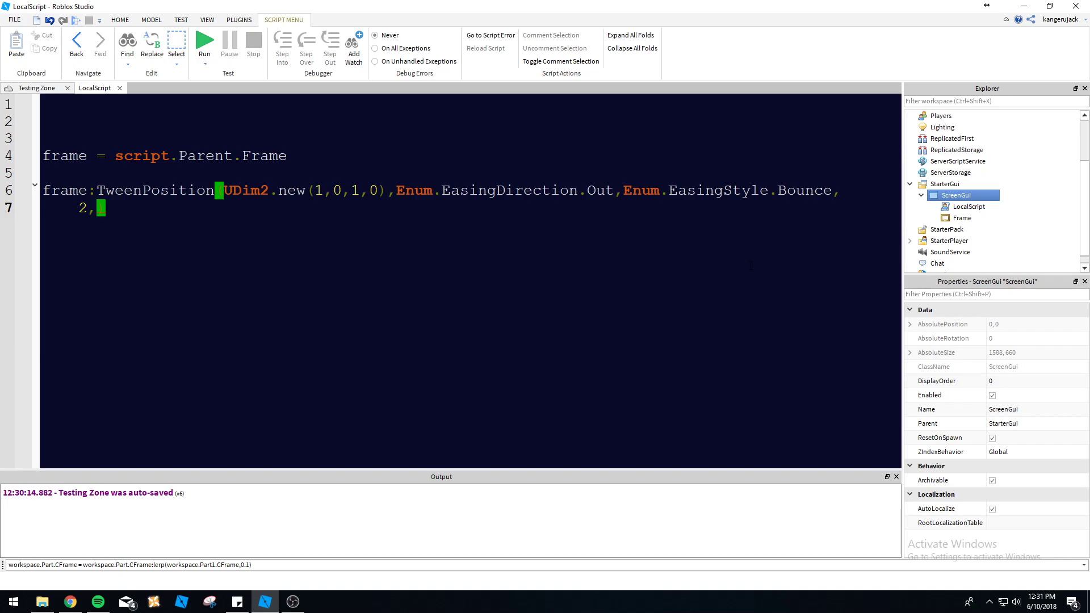
text(true))
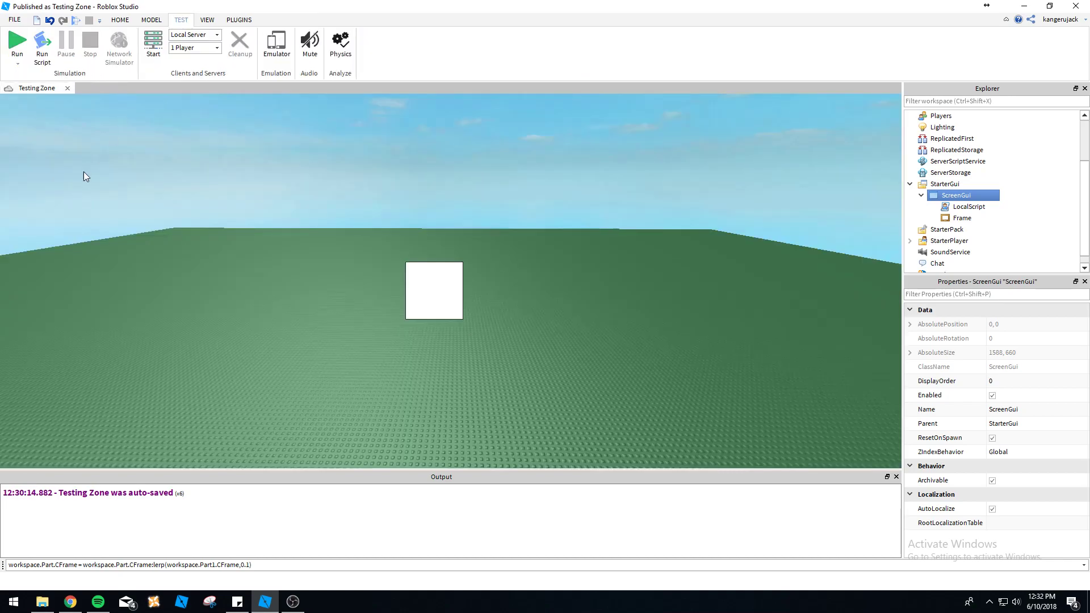
Add wait(2) at the start of the LocalScript and switch testing to Play mode.
click(17, 46)
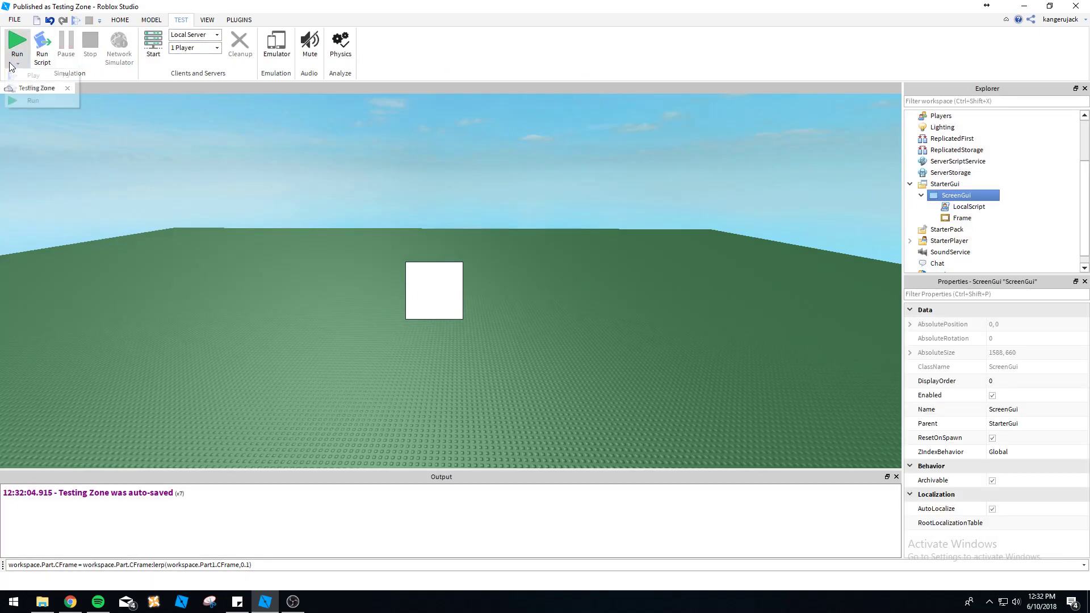
double_click(969, 206)
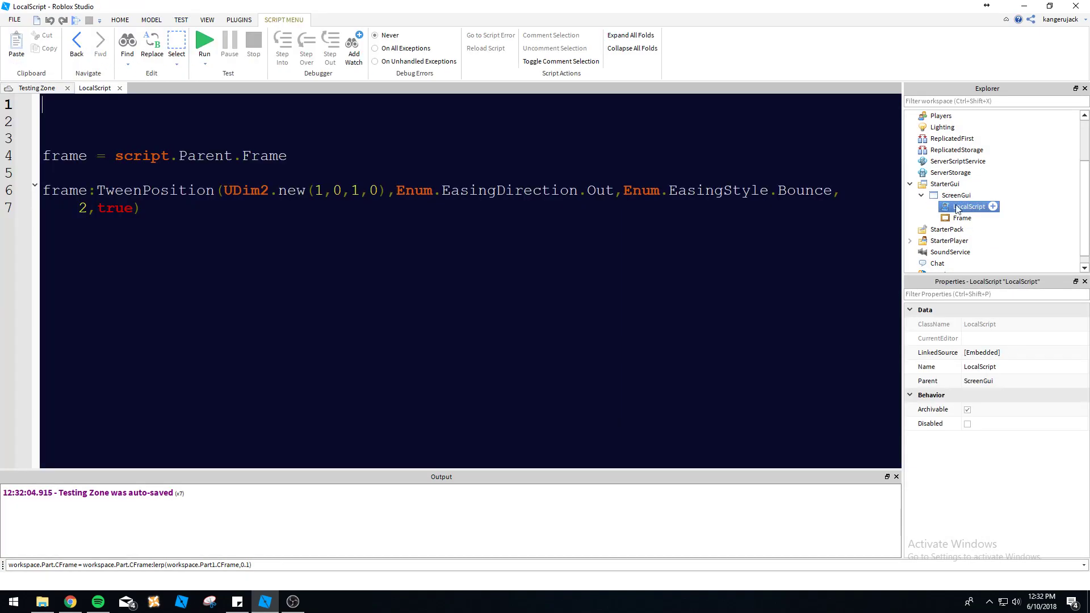
text(wait(2))
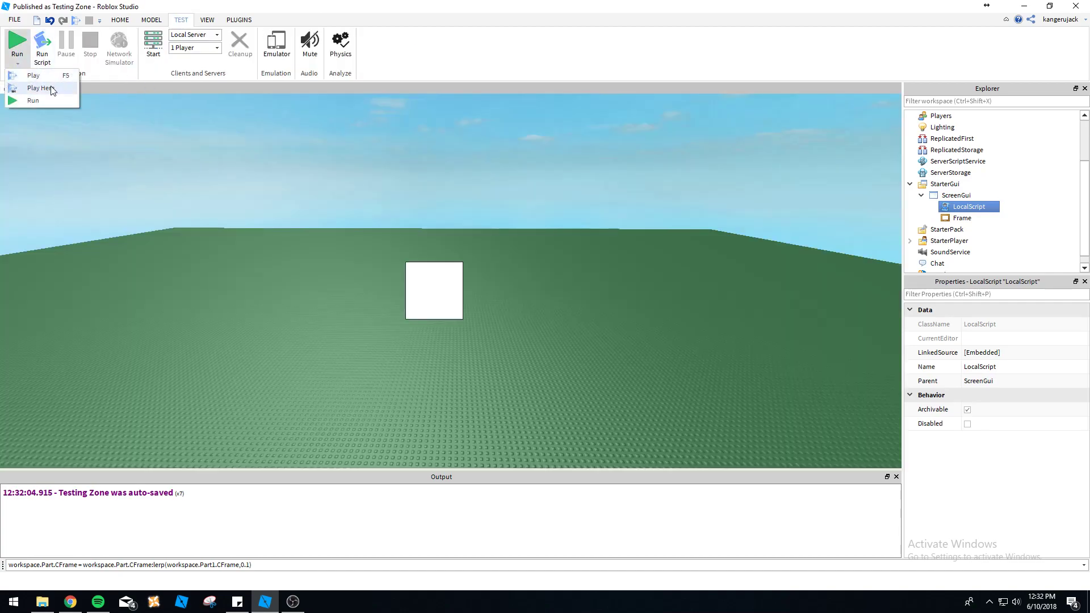
click(40, 88)
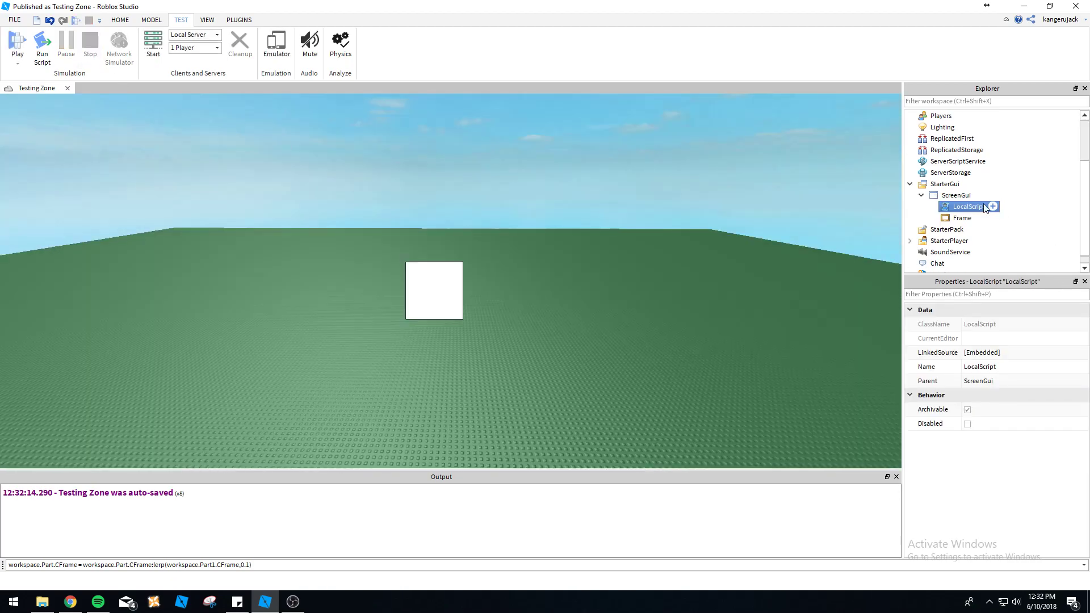
double_click(965, 207)
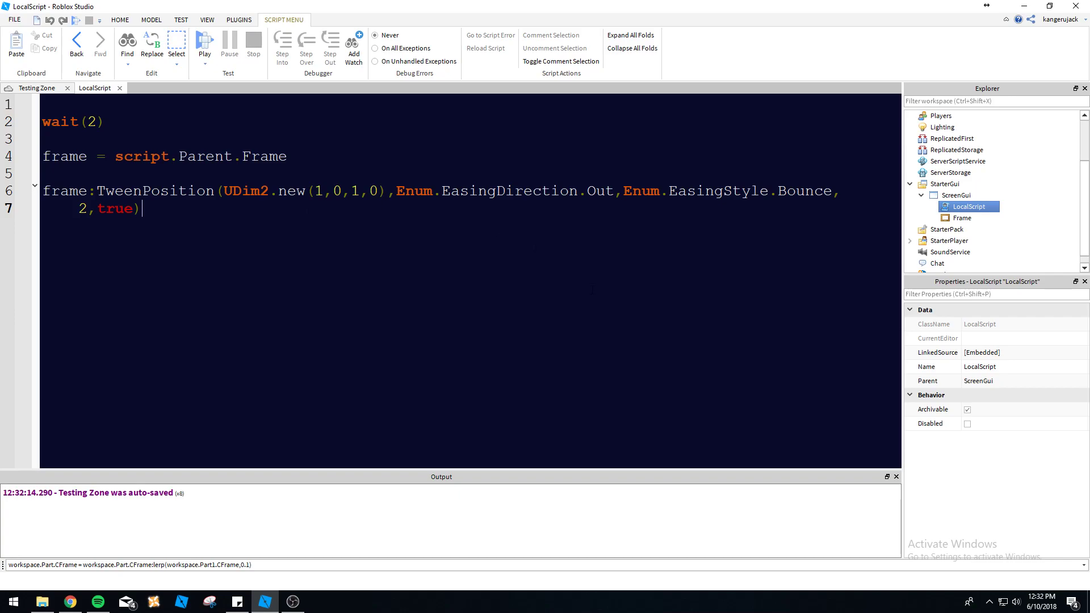
Replace line 6's TweenPosition call with frame:TweenSizeAndPosition.
drag(93, 192, 139, 208)
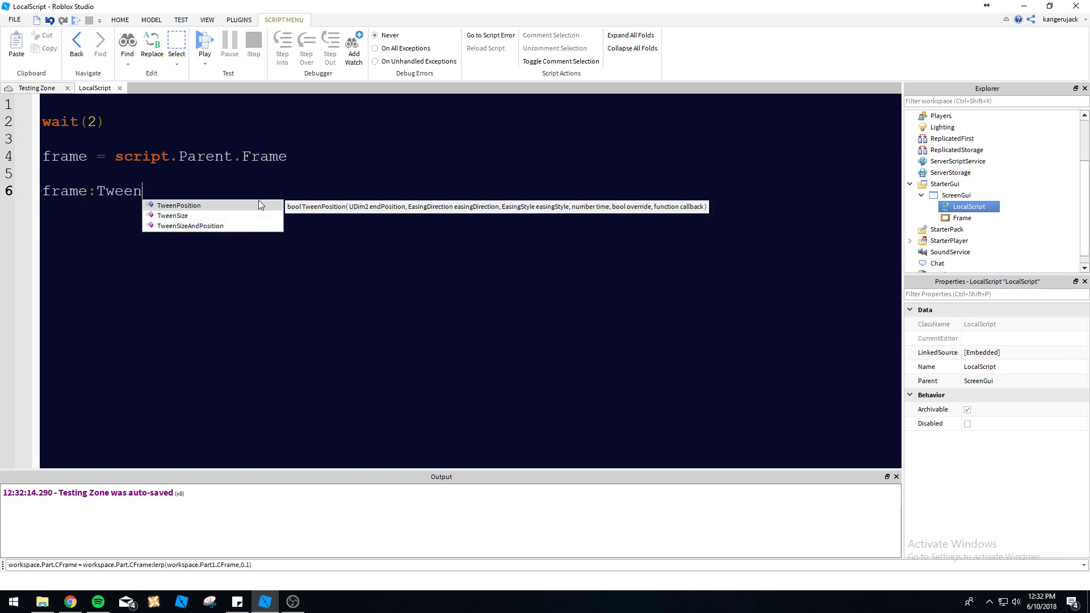
click(171, 215)
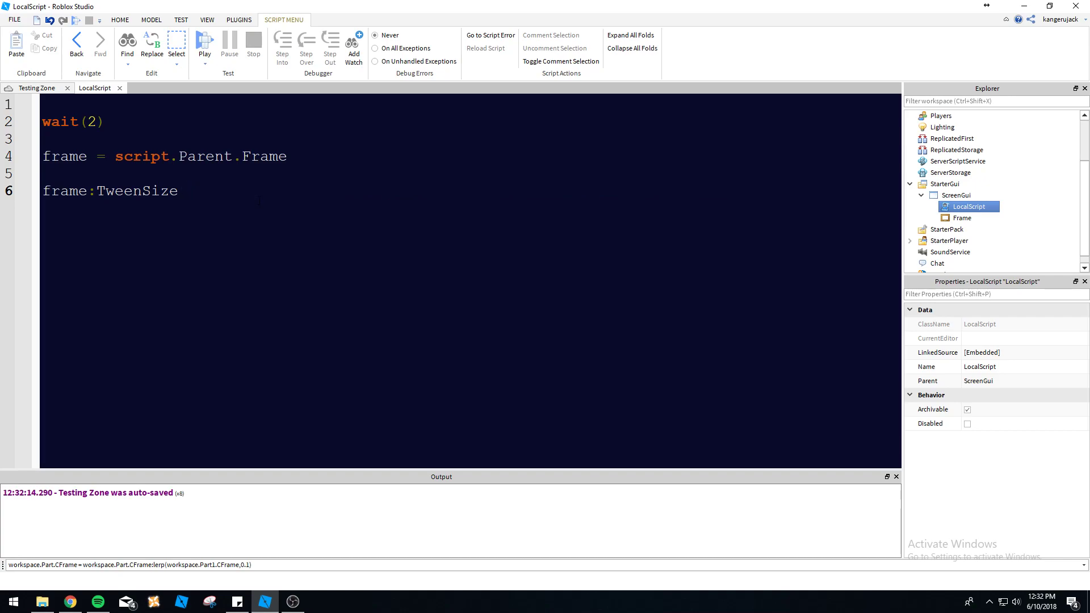
text(AndPosition()
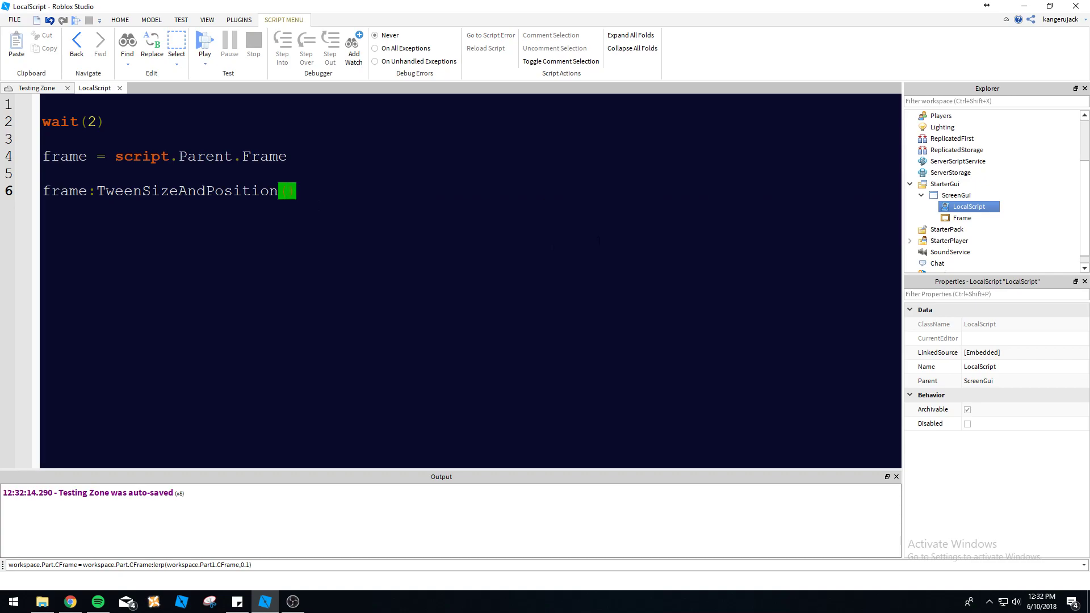
Pass UDim2.new(1,0,1,0) twice, "Out", "Linear", 3 and false to TweenSizeAndPosition.
text(UDim2.new(1,0,1)
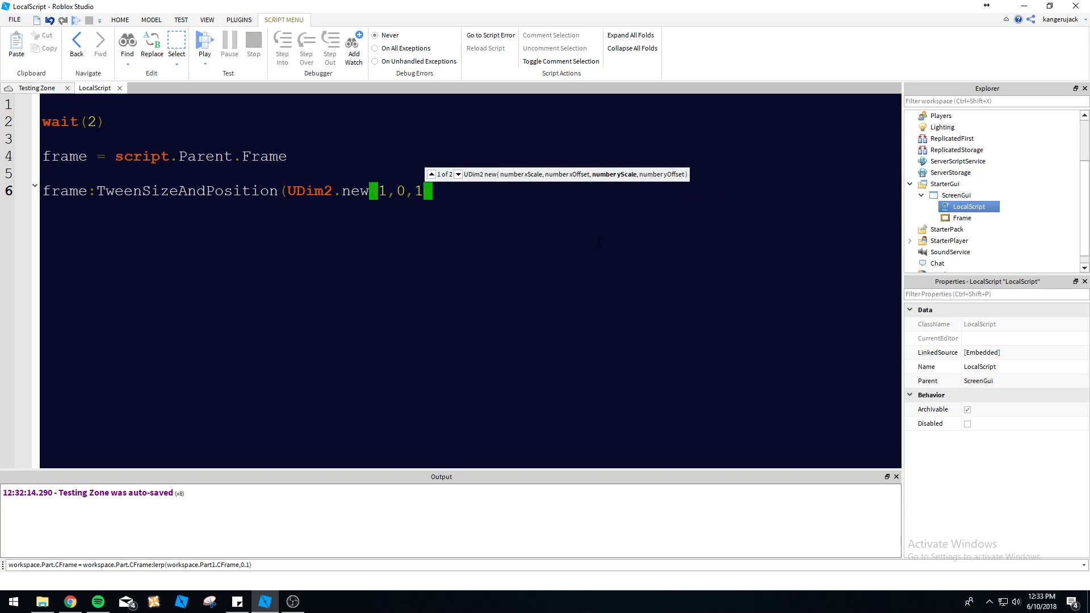
text(,0))
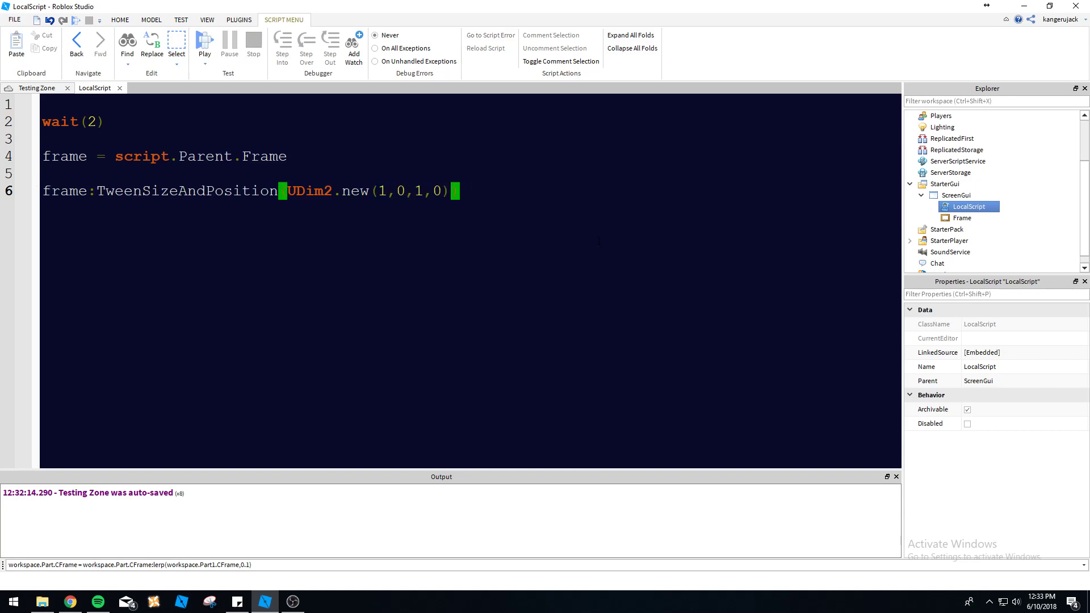
text(,UDim2.new(1,,)
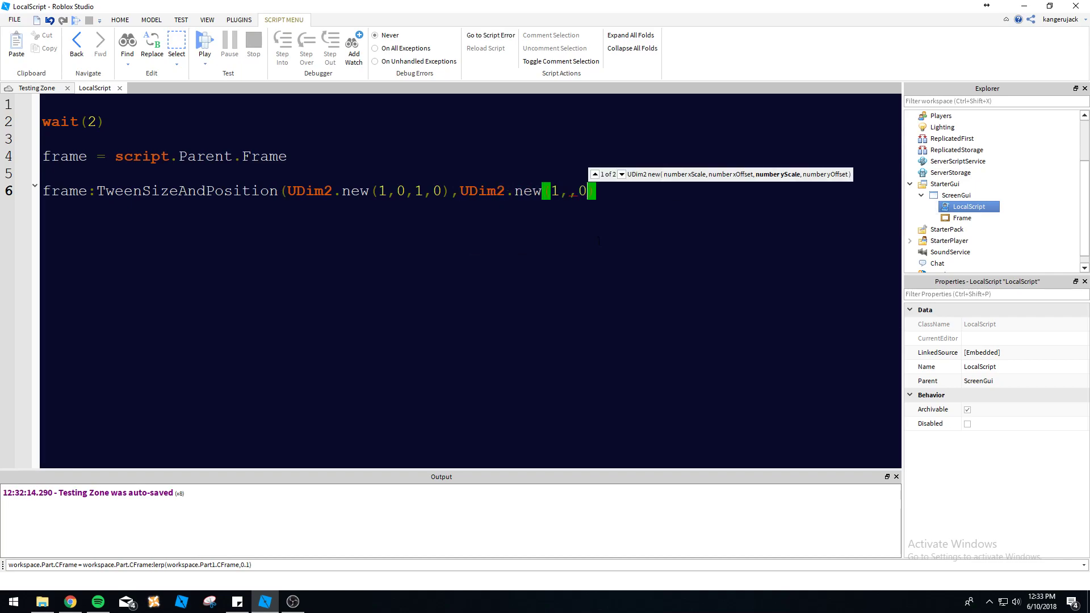
text(0,1,)
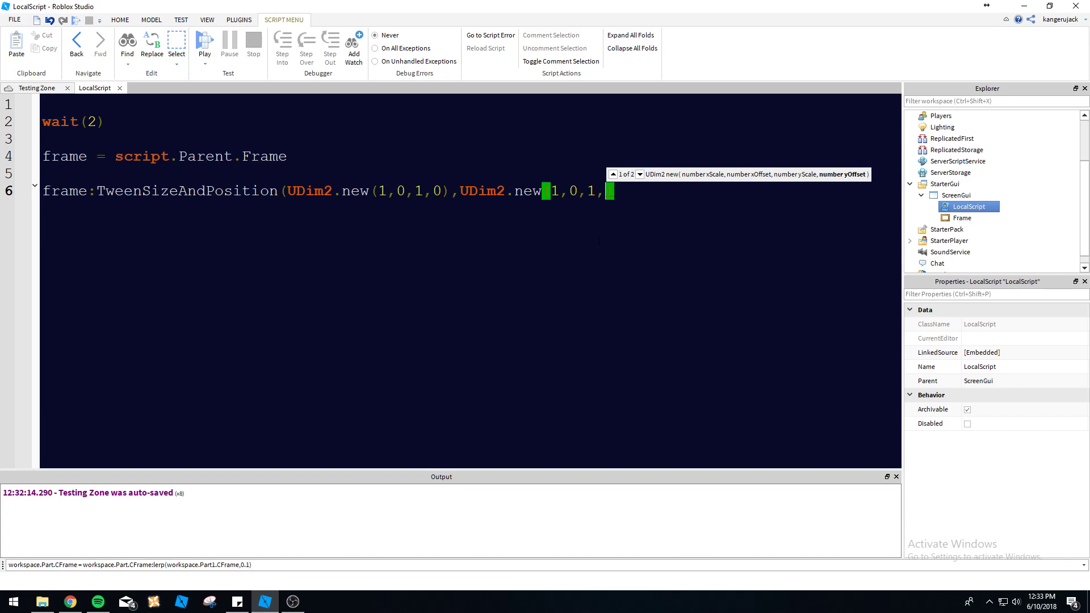
text(0),))
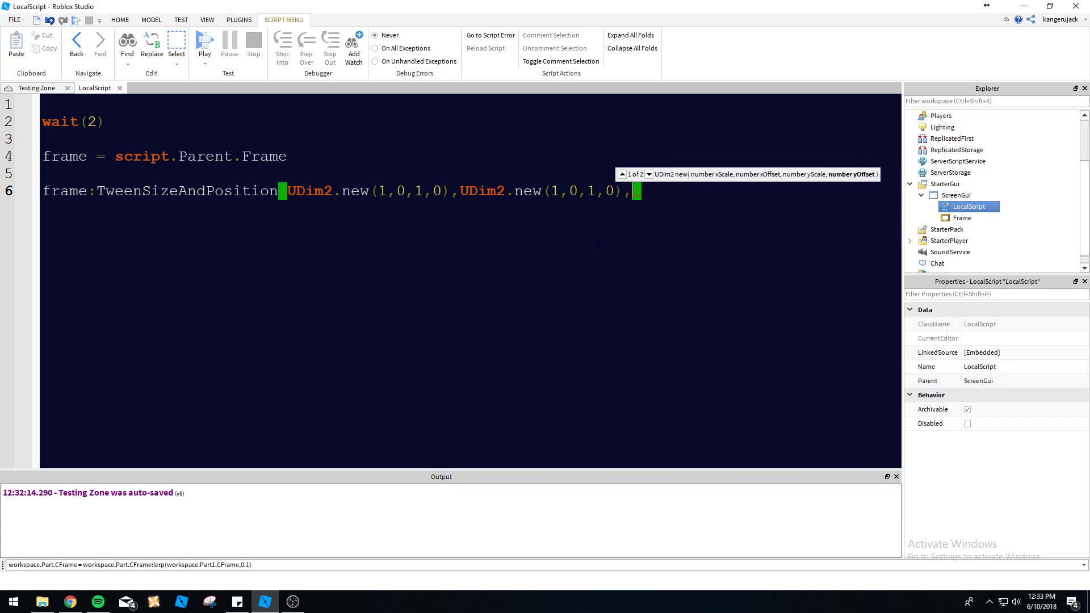
text("Out",)
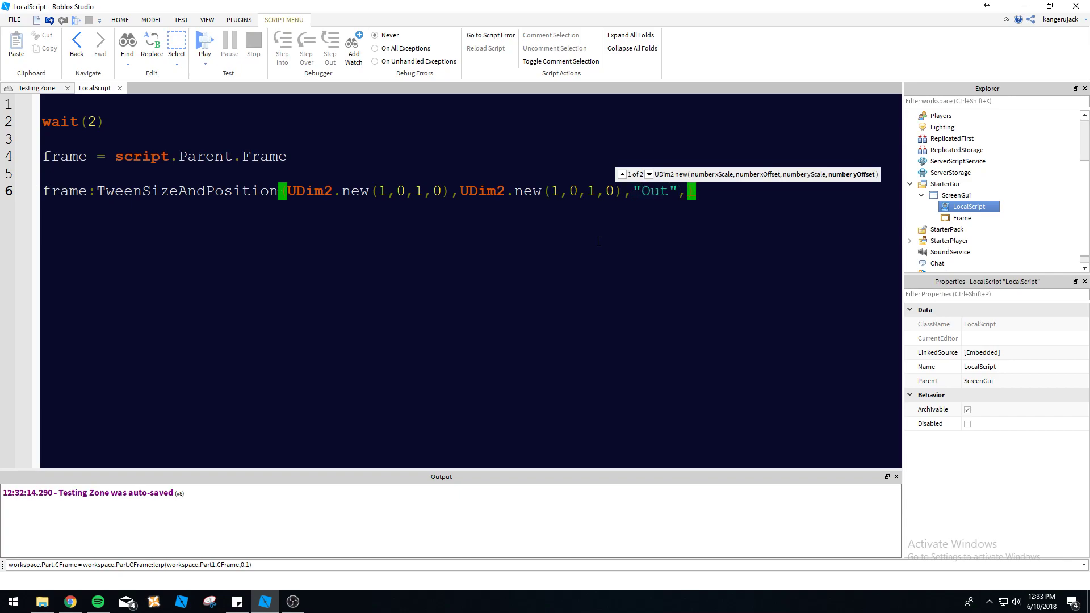
text("Linear",)
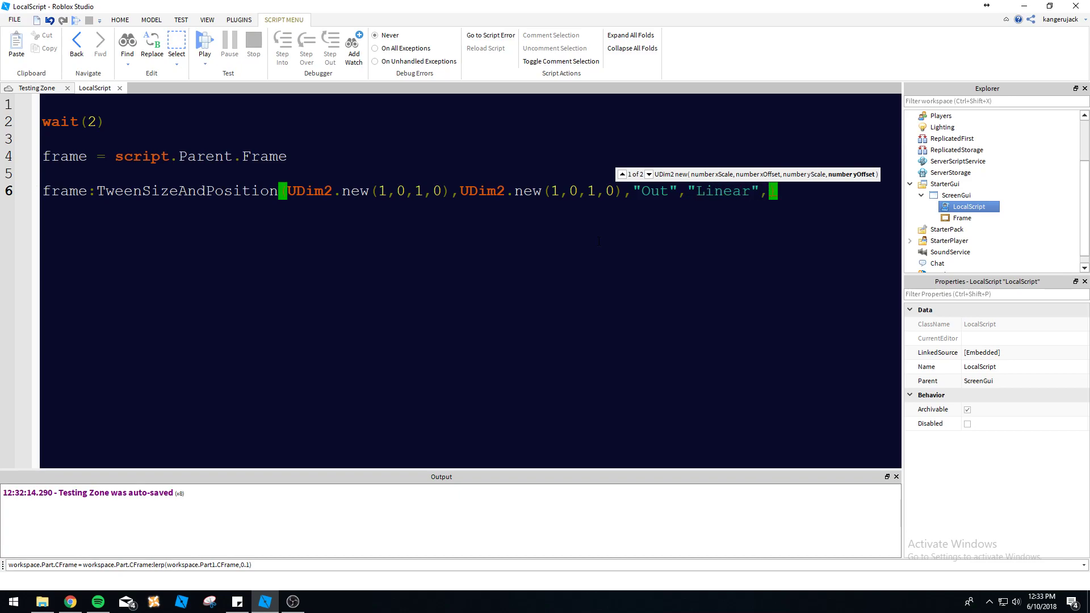
text(3,)
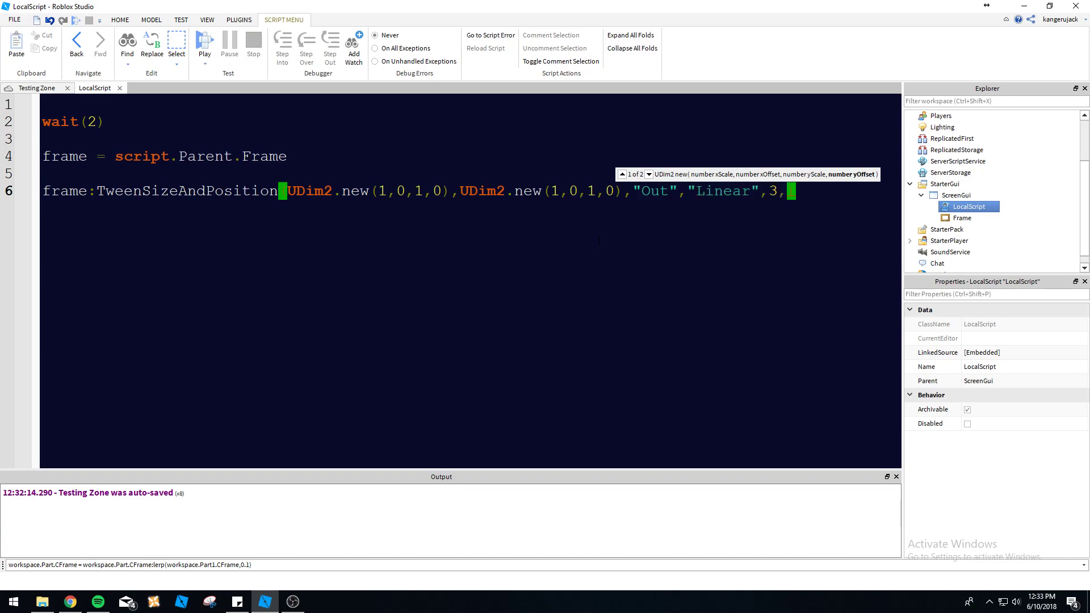
text(false))
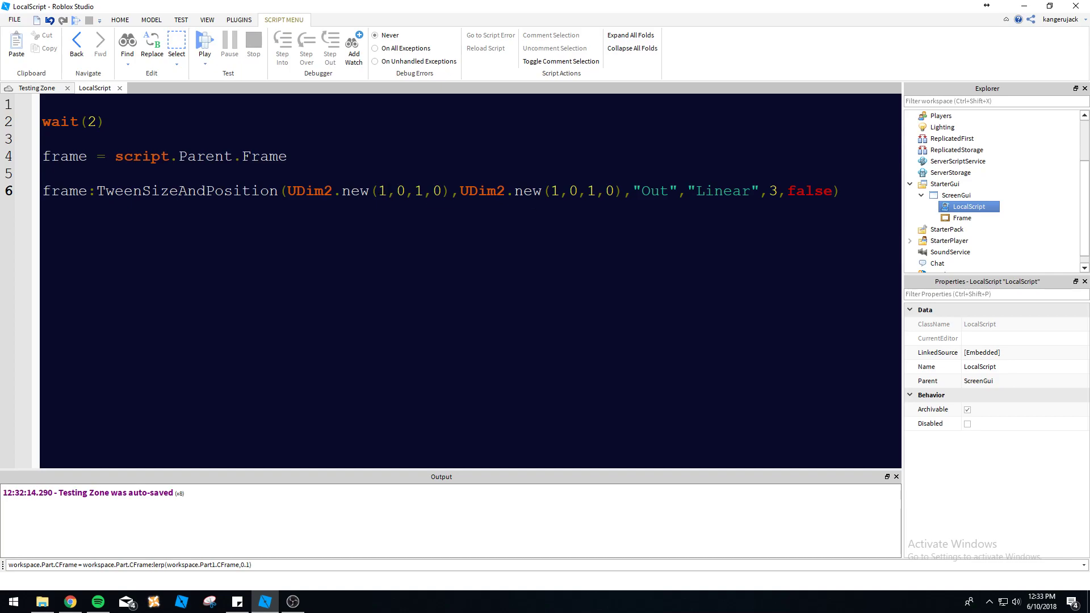
Select the Frame in Explorer to inspect its Size of {0,100},{0,100}.
click(963, 217)
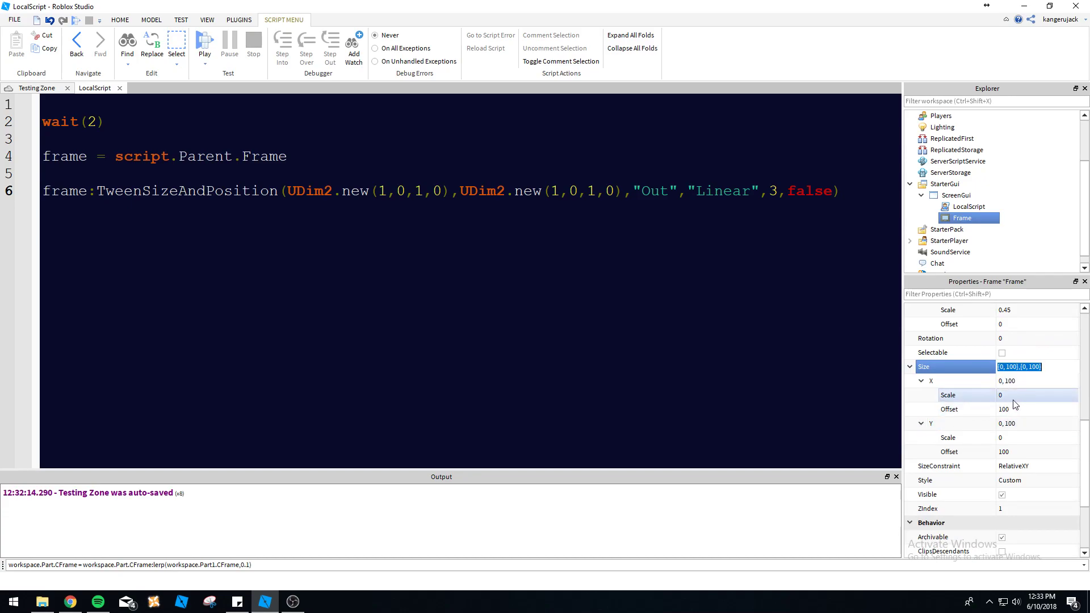
mouse_move(1008, 405)
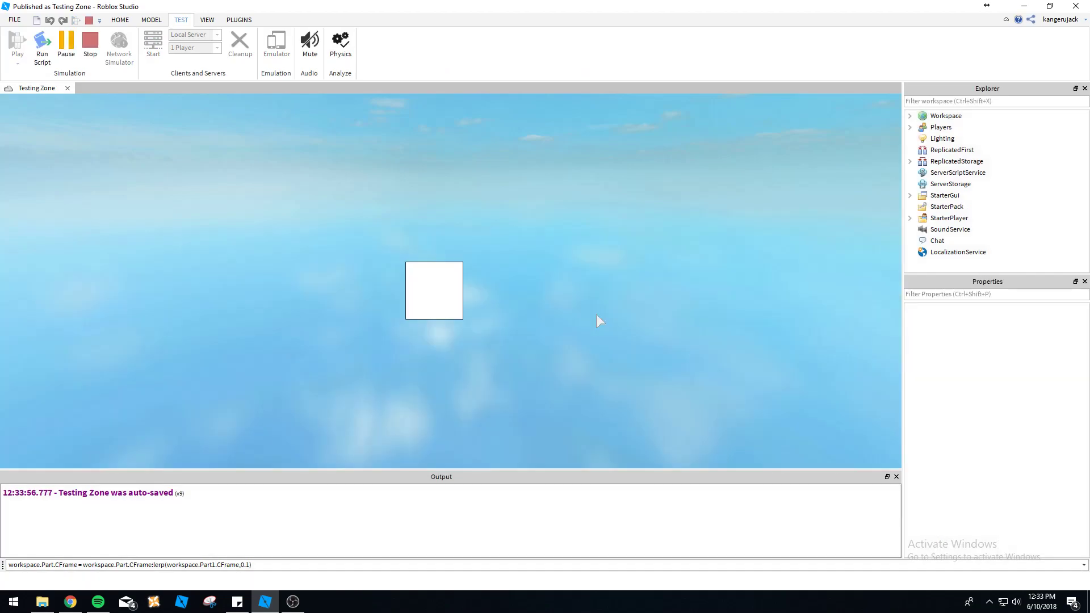
Stop the size-and-position tween play test to return to the Testing Zone editor.
click(17, 45)
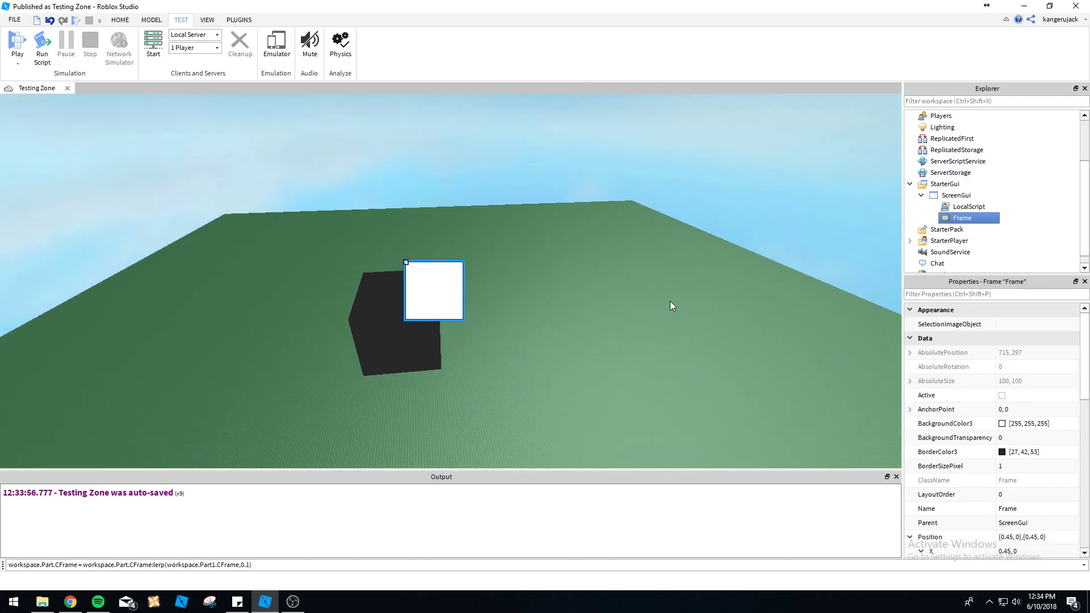
mouse_move(701, 334)
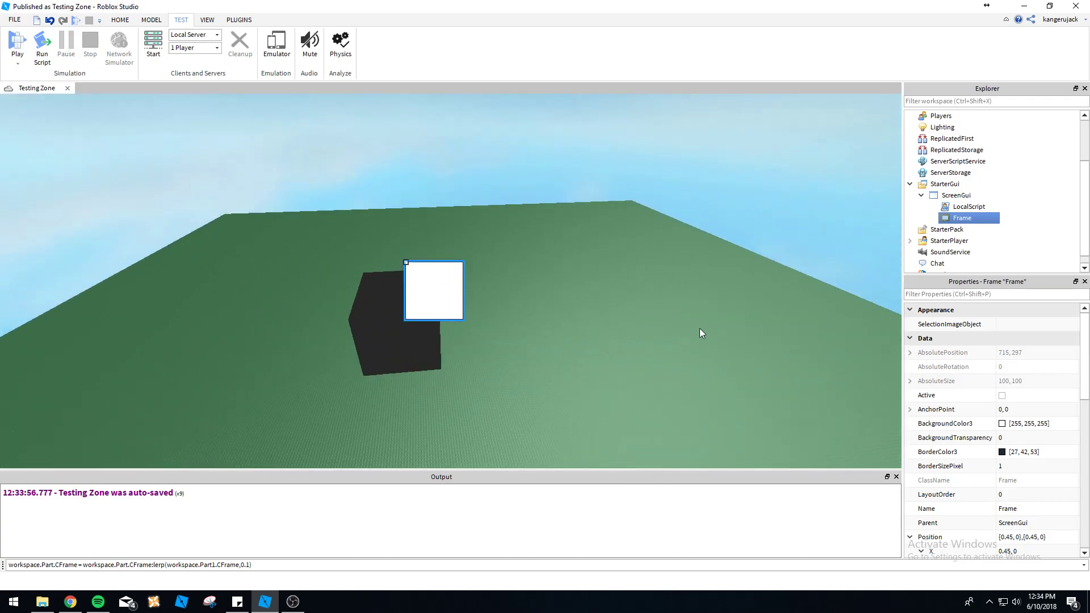